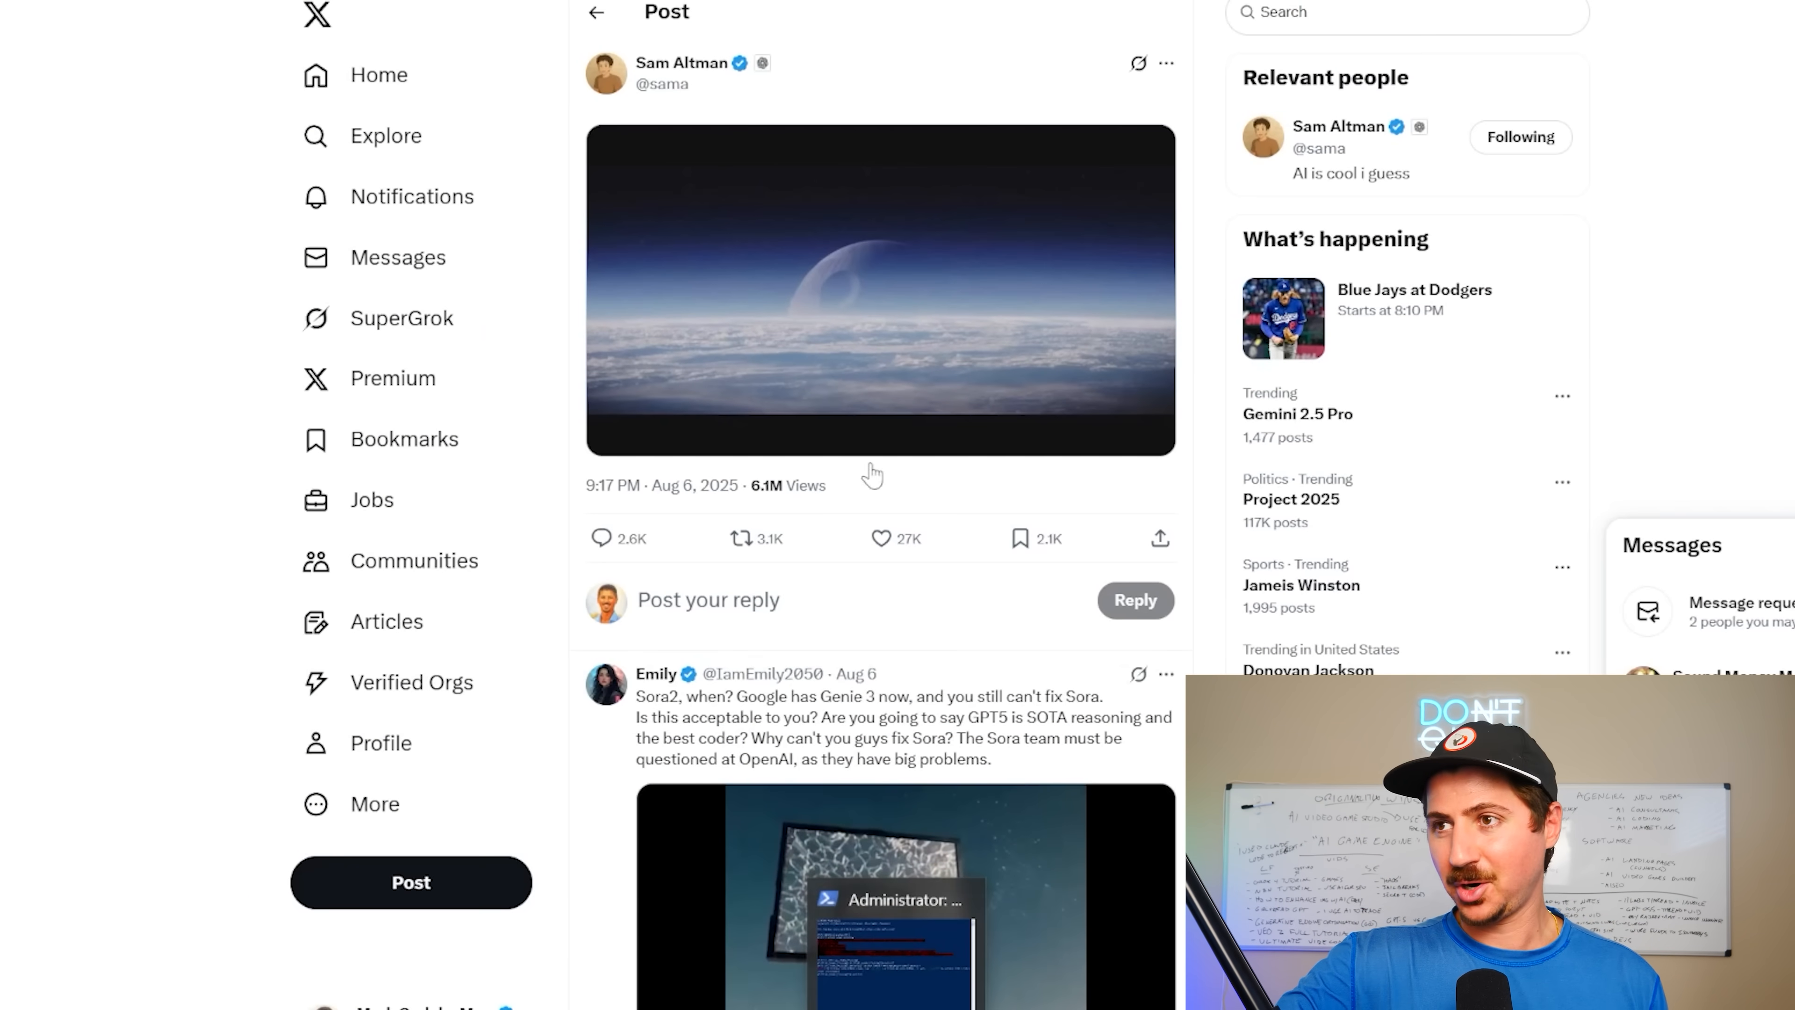
# View Sam Altman's Death Star-over-Earth post image at full size in the media viewer
pyautogui.click(881, 290)
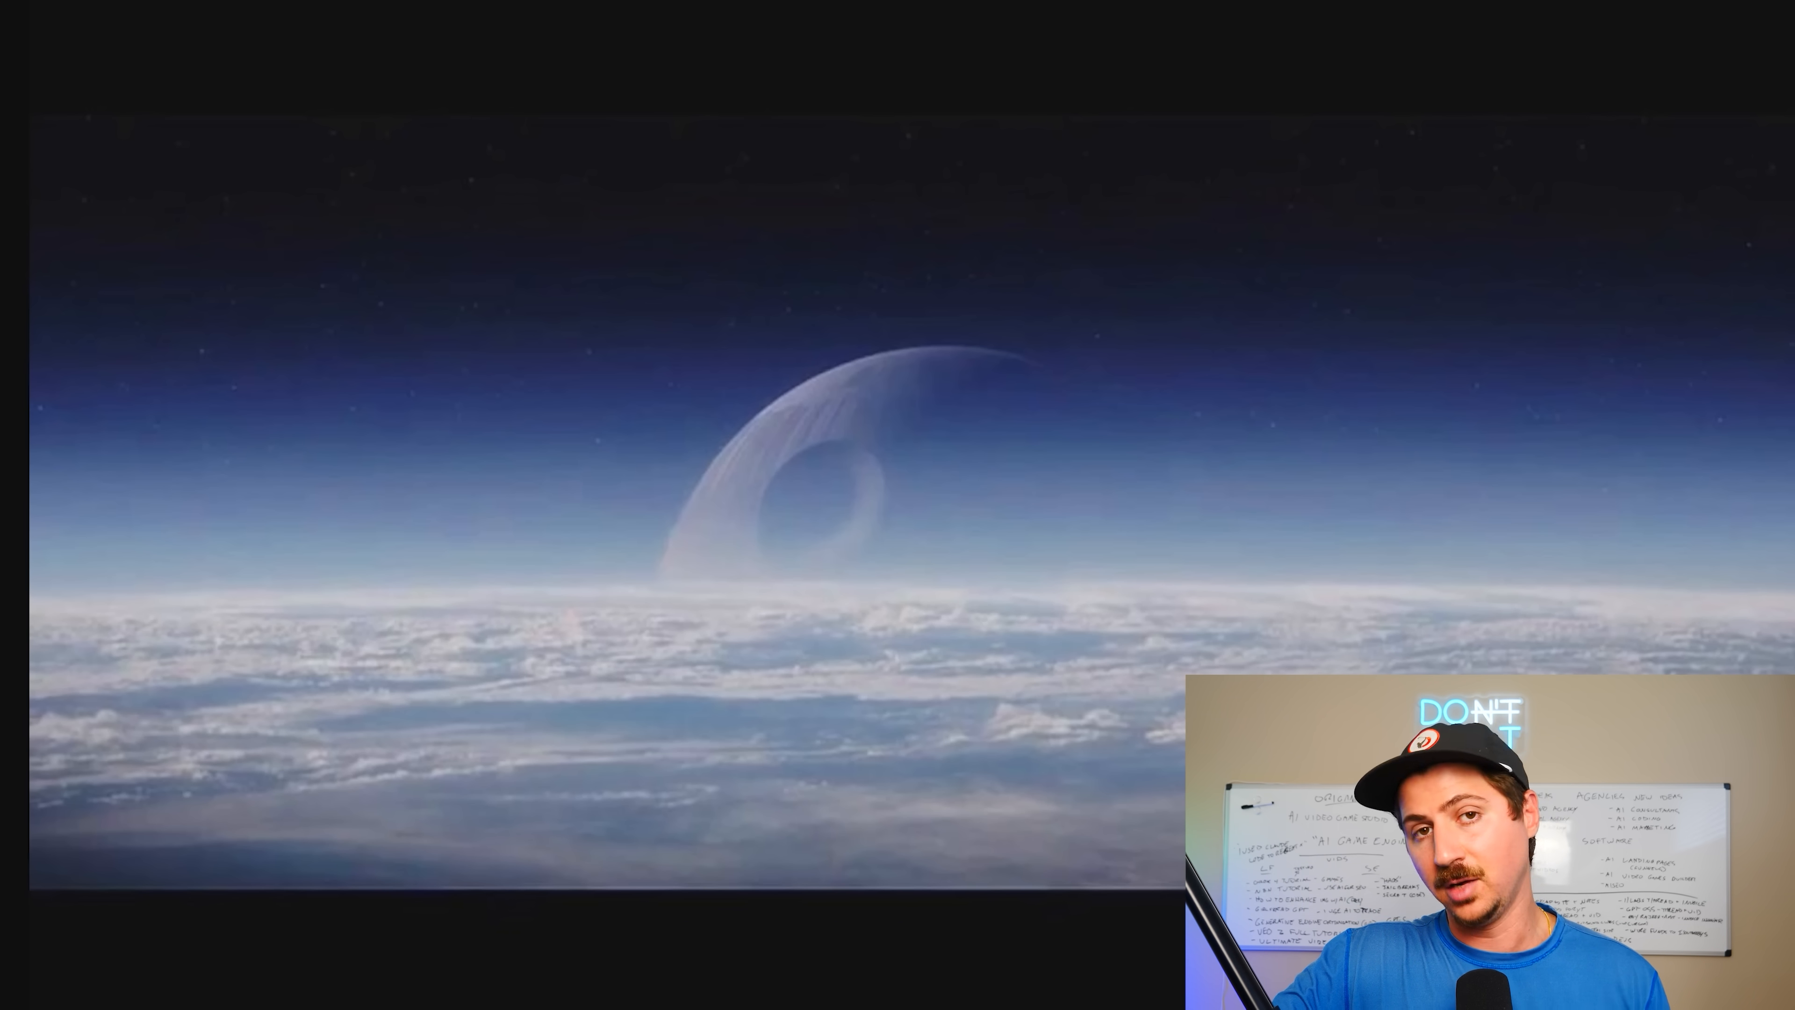
pyautogui.moveTo(86, 923)
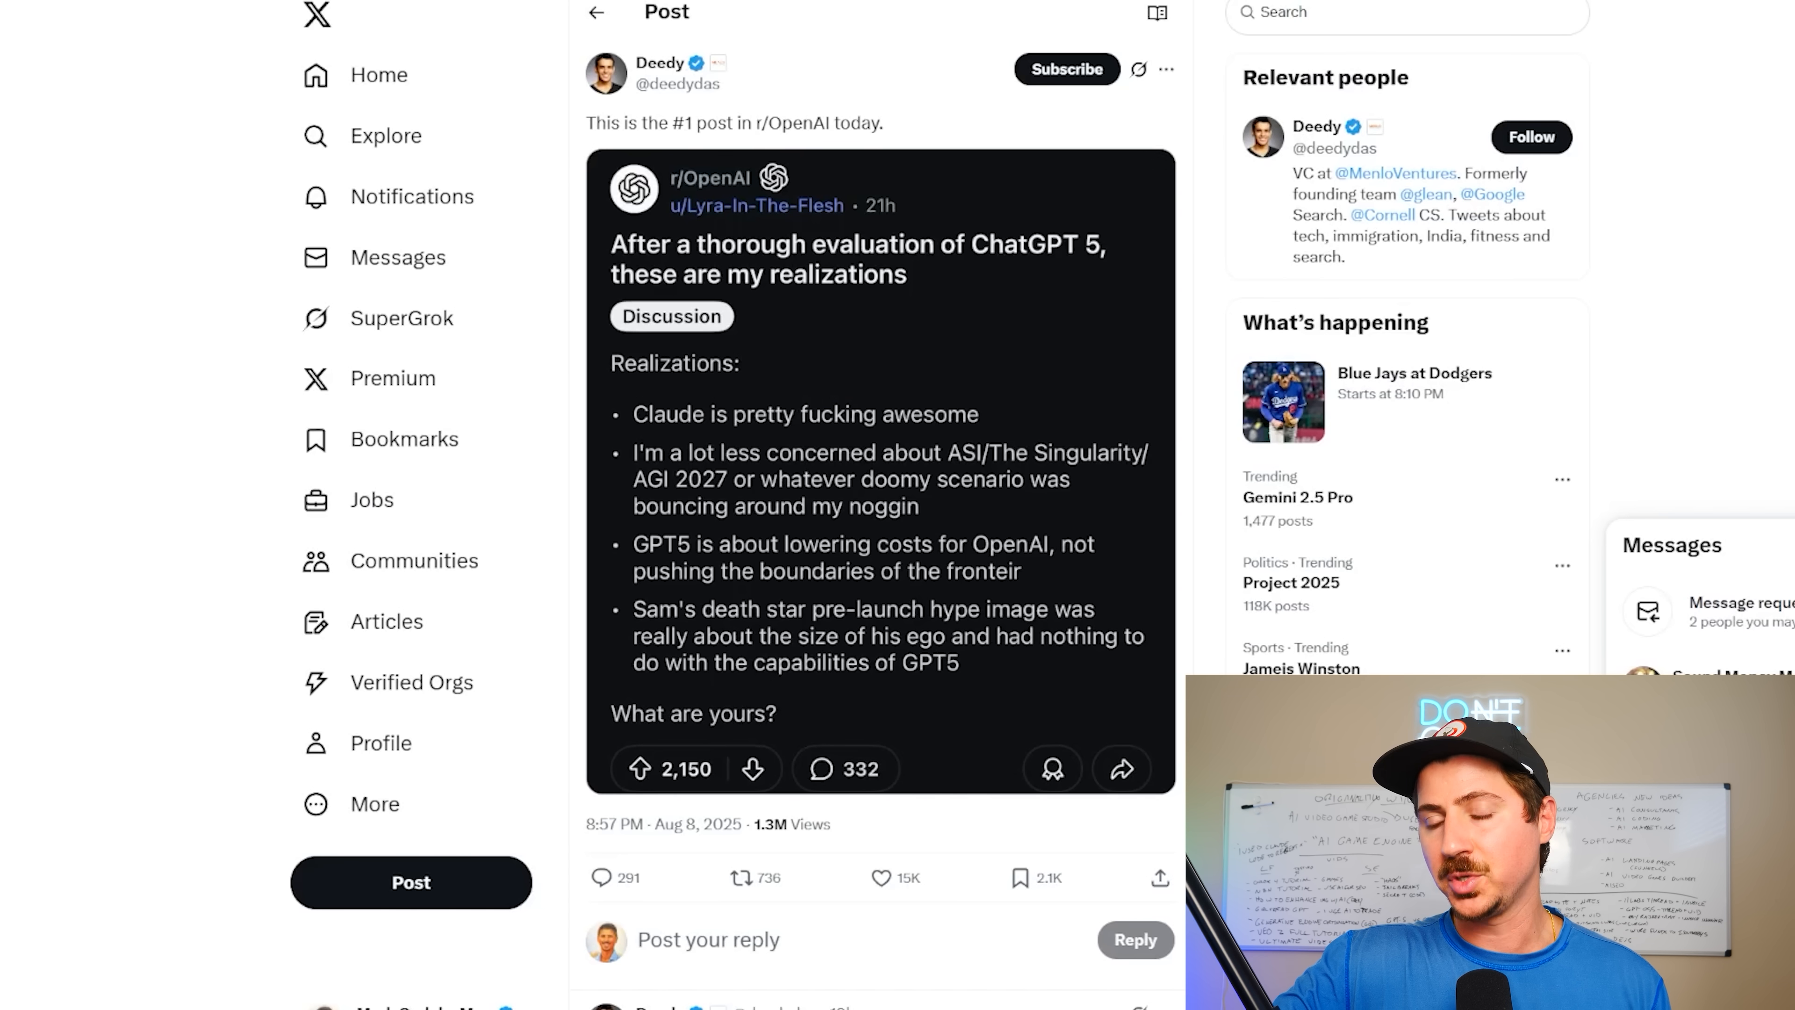
pyautogui.moveTo(947, 802)
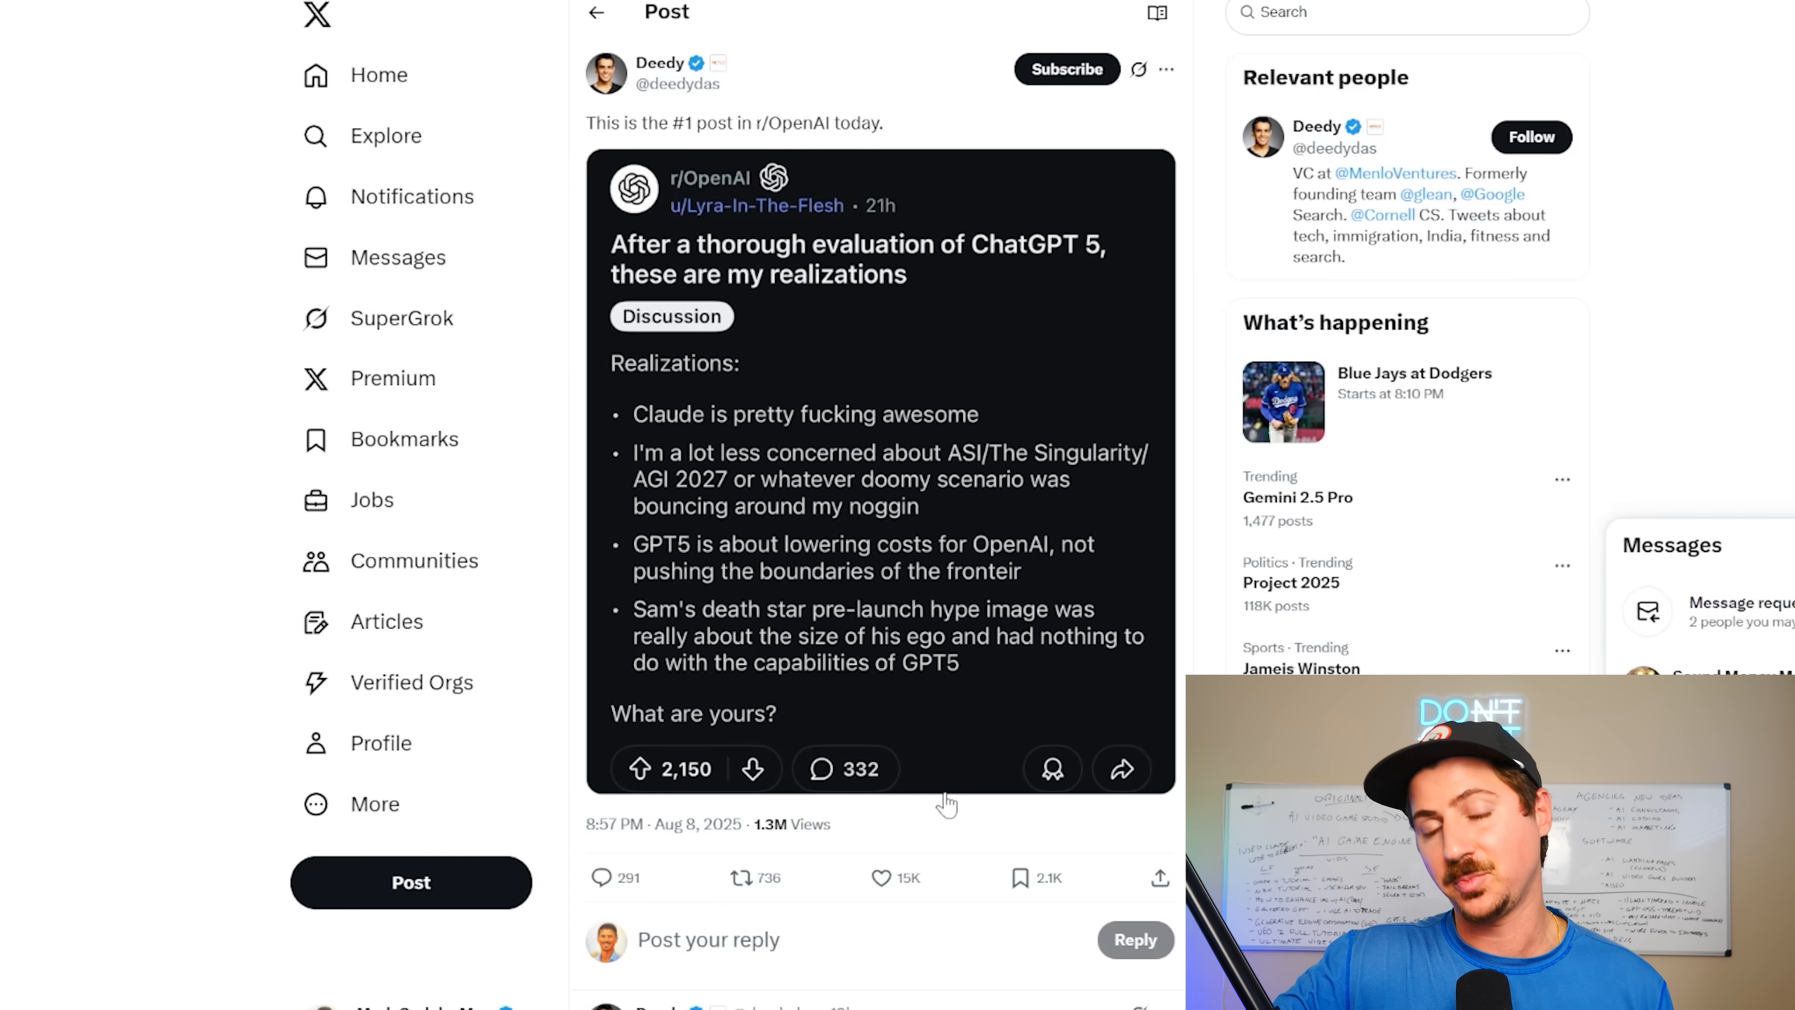
pyautogui.moveTo(1021, 516)
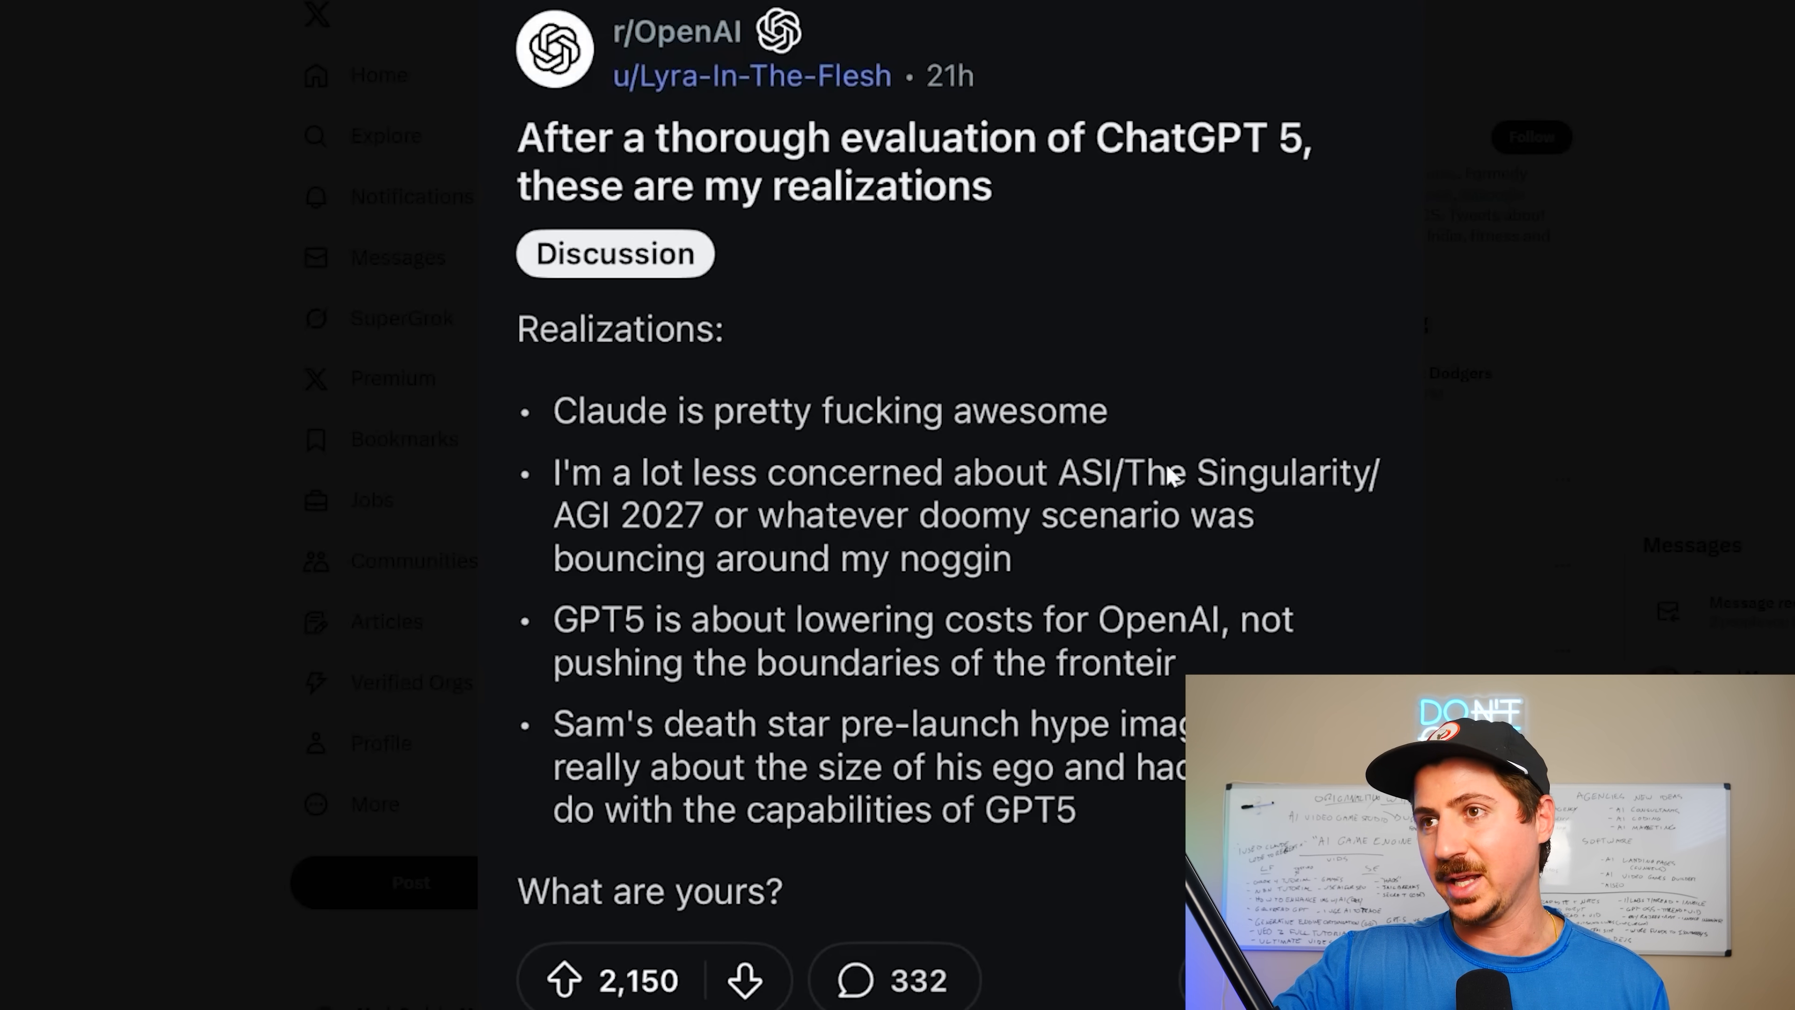
pyautogui.moveTo(1059, 258)
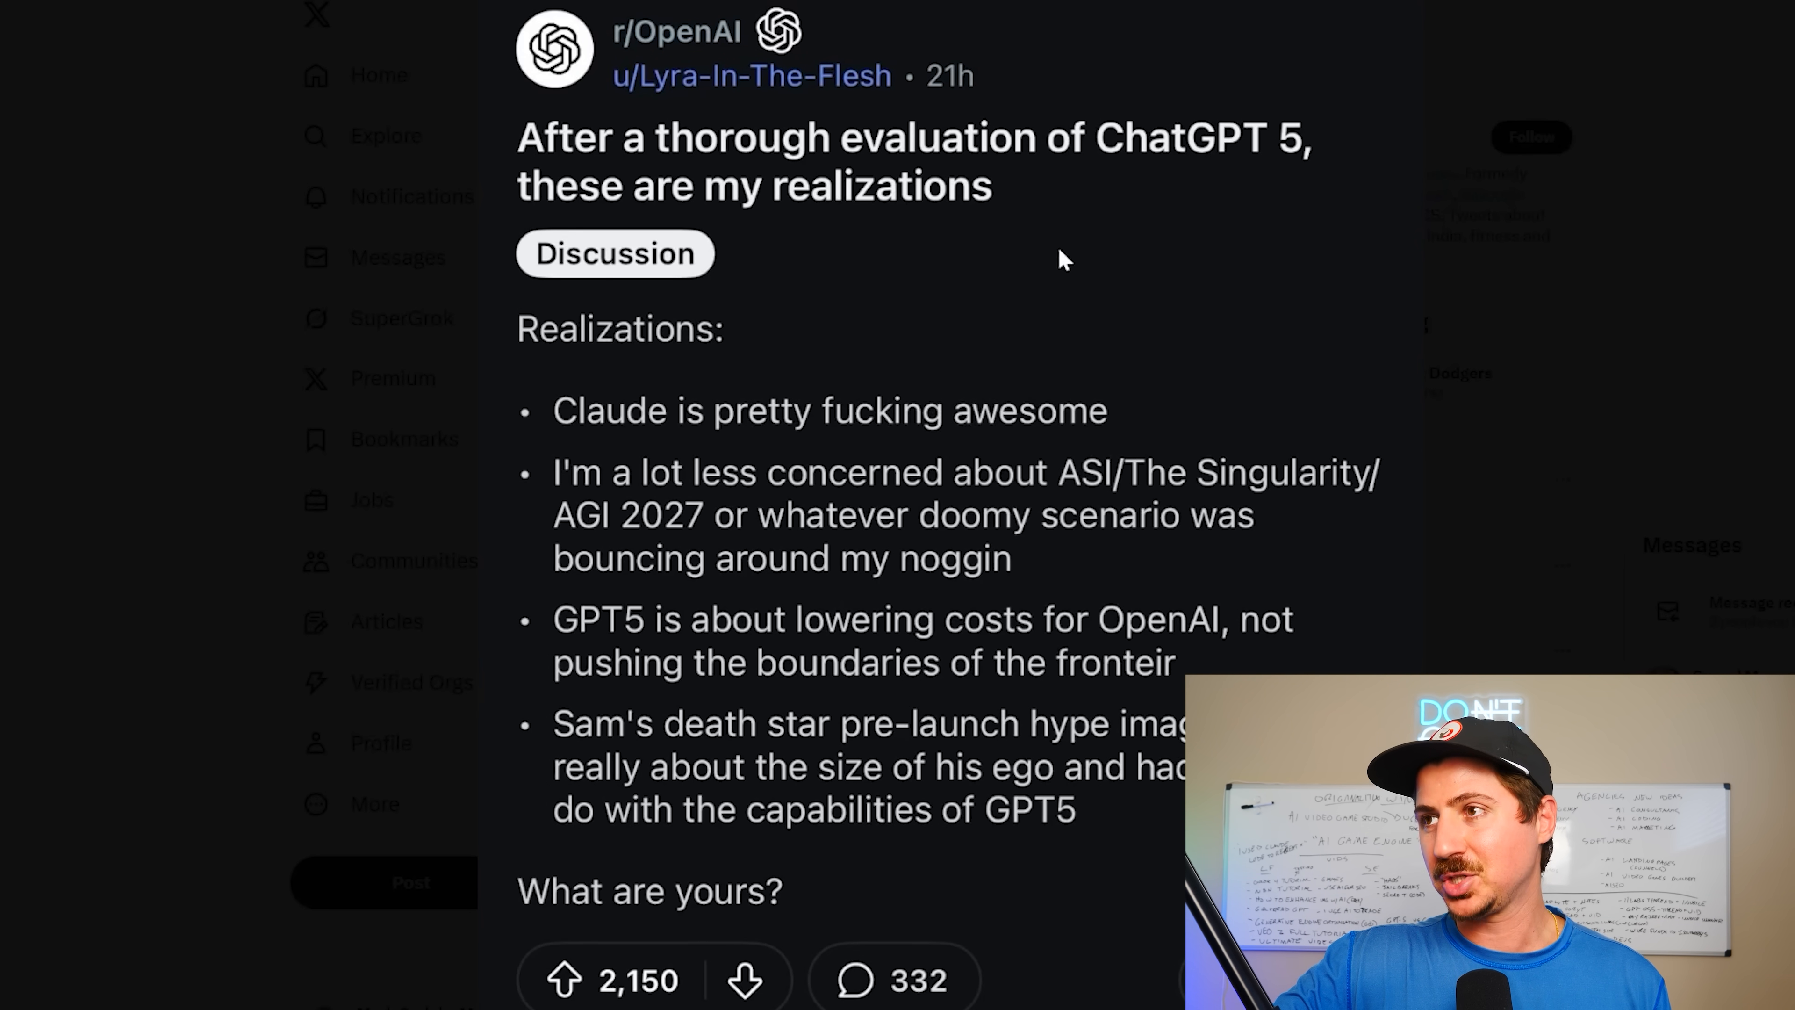
pyautogui.moveTo(719, 459)
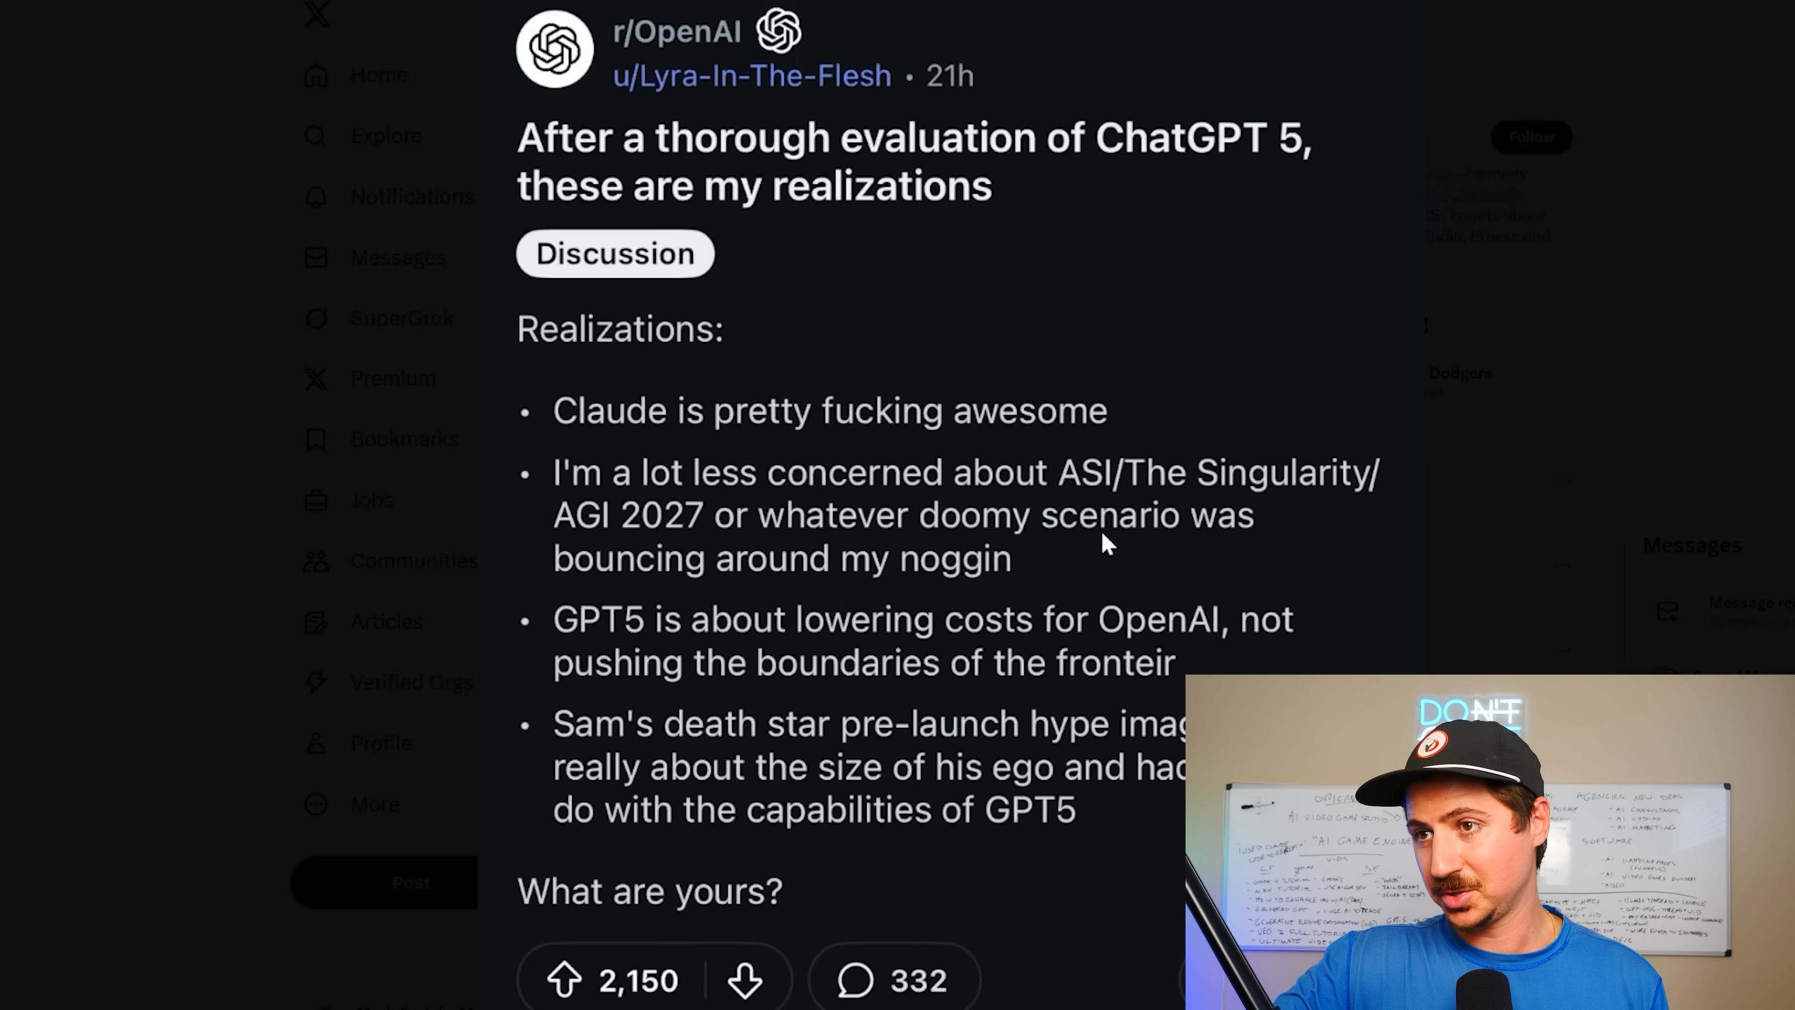
pyautogui.moveTo(1153, 494)
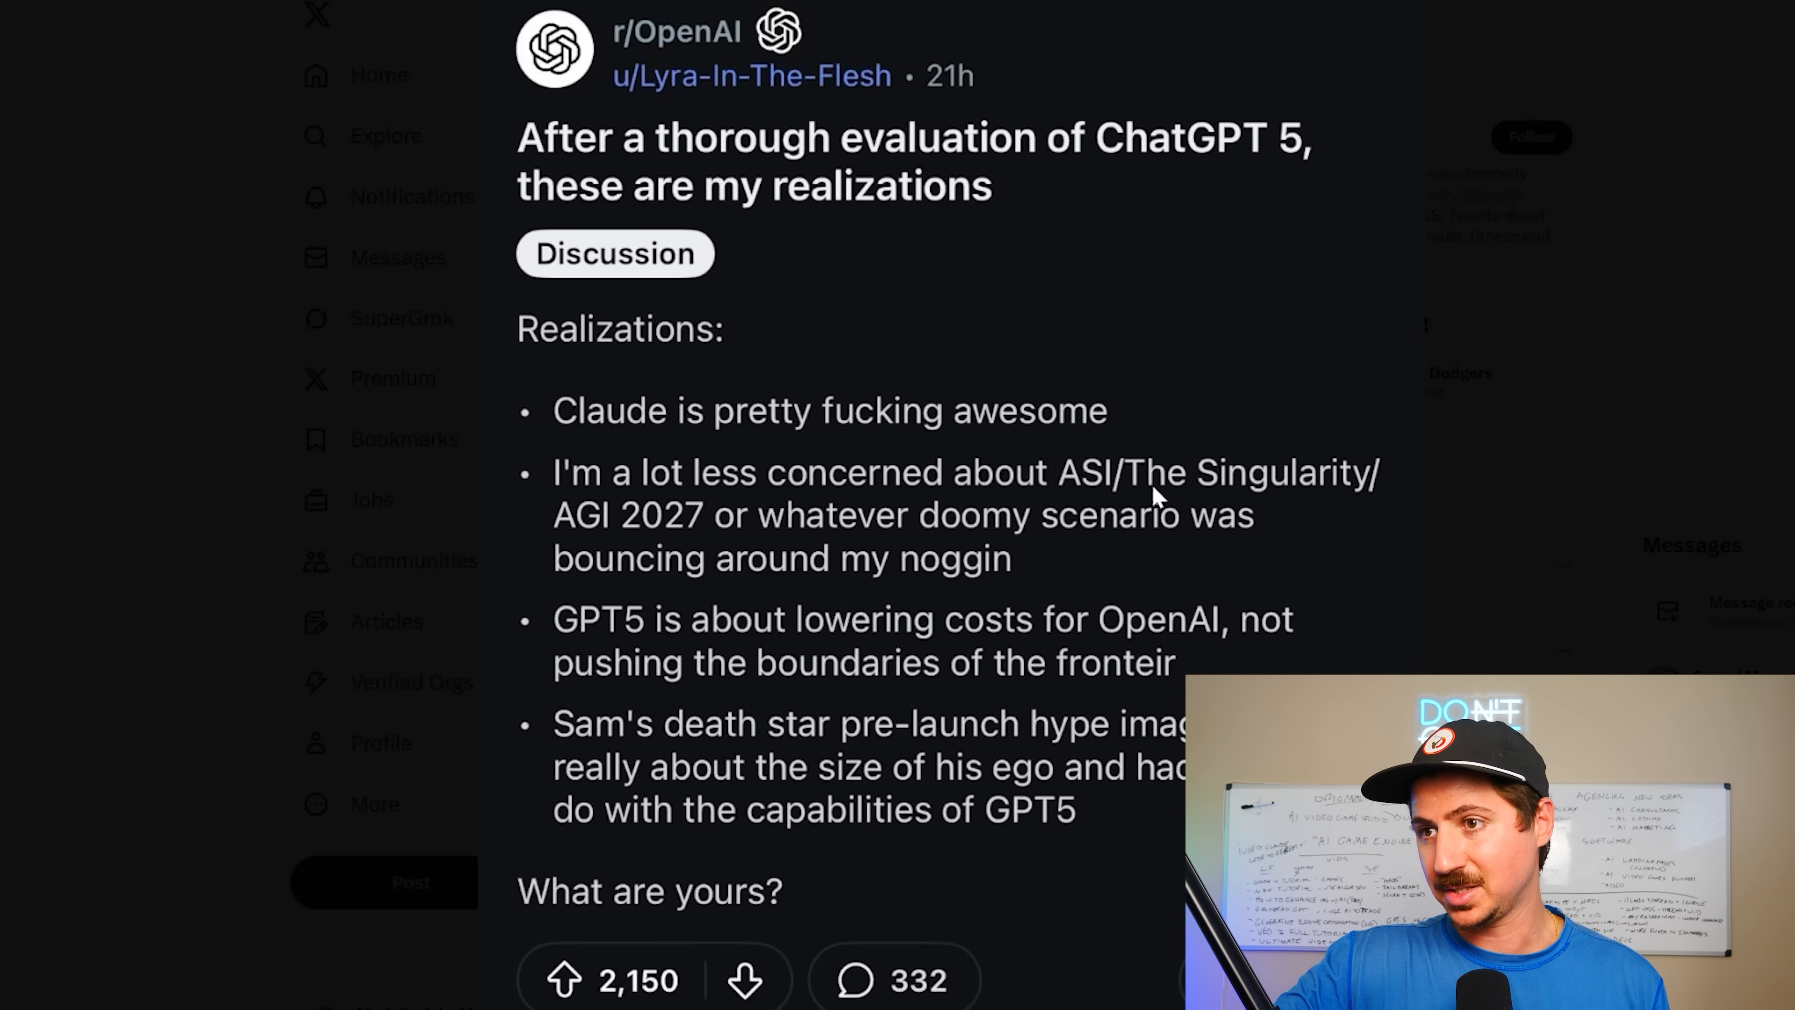
pyautogui.moveTo(1047, 582)
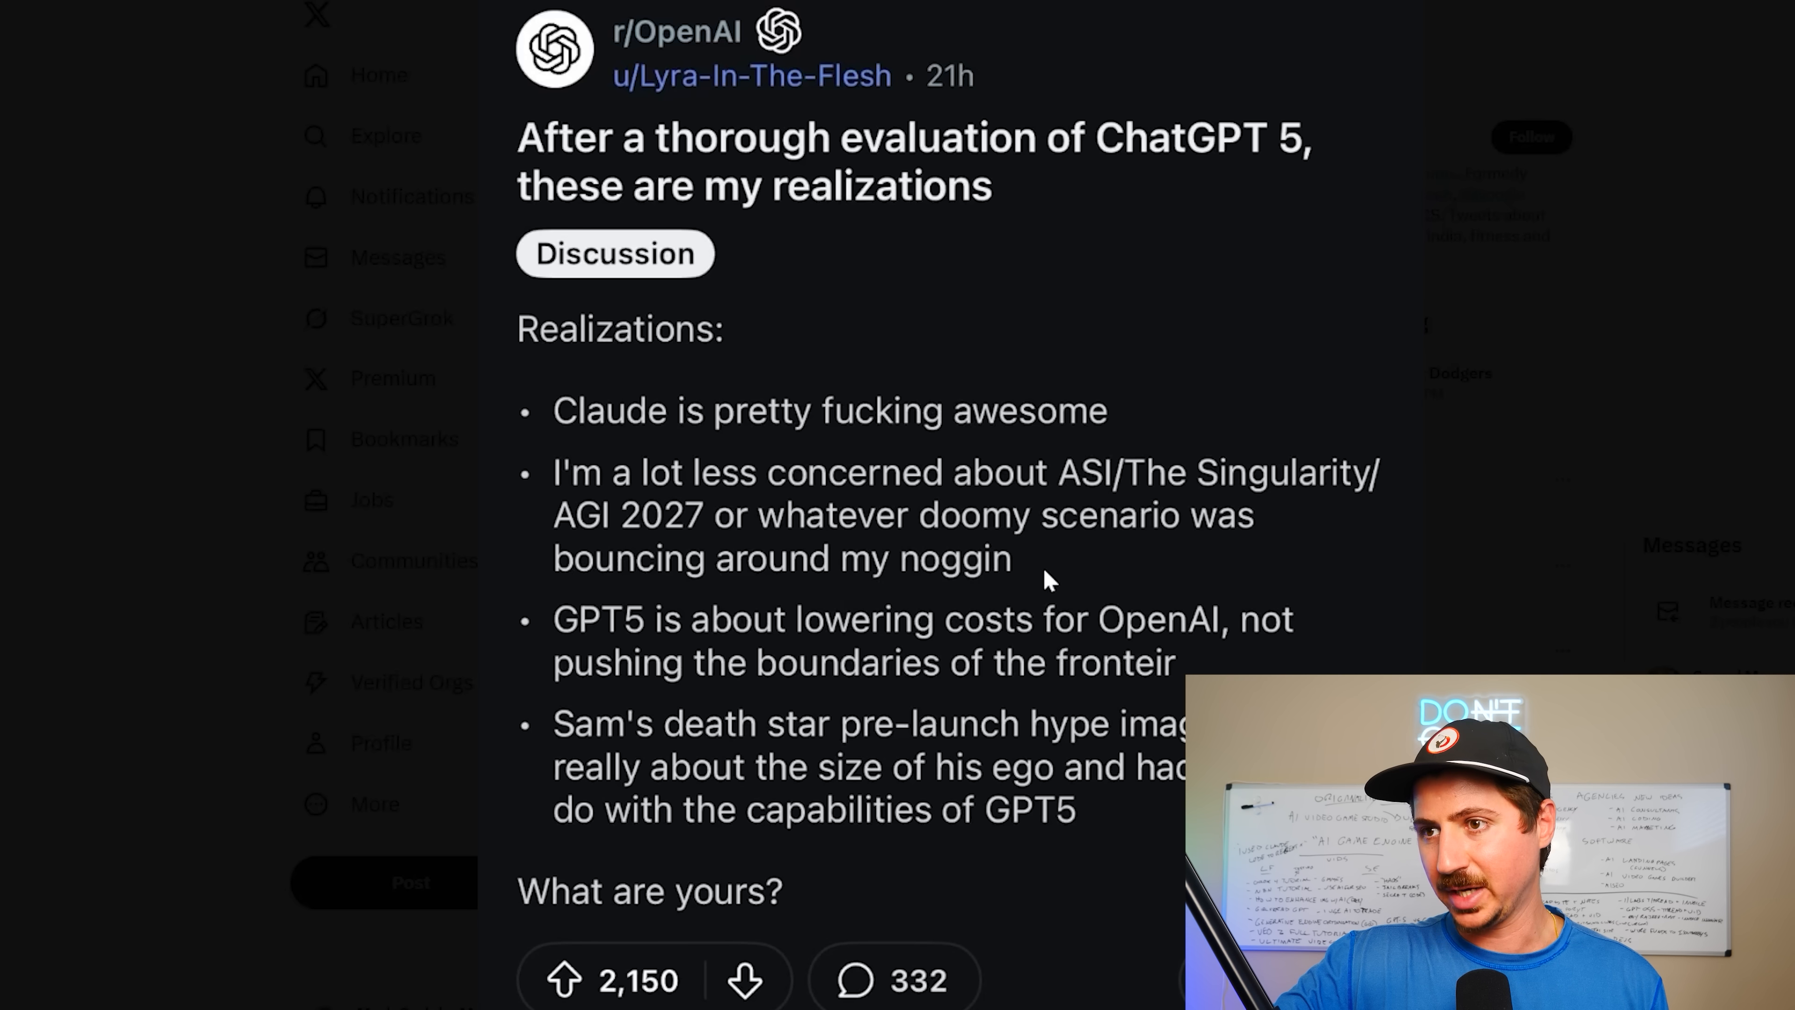
pyautogui.moveTo(1317, 582)
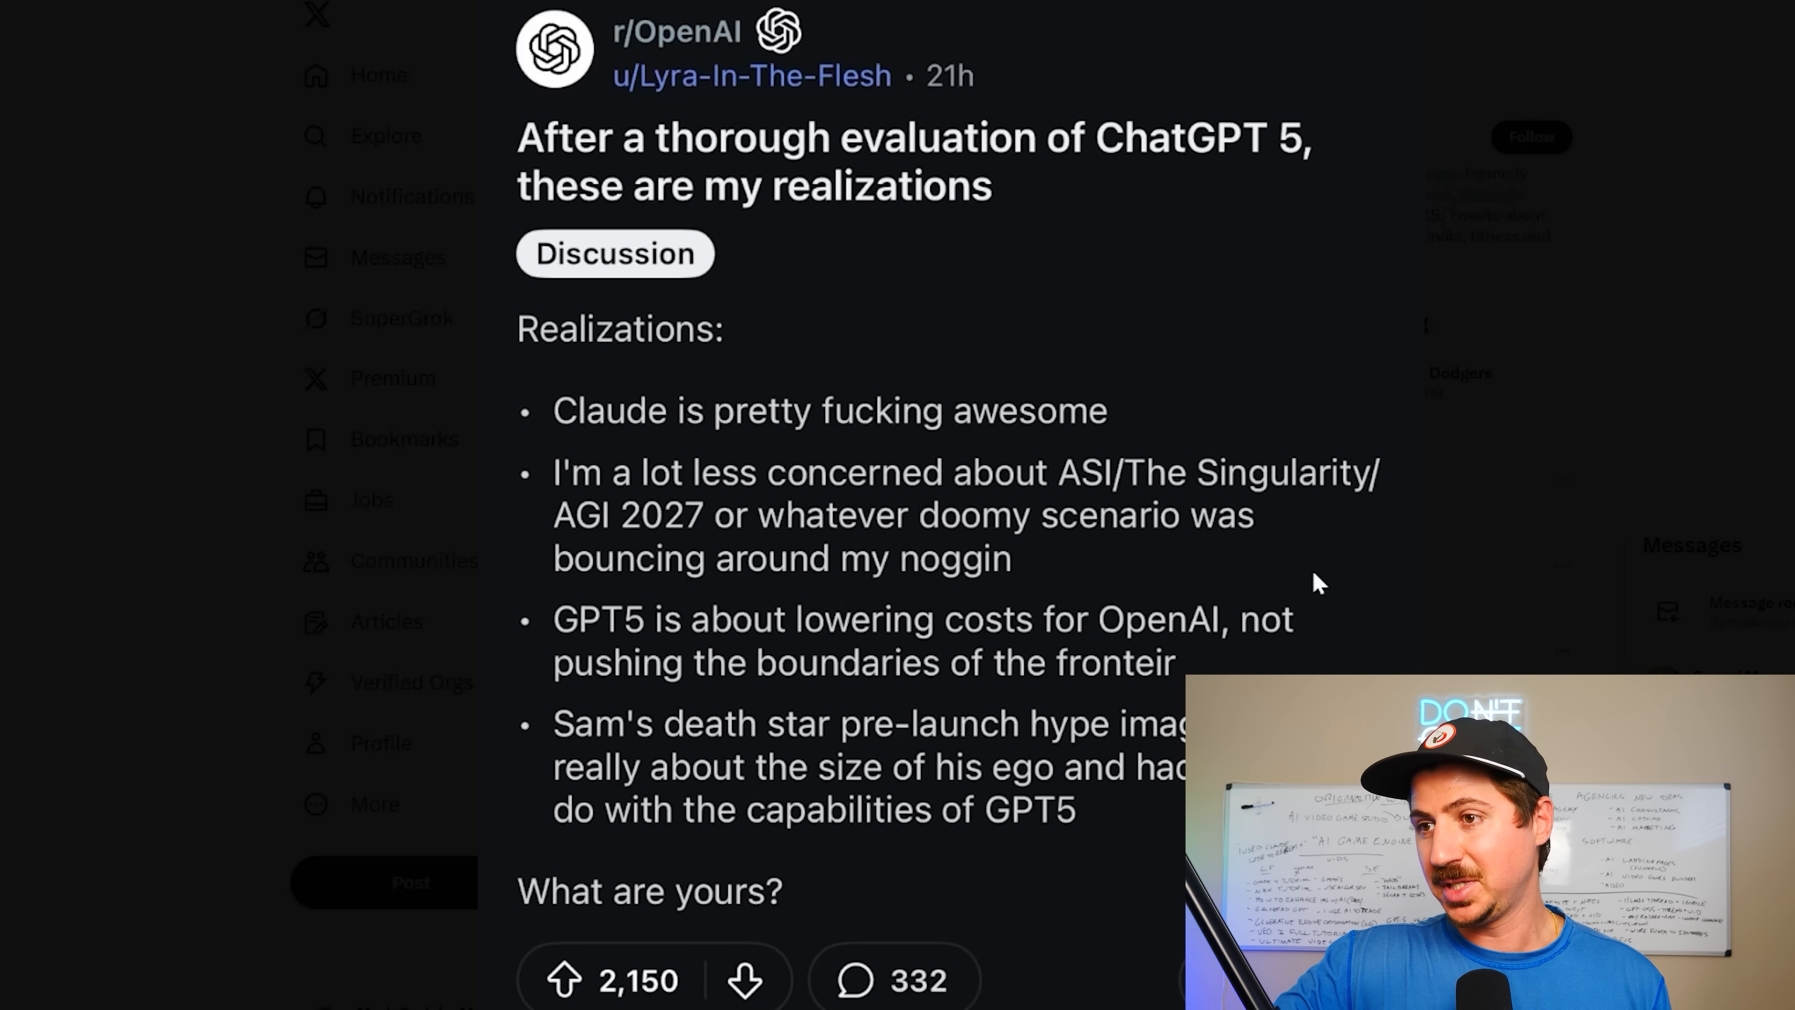
pyautogui.moveTo(1341, 530)
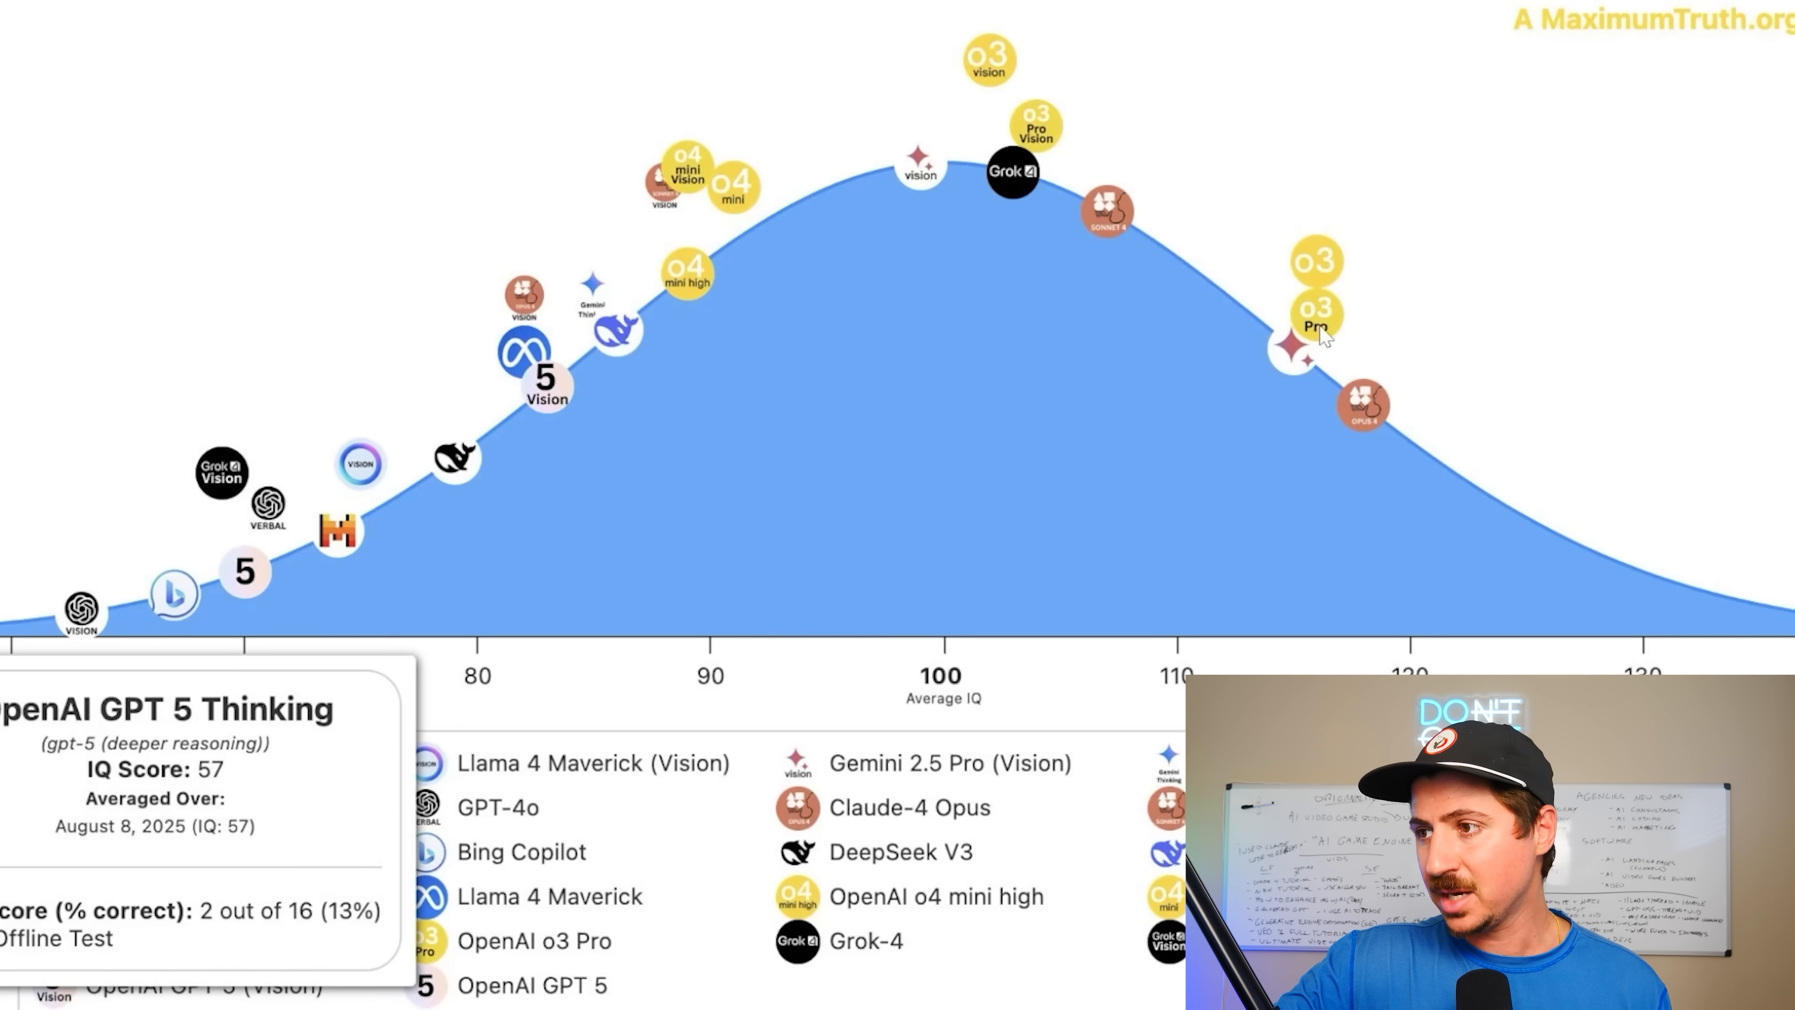
pyautogui.moveTo(1406, 428)
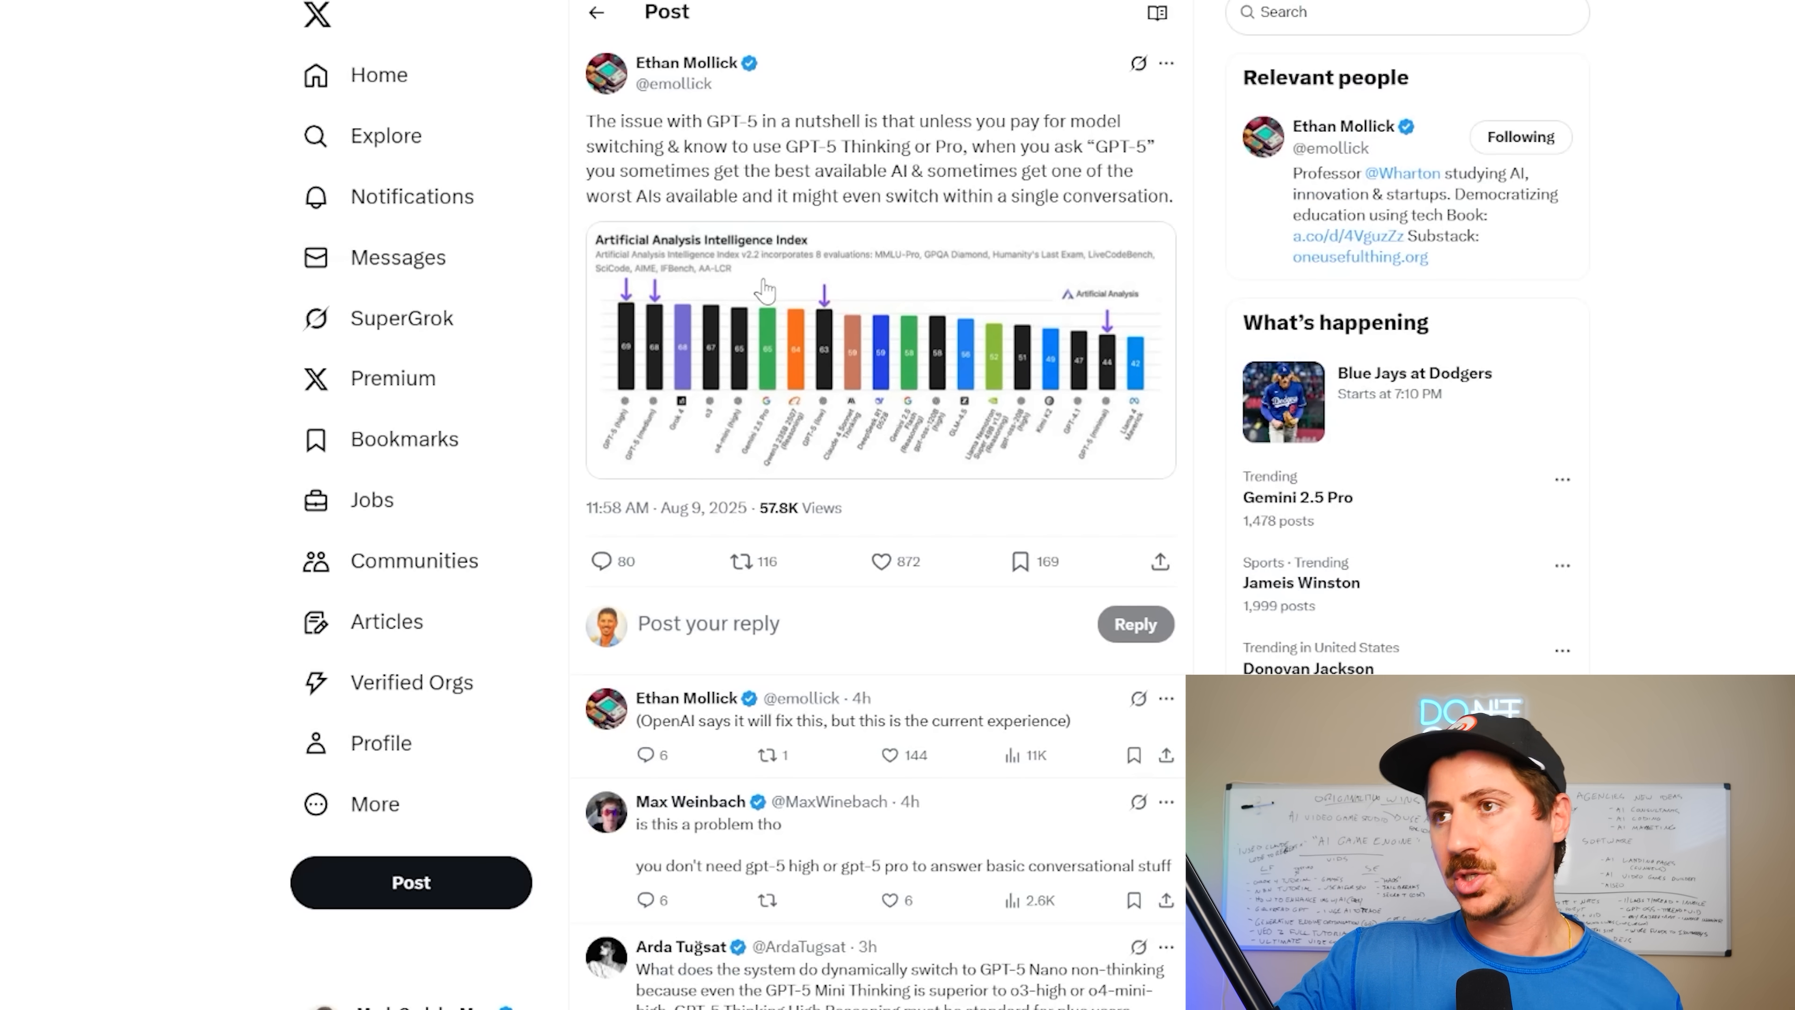
pyautogui.moveTo(685, 63)
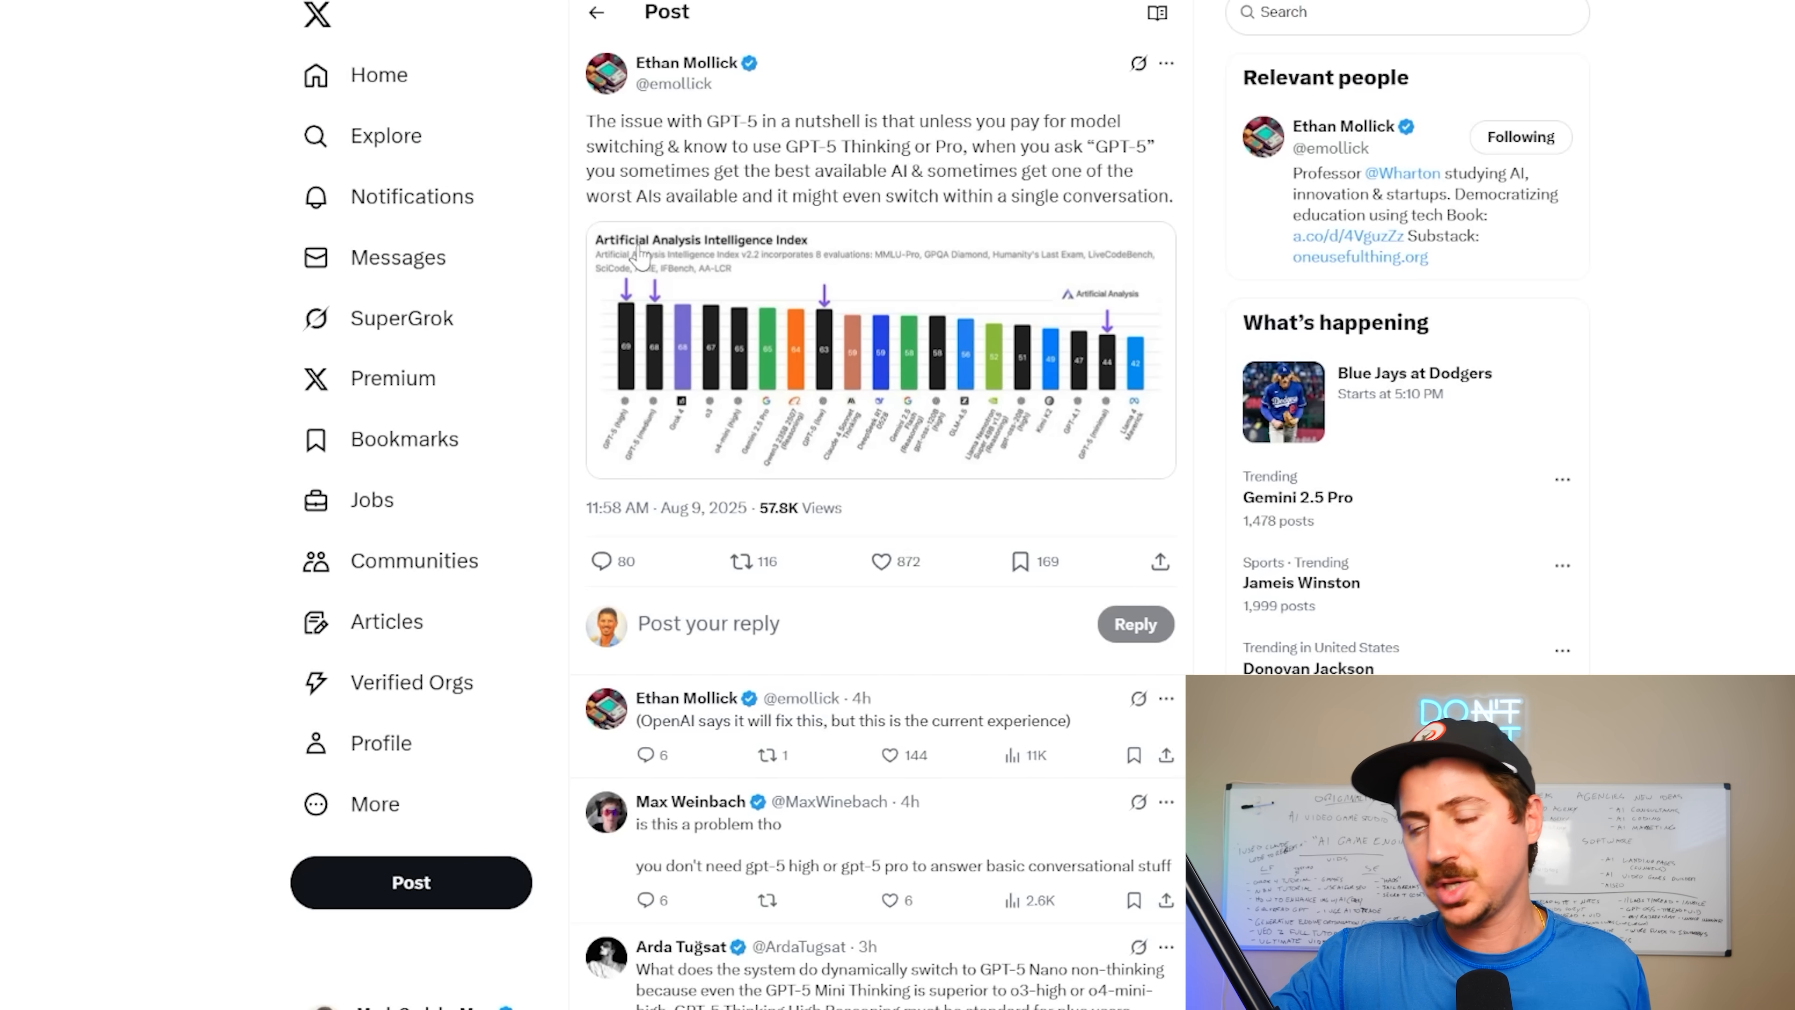
pyautogui.moveTo(967, 240)
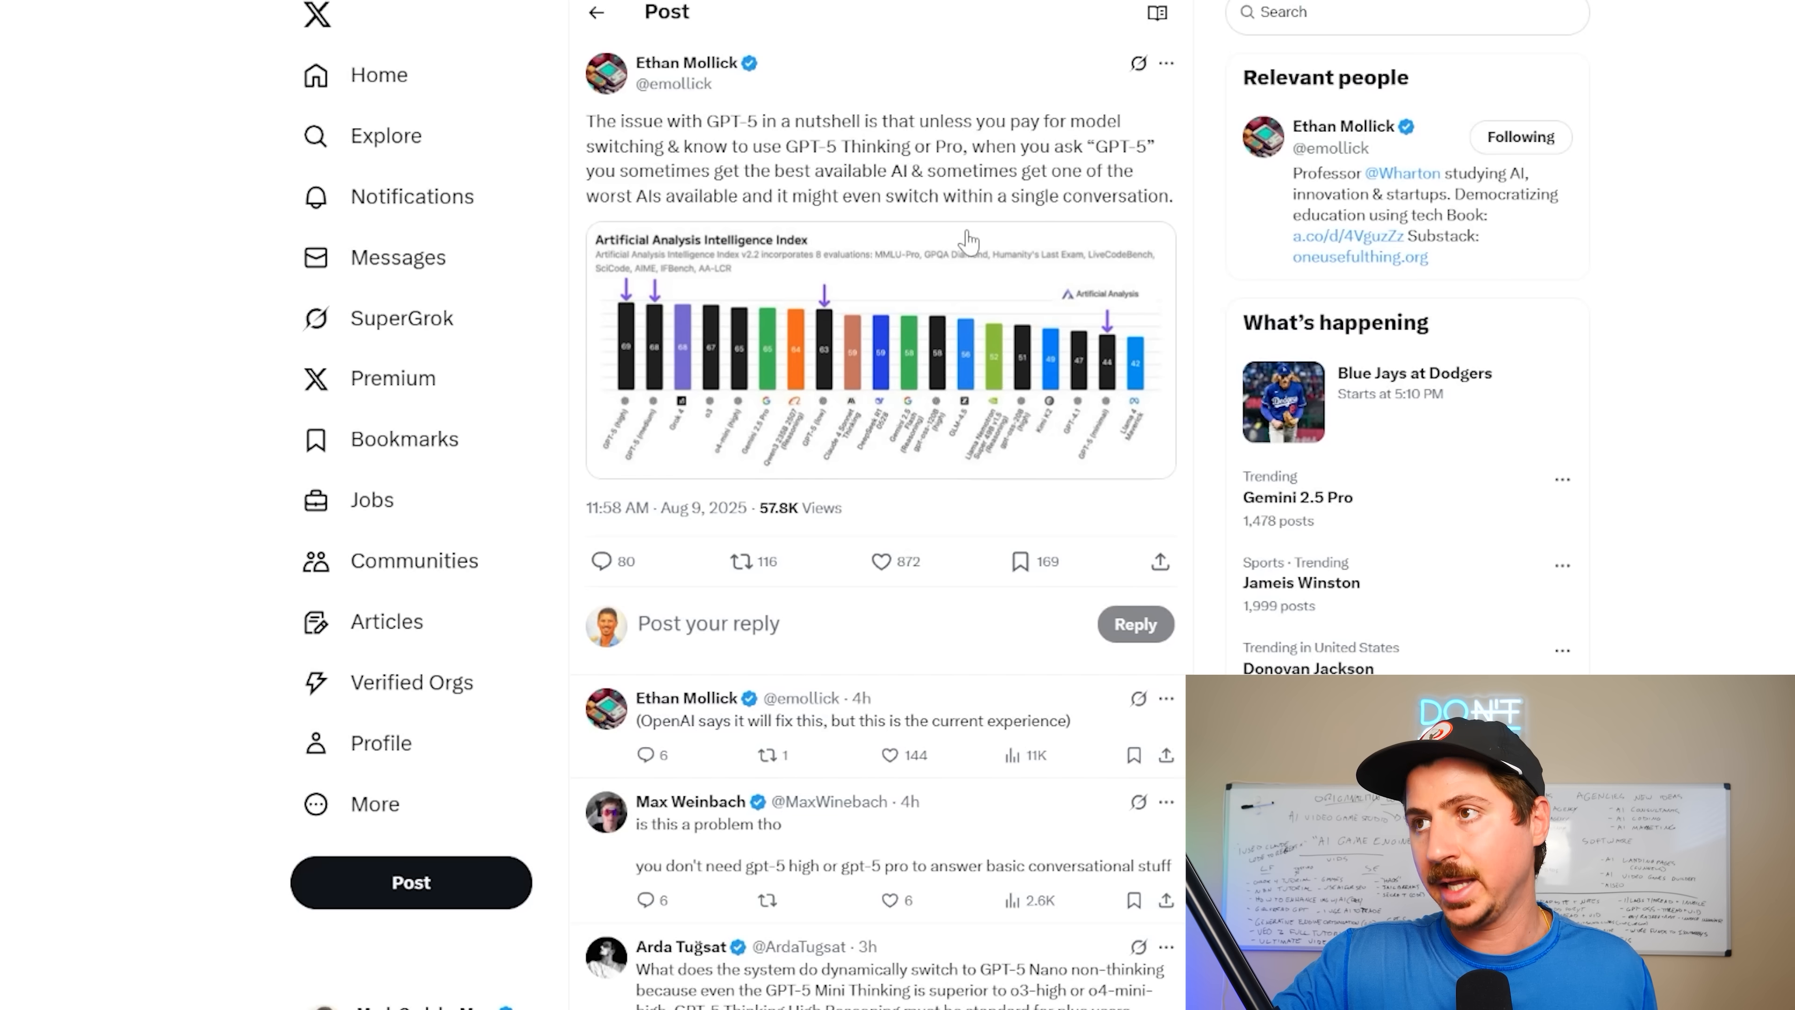
pyautogui.moveTo(957, 308)
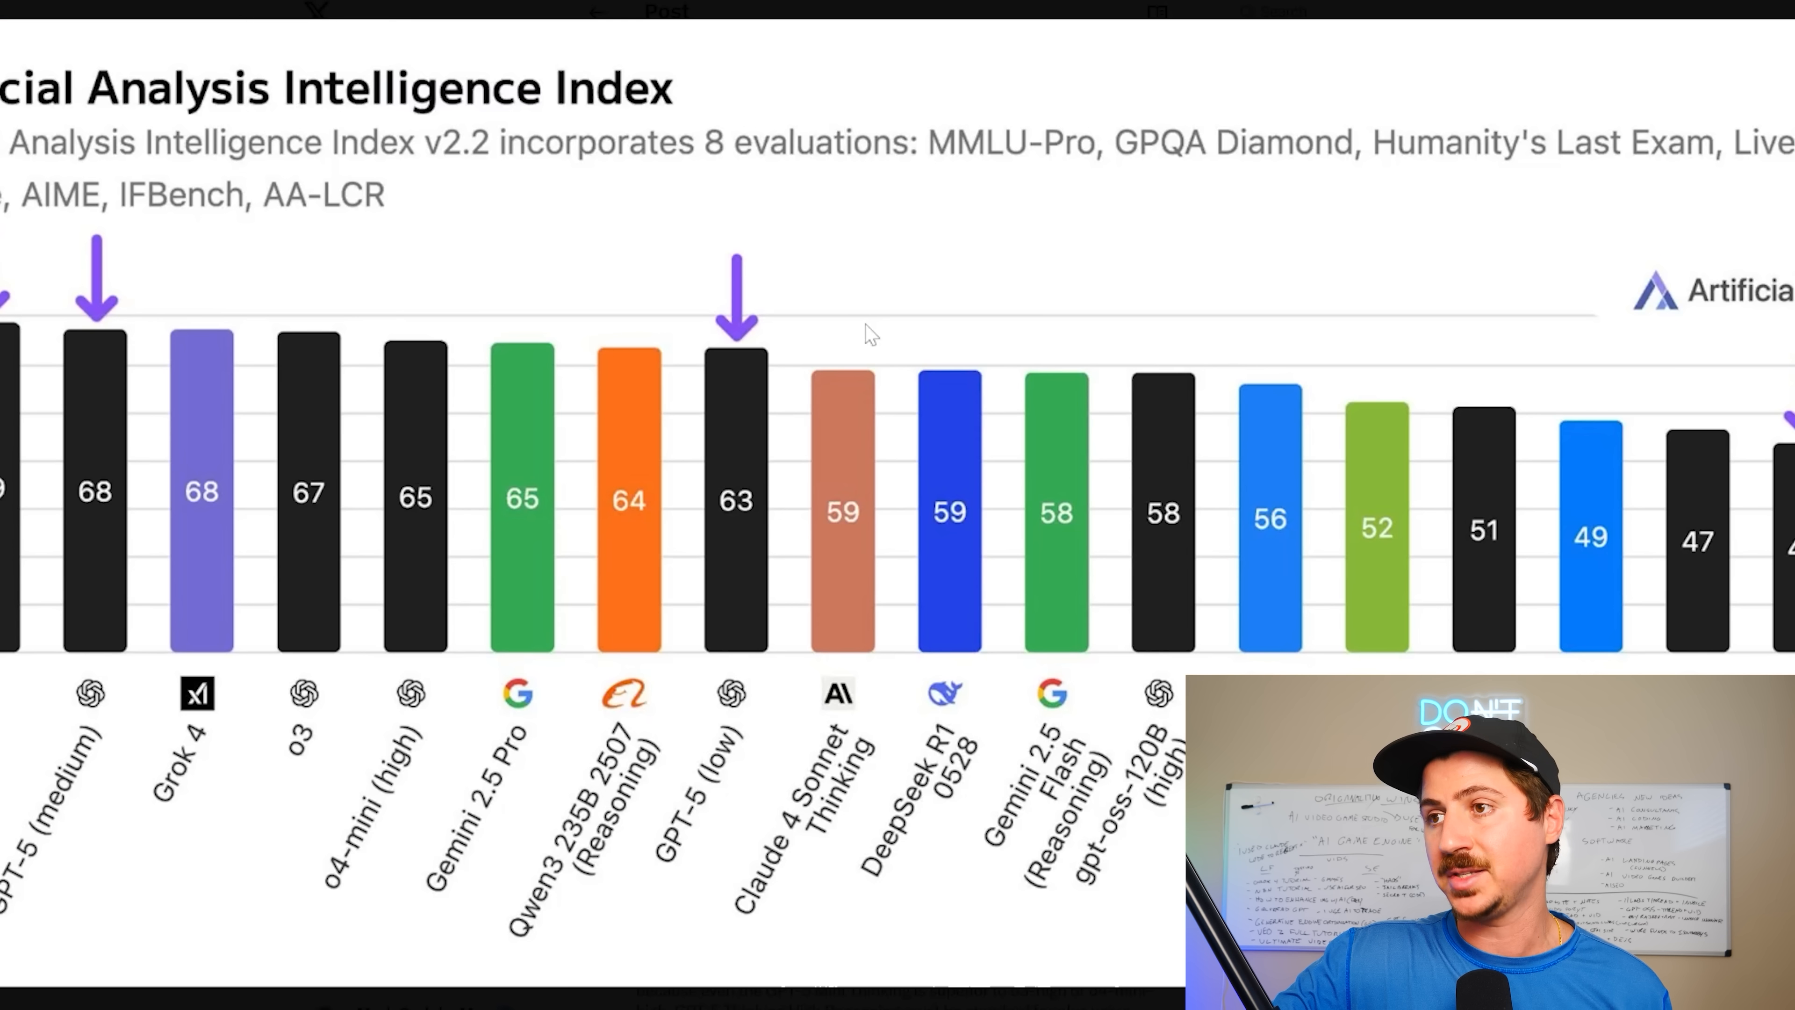
pyautogui.moveTo(690, 392)
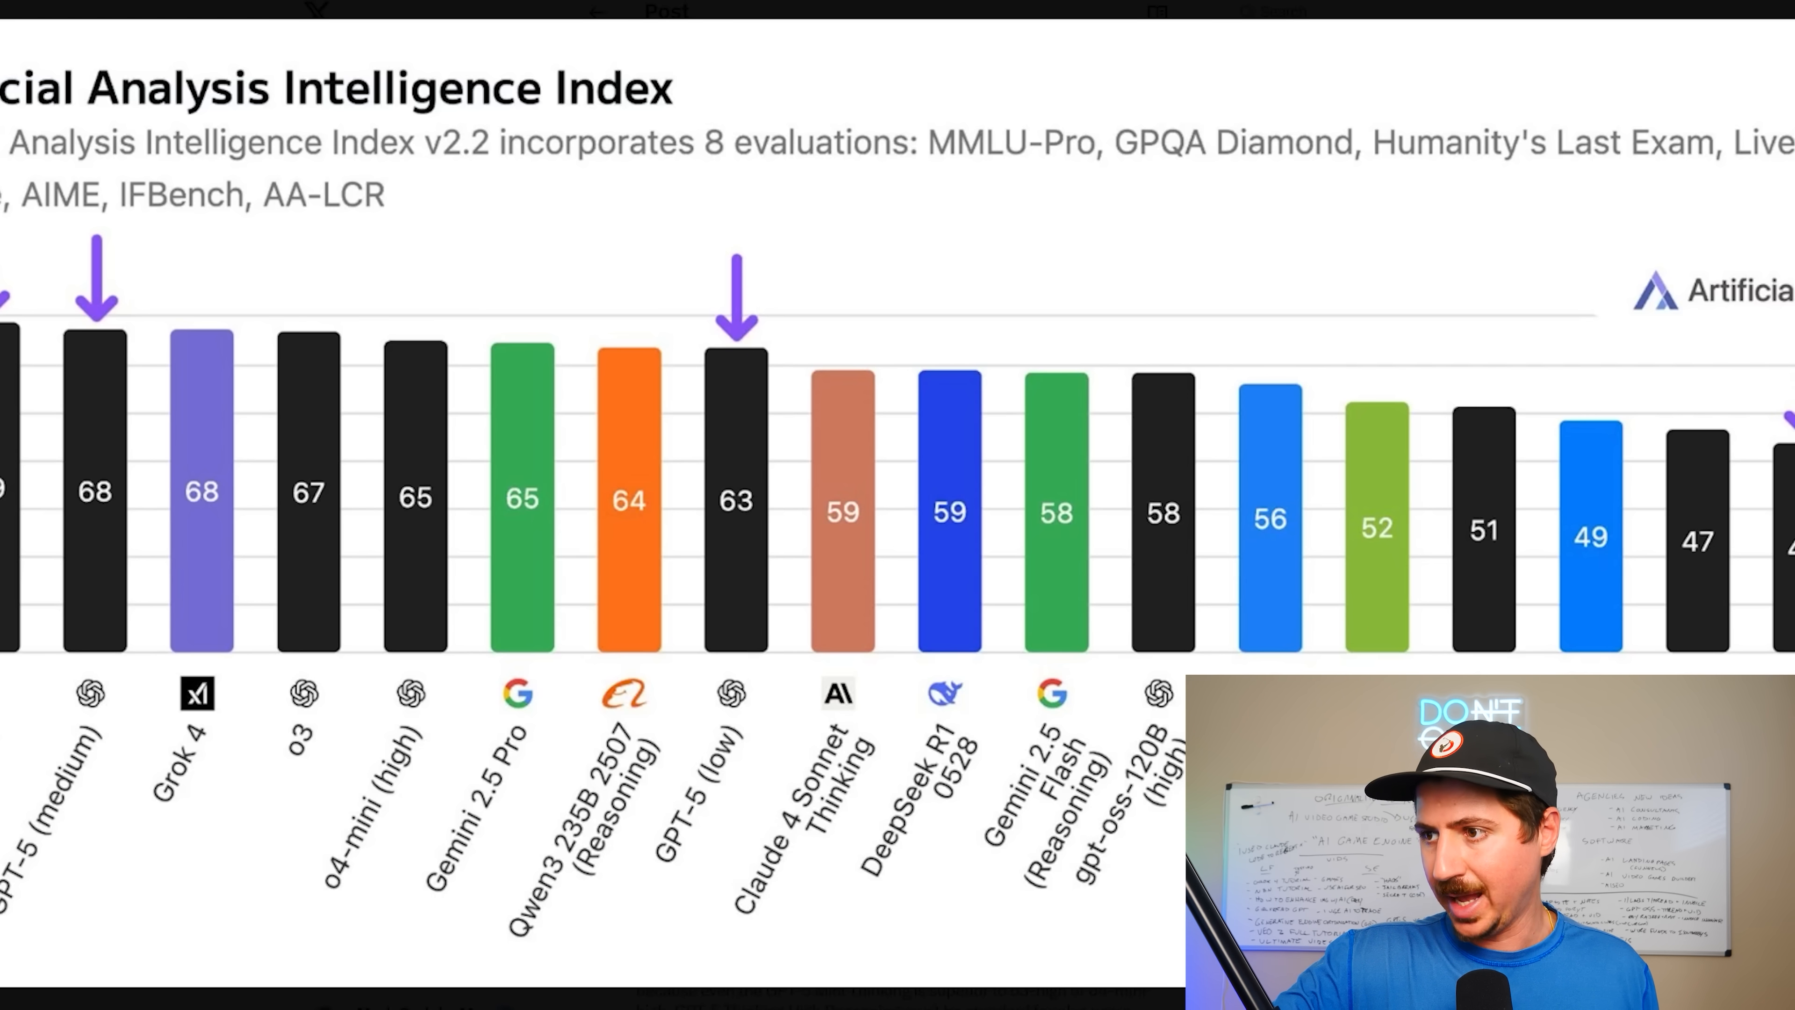
pyautogui.moveTo(1259, 604)
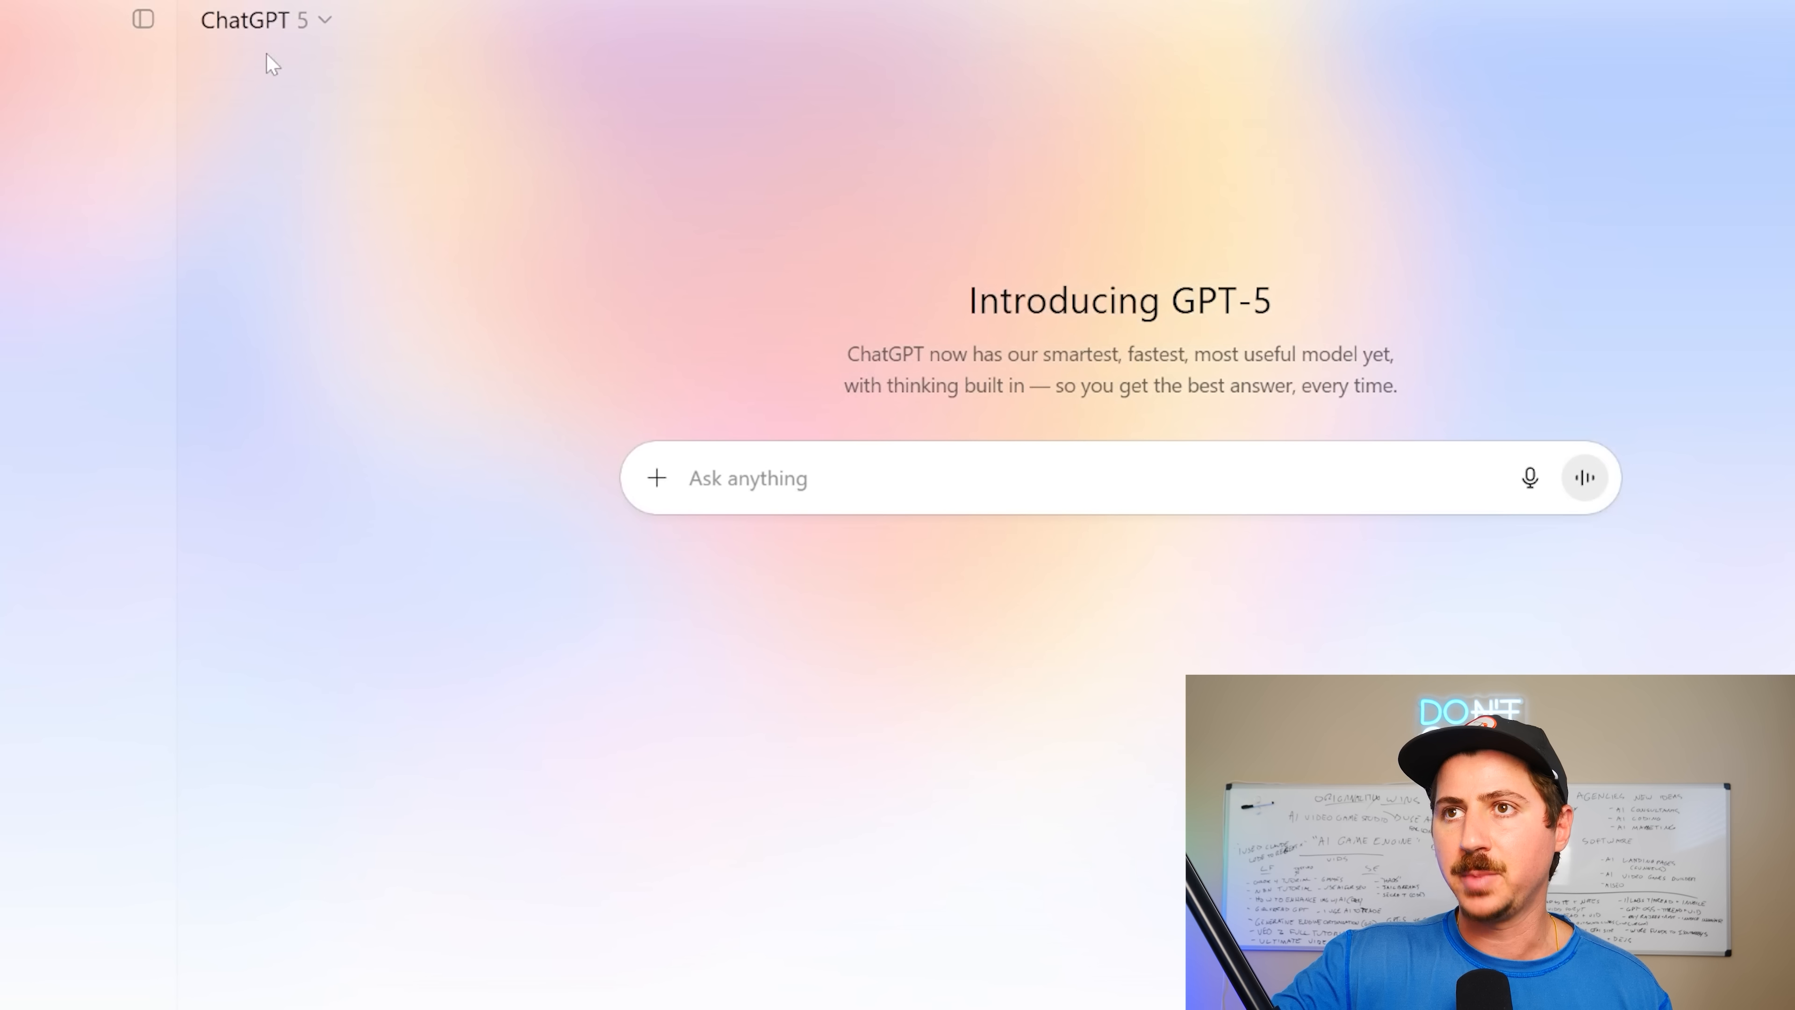
# Show the GPT-5 model picker choices, including GPT-5 Thinking and the upgrade-only GPT-5 Pro
pyautogui.click(255, 21)
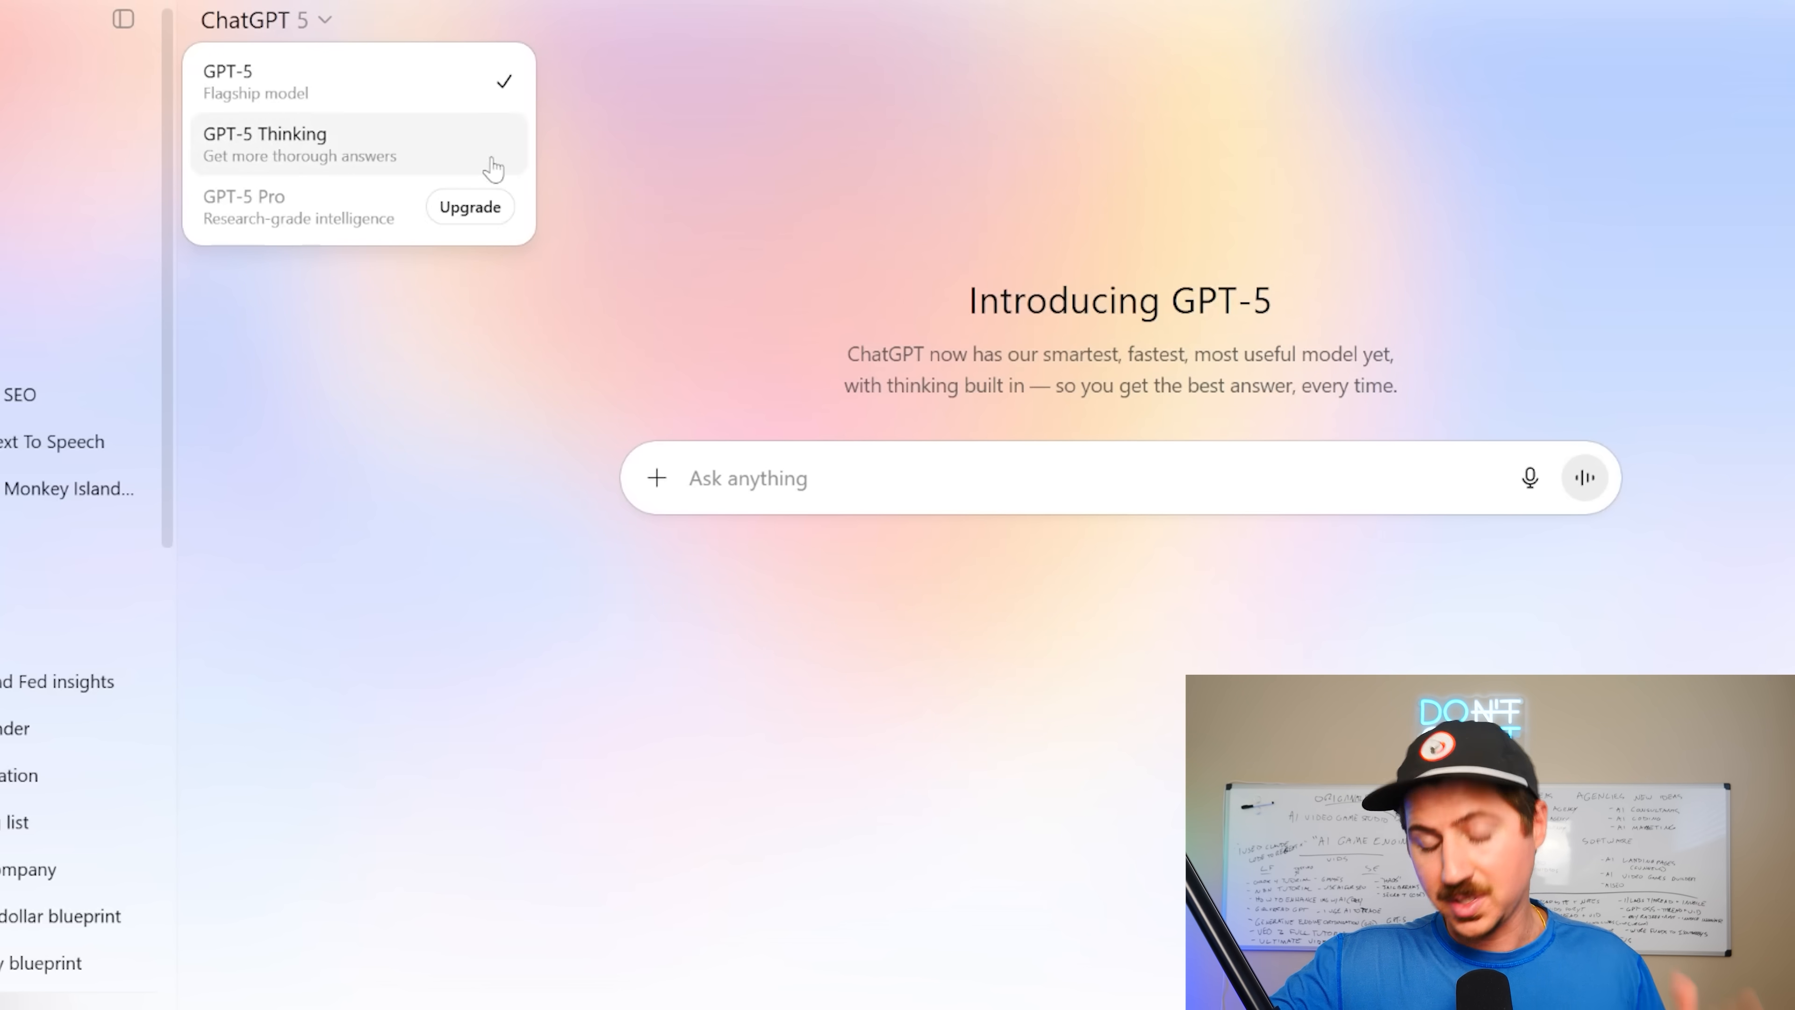
pyautogui.moveTo(481, 223)
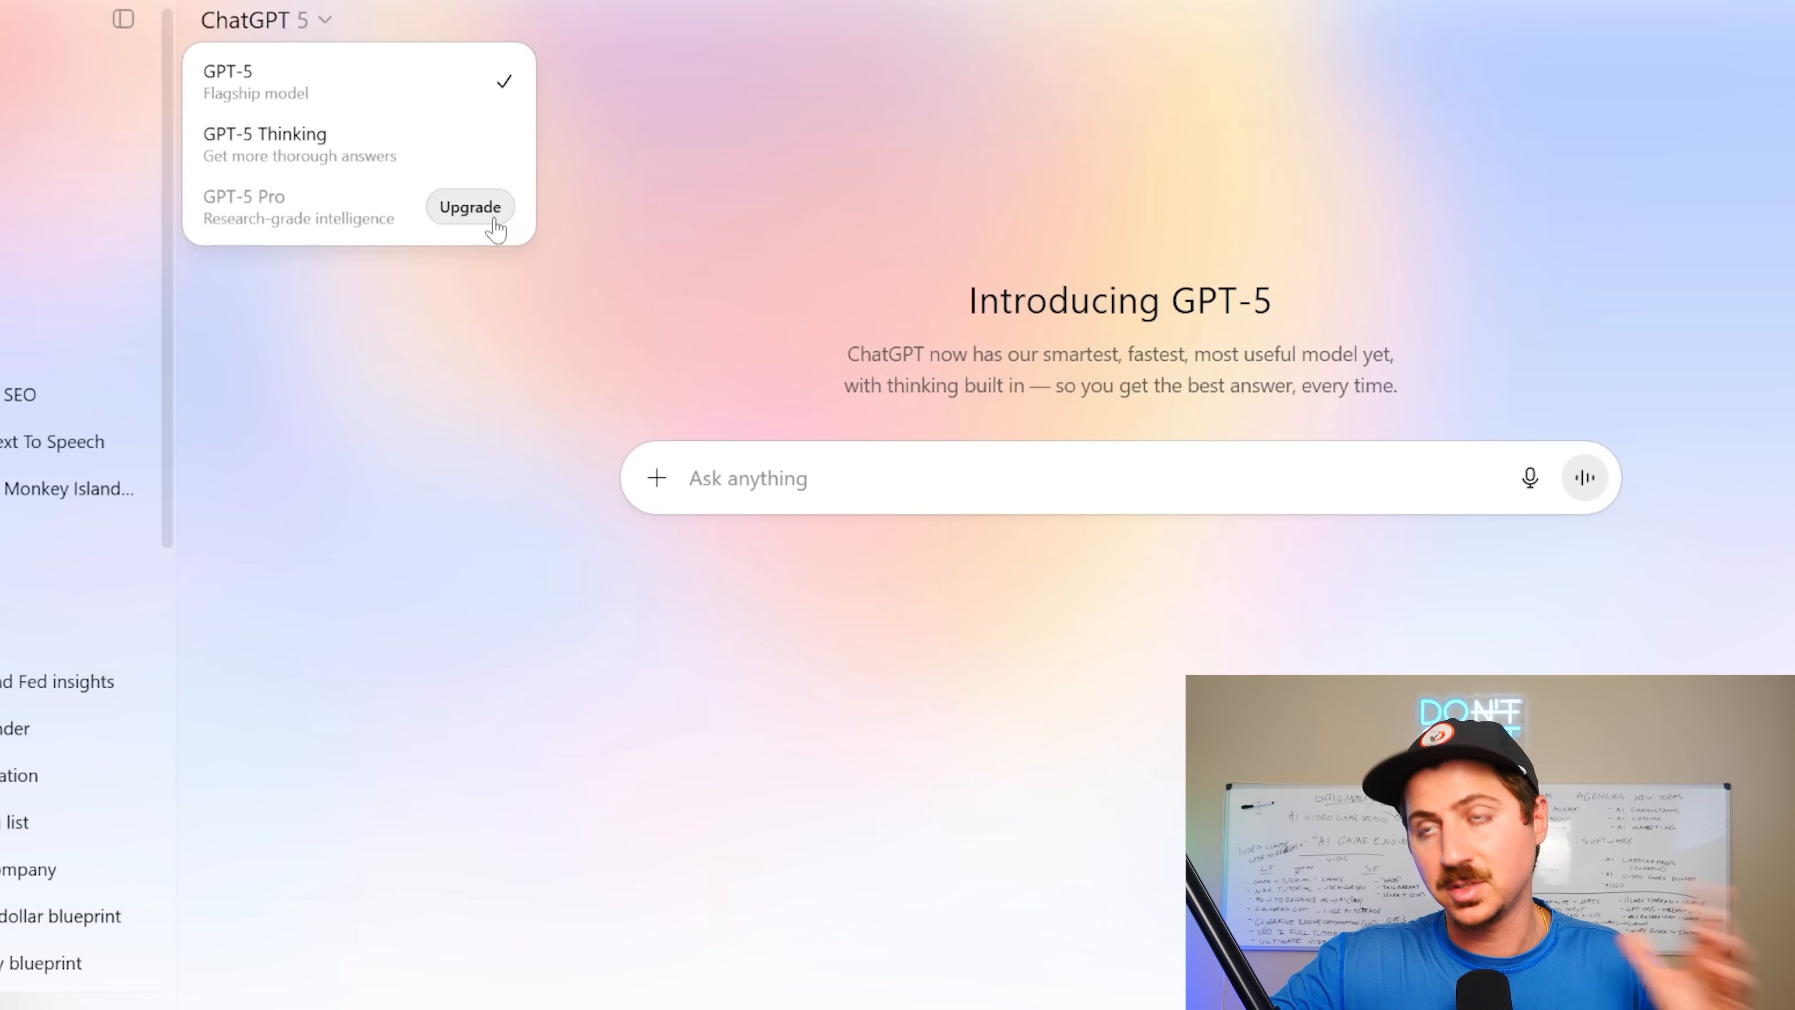
pyautogui.click(254, 21)
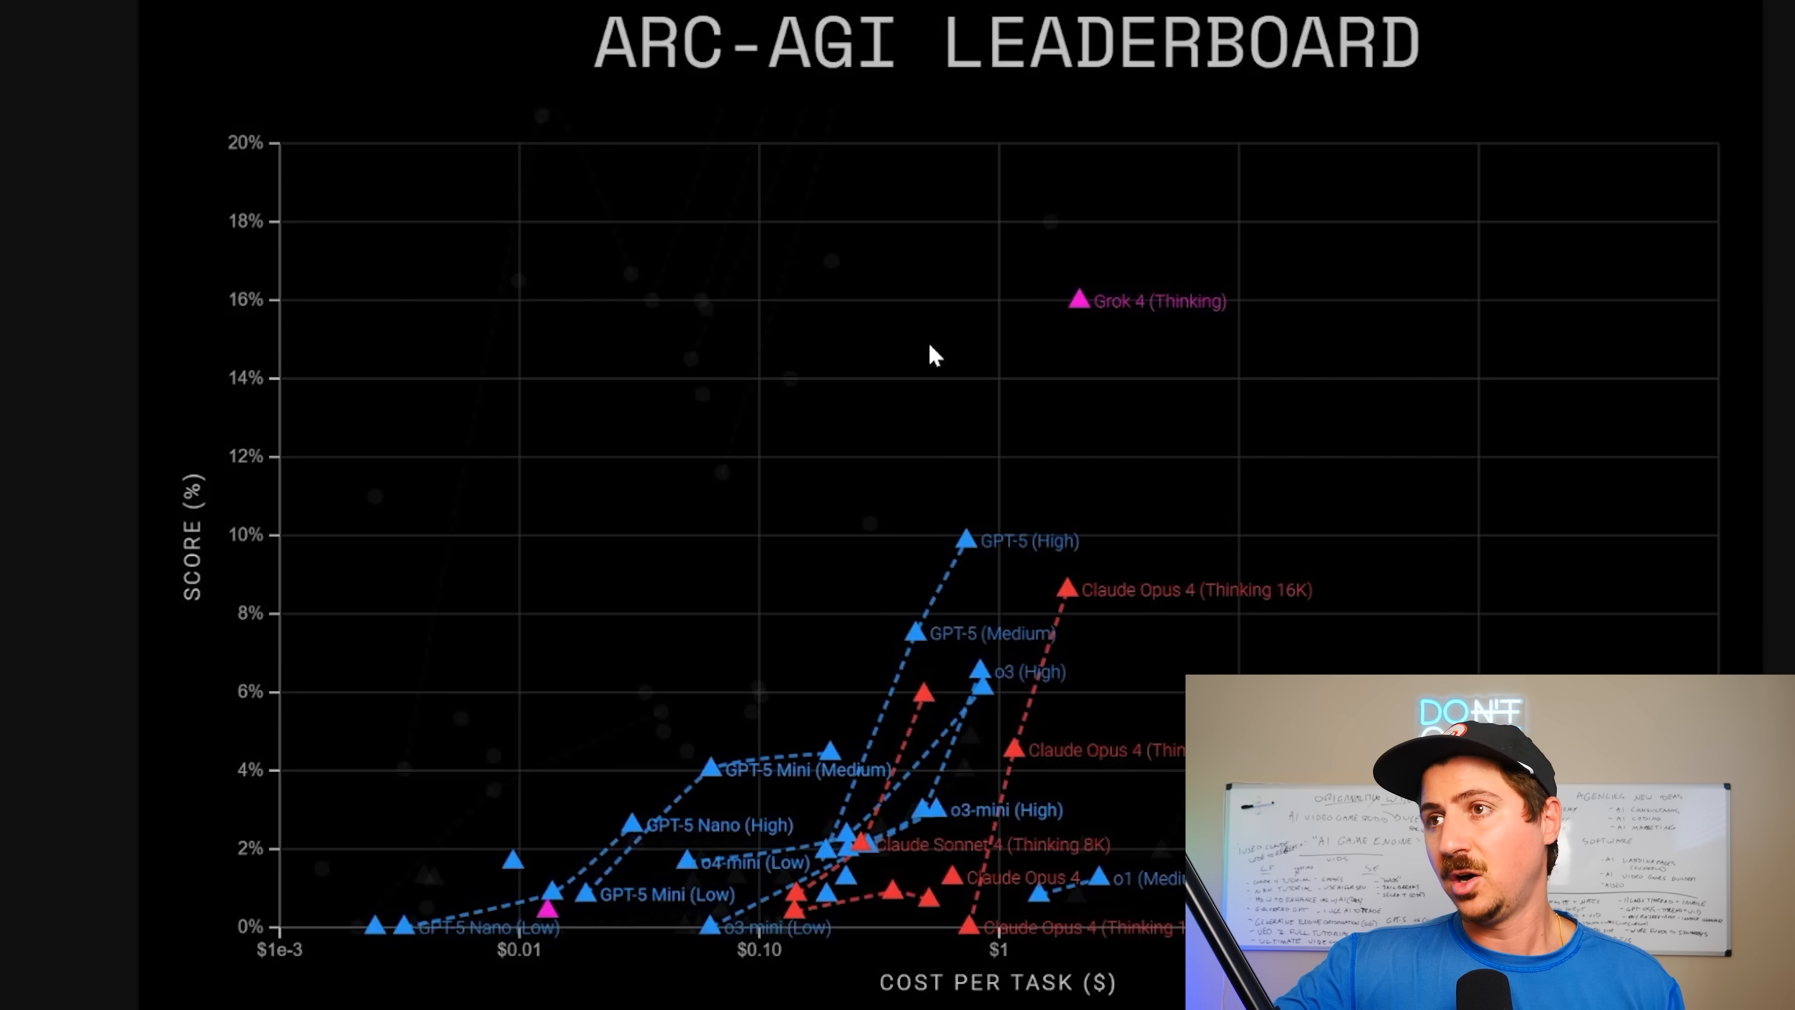
pyautogui.moveTo(1093, 363)
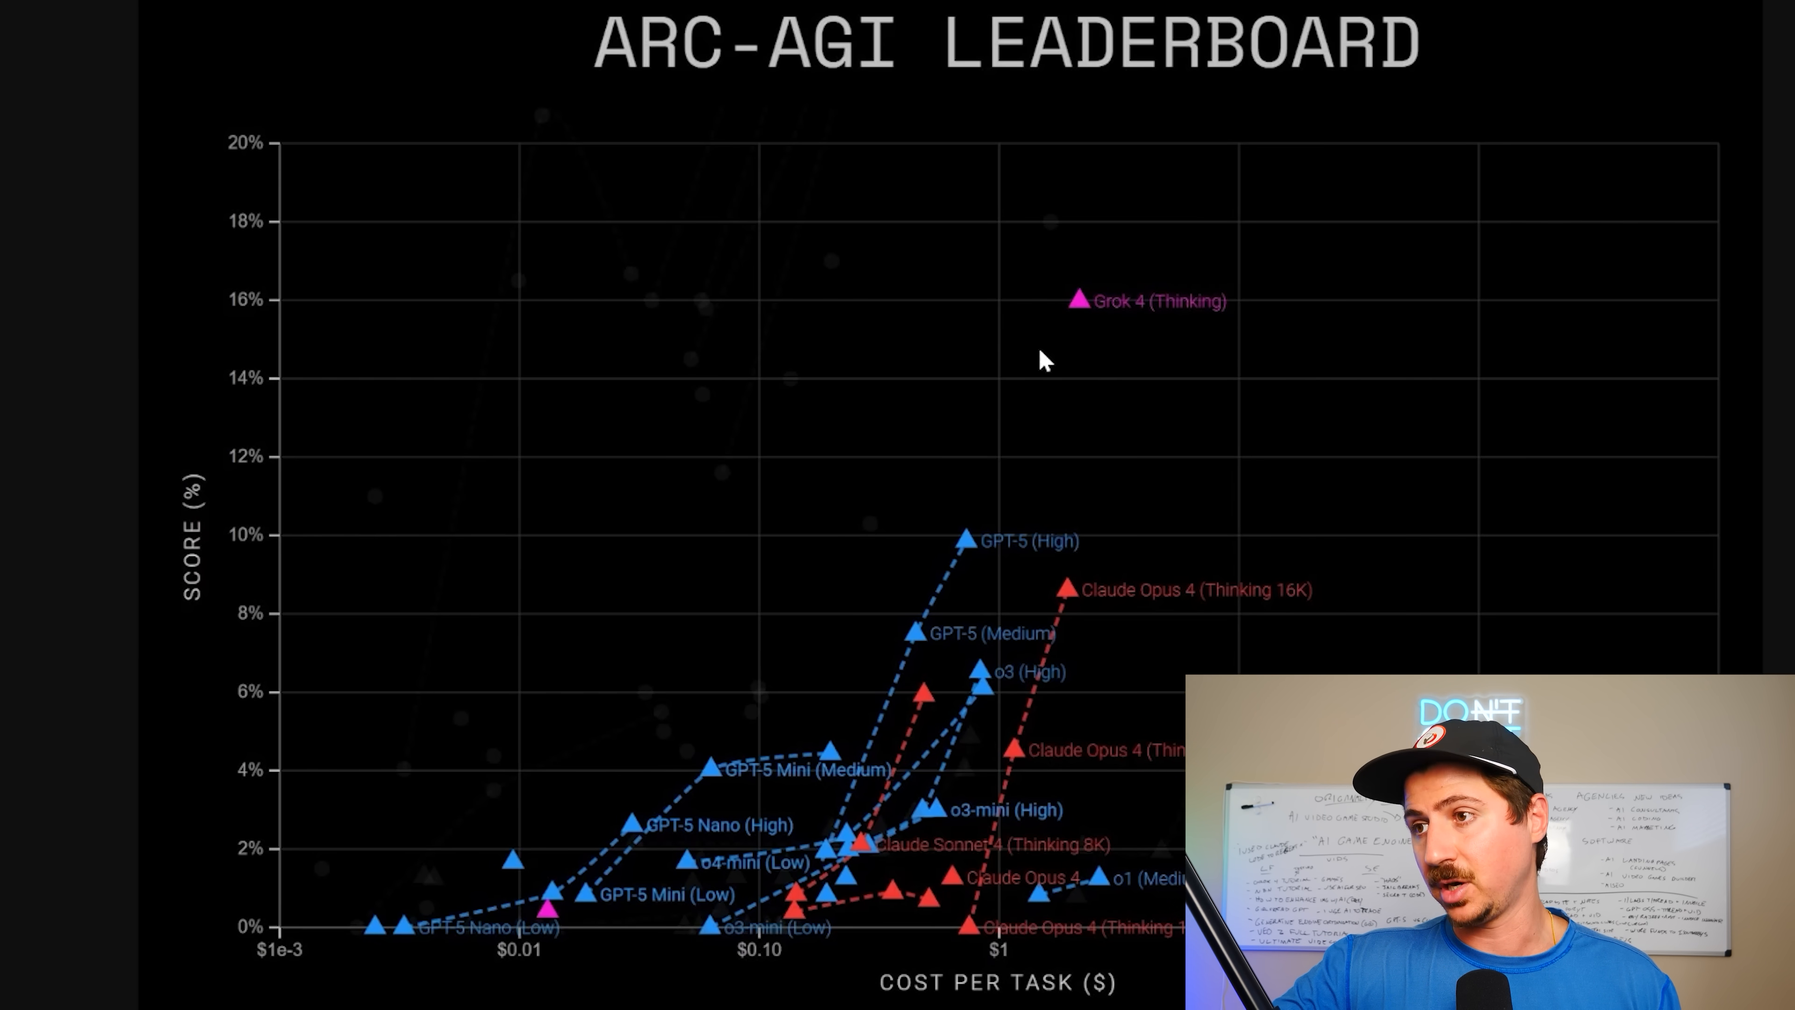
pyautogui.moveTo(1093, 615)
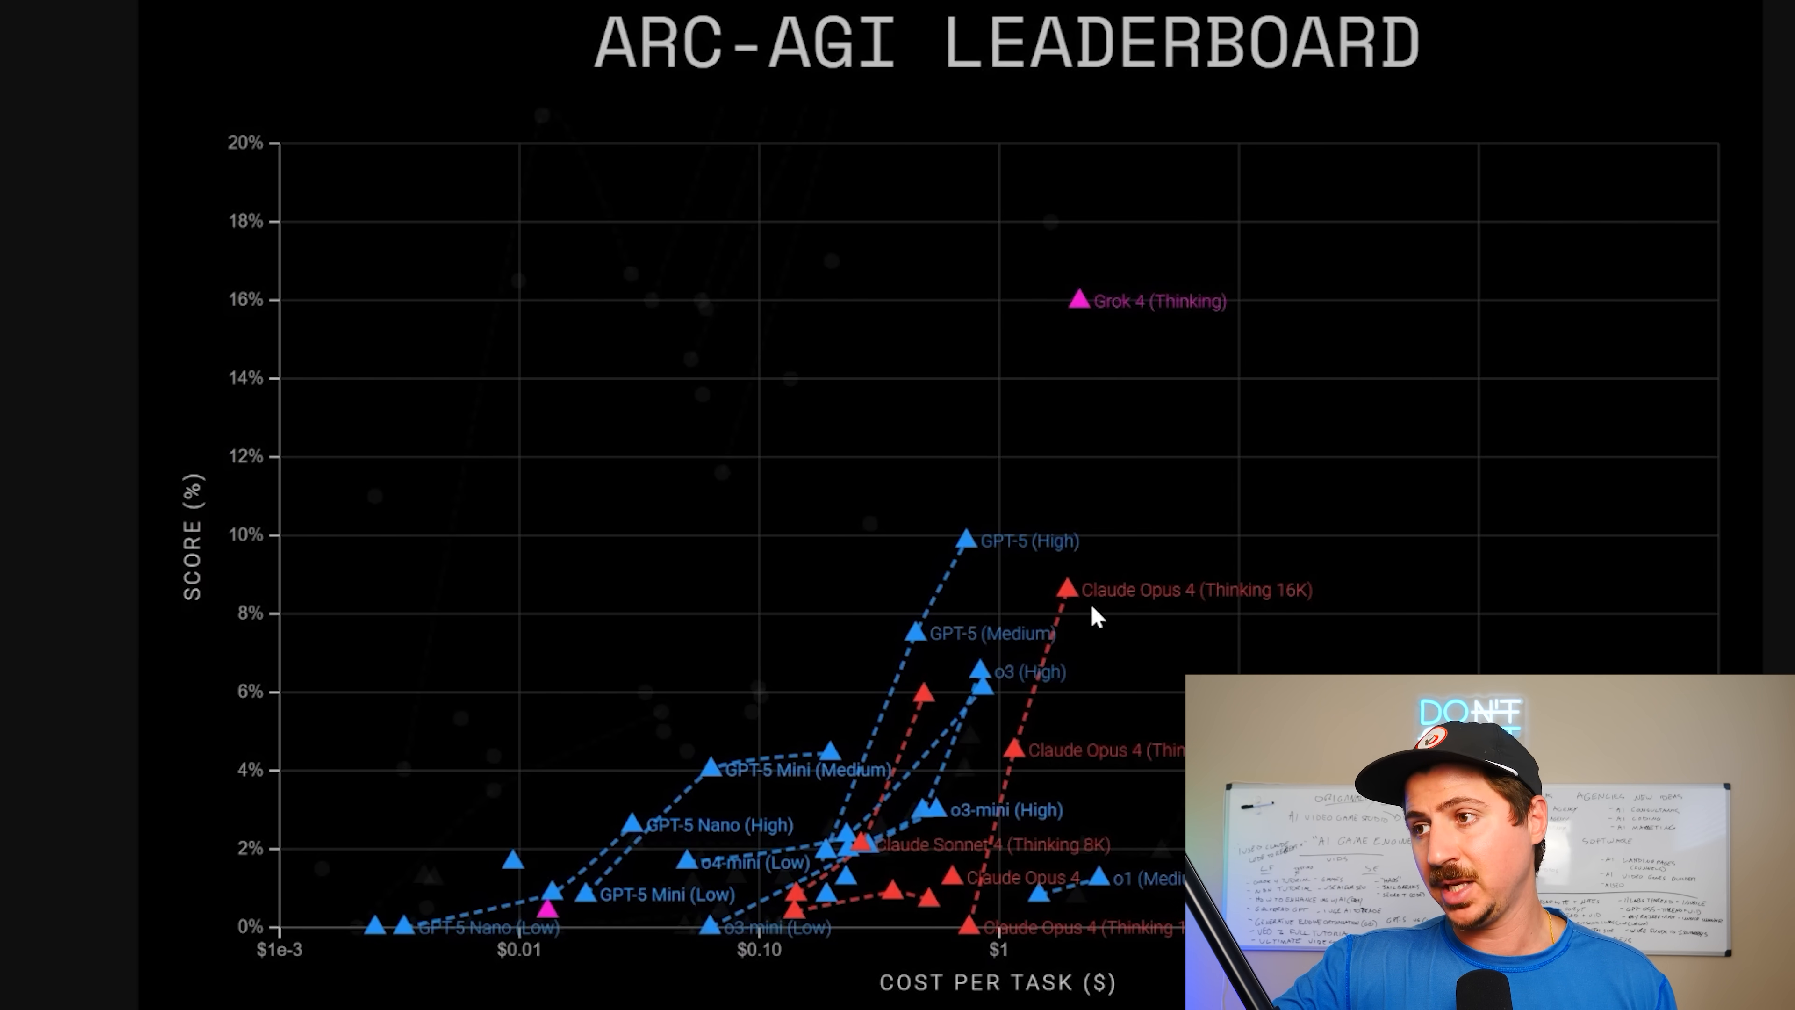
pyautogui.moveTo(1010, 517)
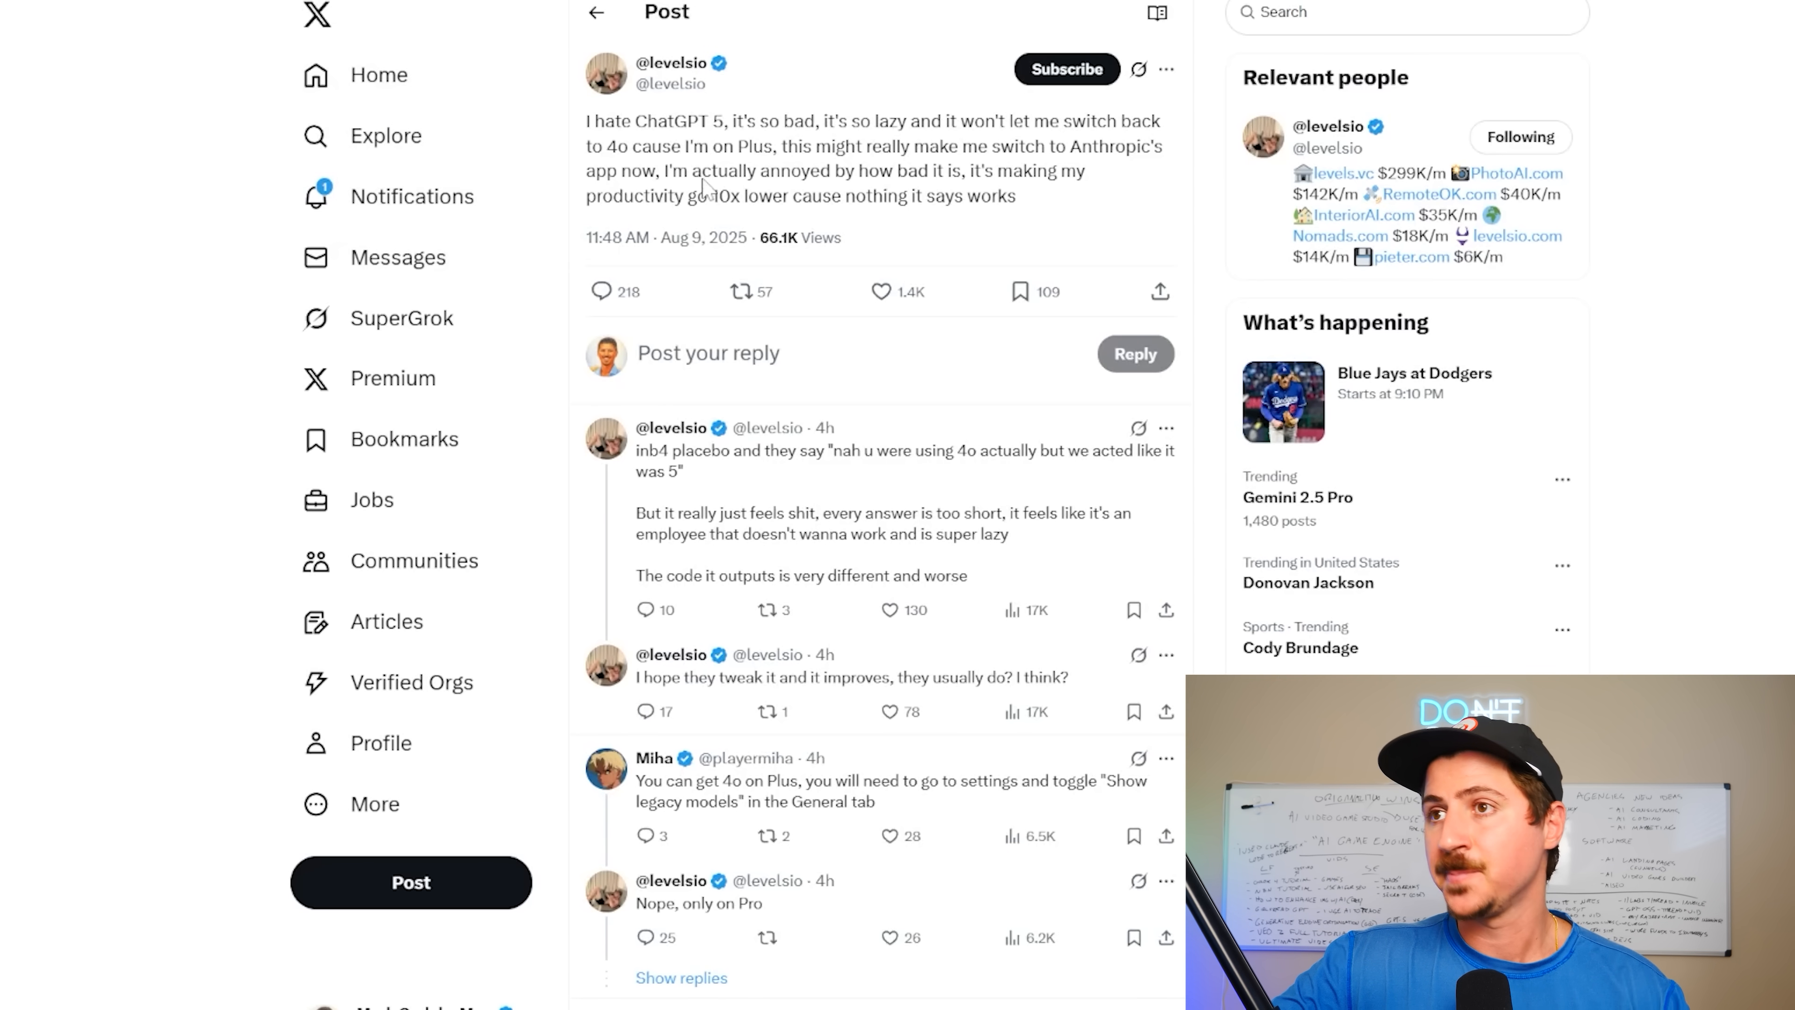
# Highlight phrases in levelsio's post calling ChatGPT 5 lazy and bad, then its reply thread
pyautogui.moveTo(668, 121); pyautogui.dragTo(713, 146)
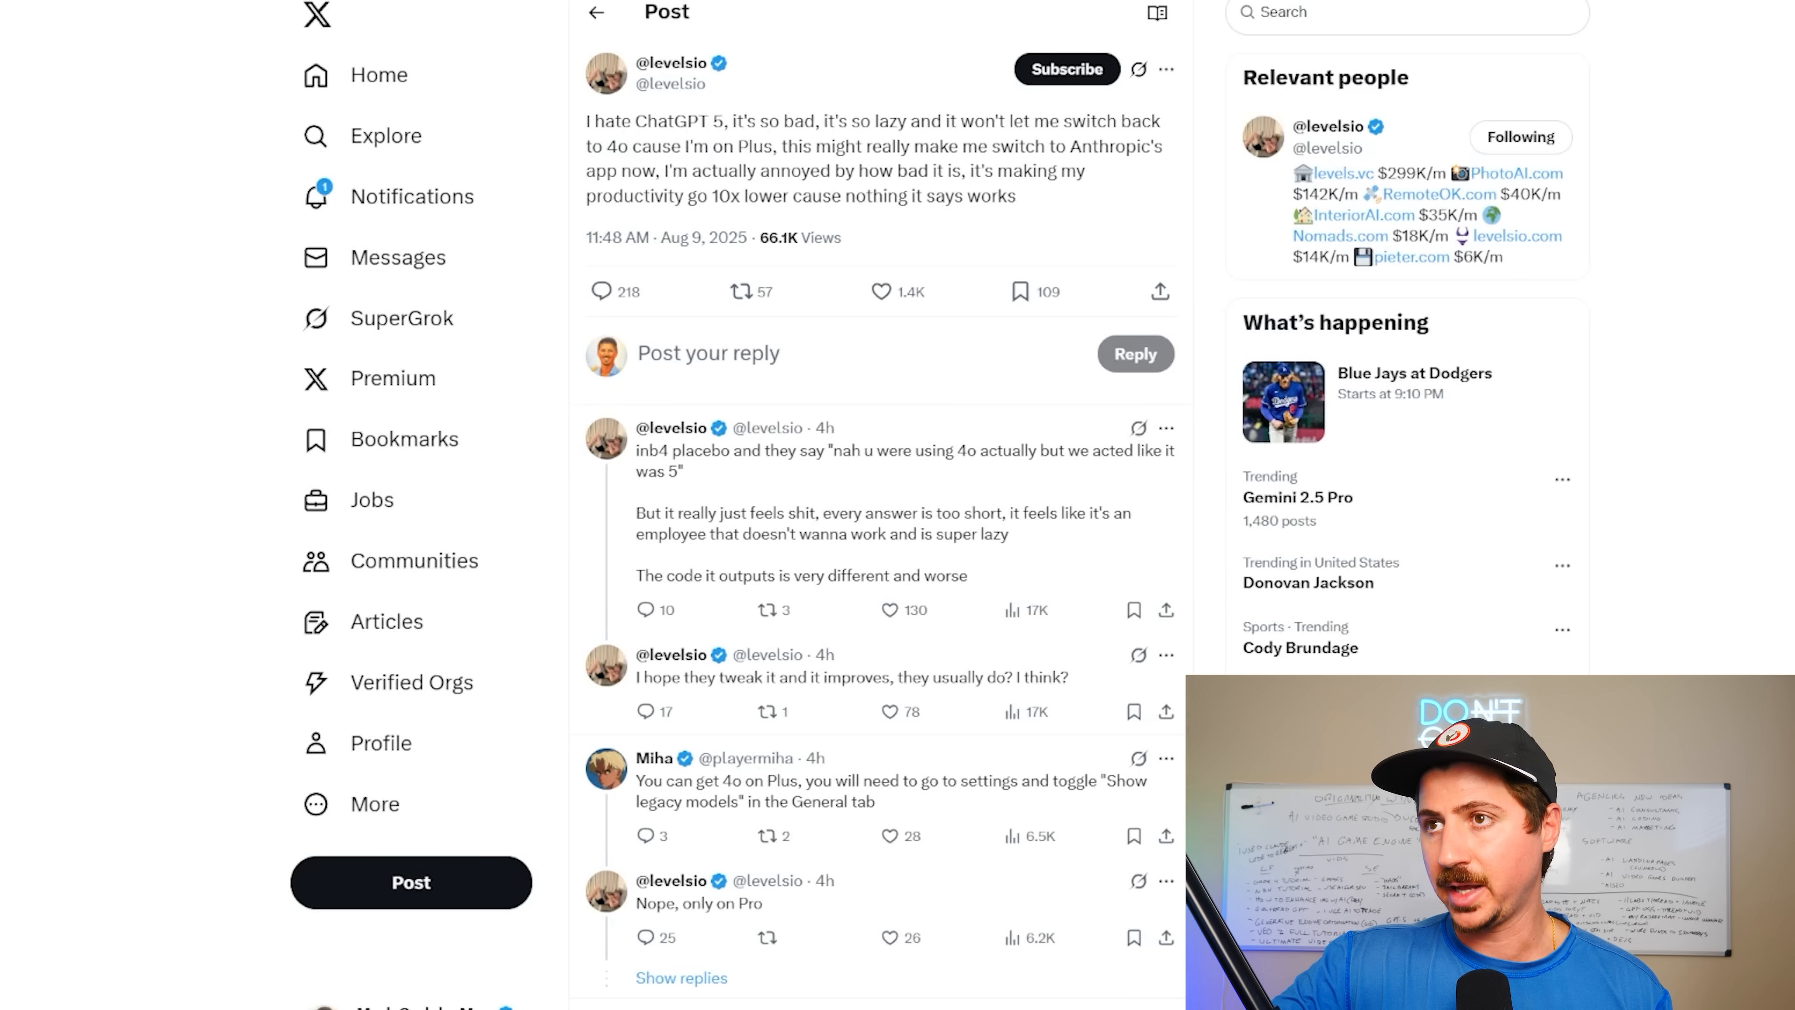
pyautogui.doubleClick(667, 121)
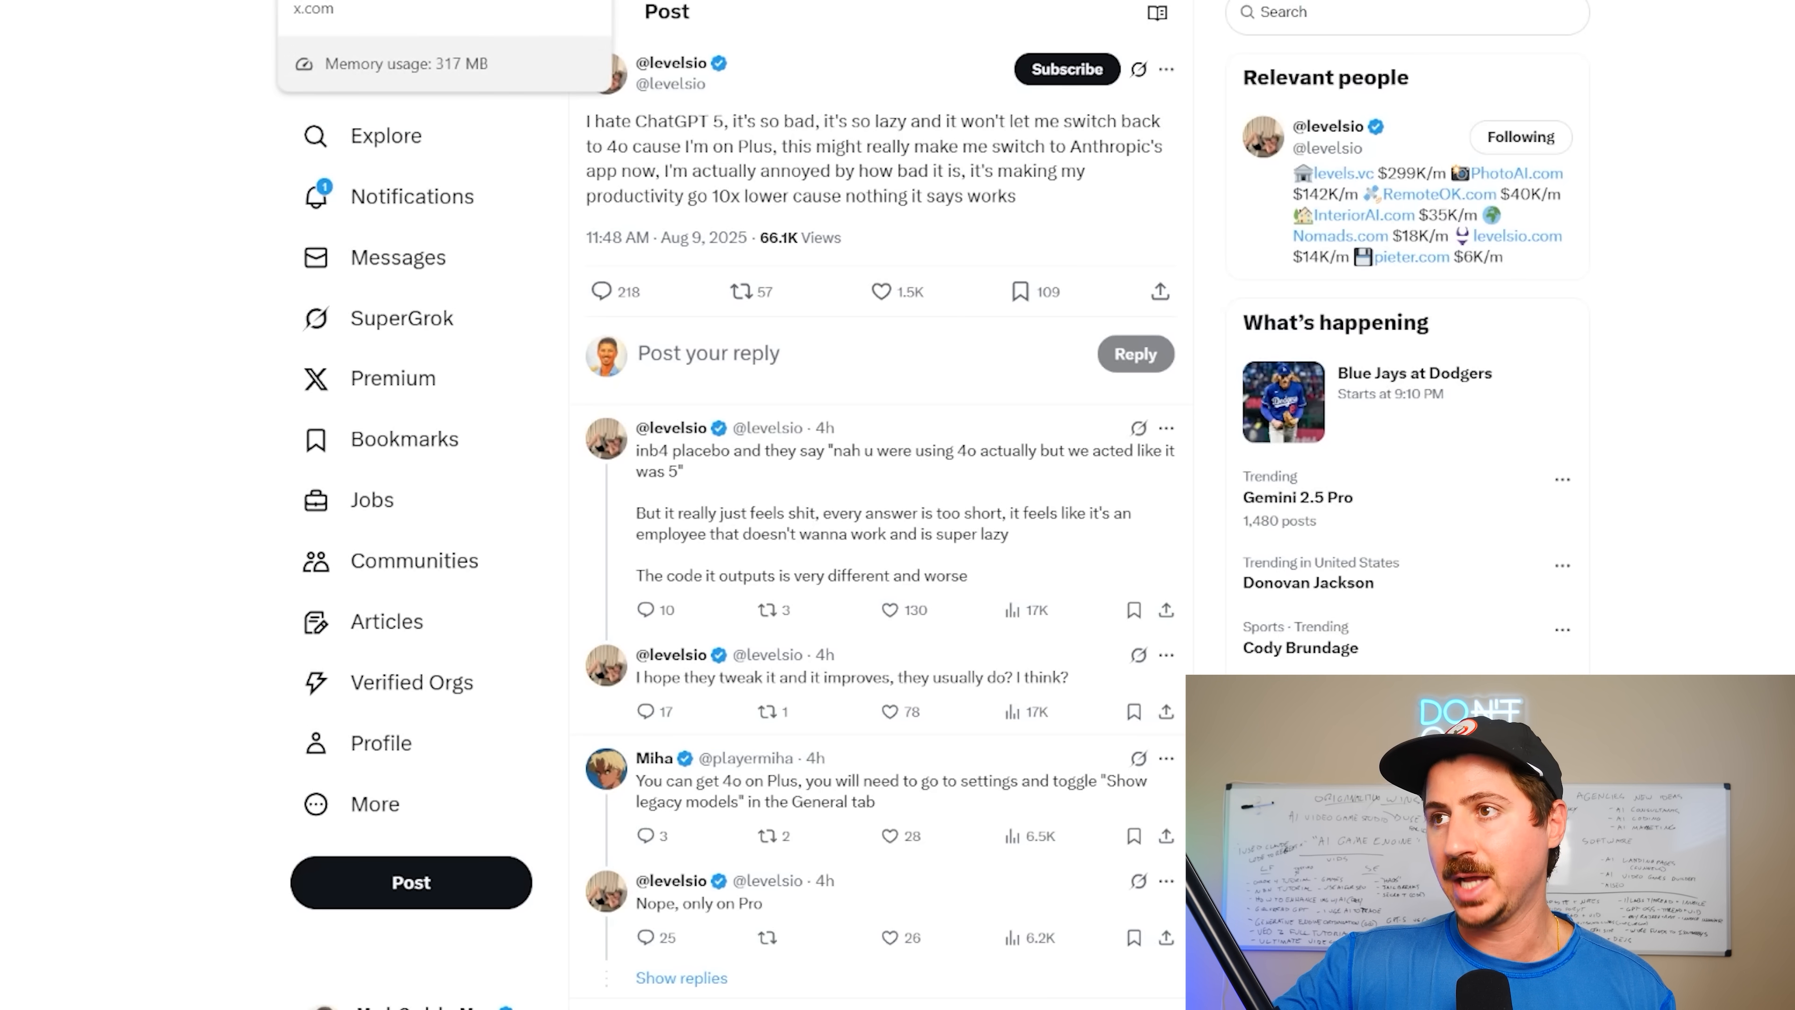
pyautogui.doubleClick(723, 195)
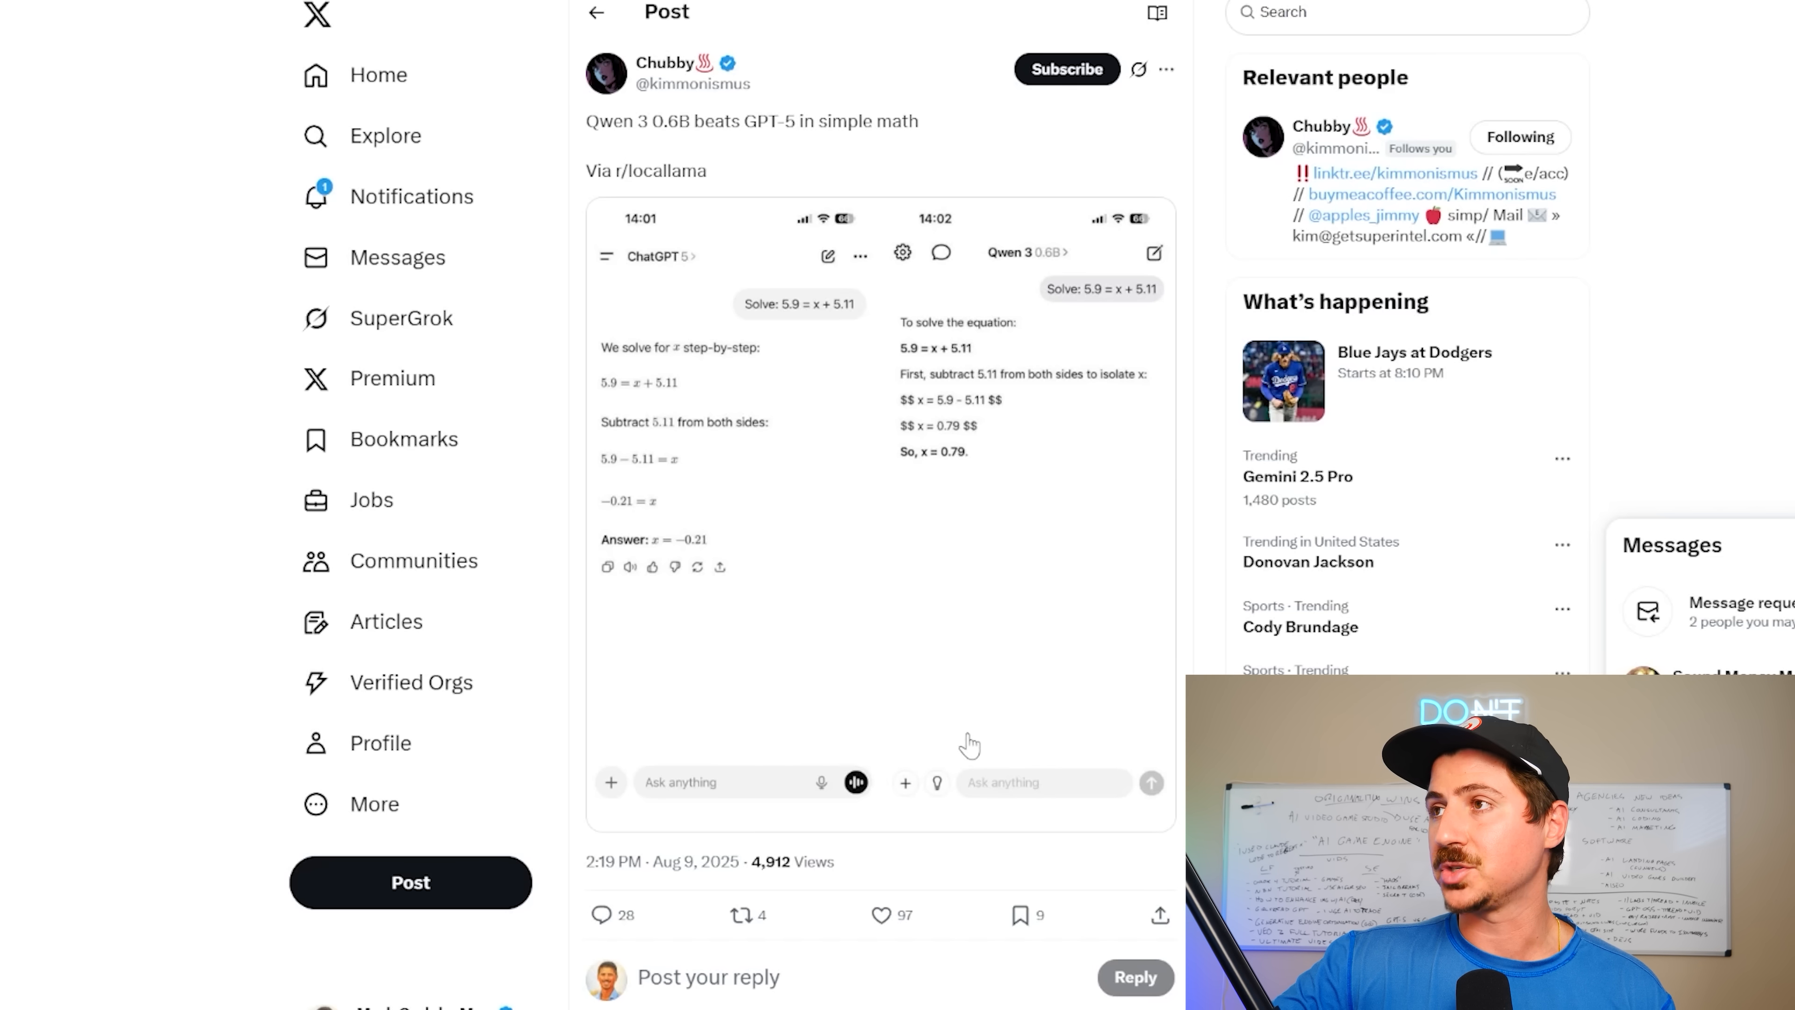
pyautogui.moveTo(969, 675)
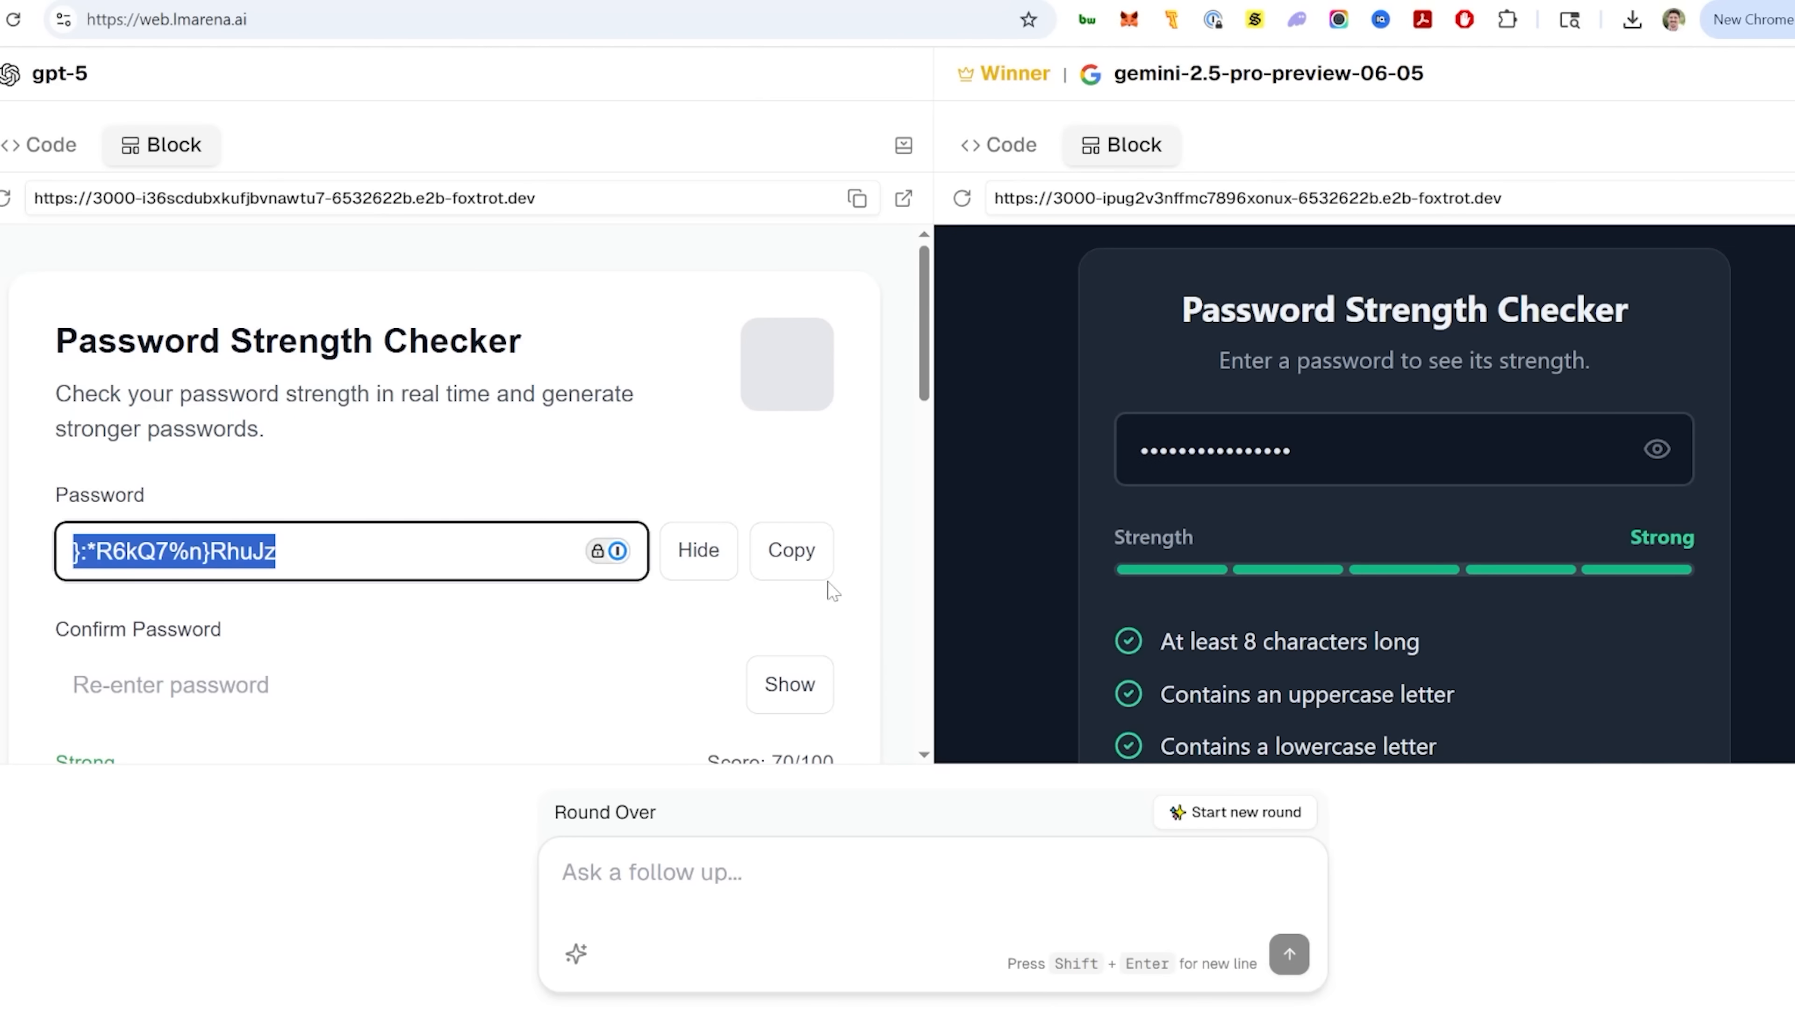
# Compare GPT-5 and Gemini 2.5 Pro password checkers, clearing the highlighted generated password
pyautogui.scroll(-3)
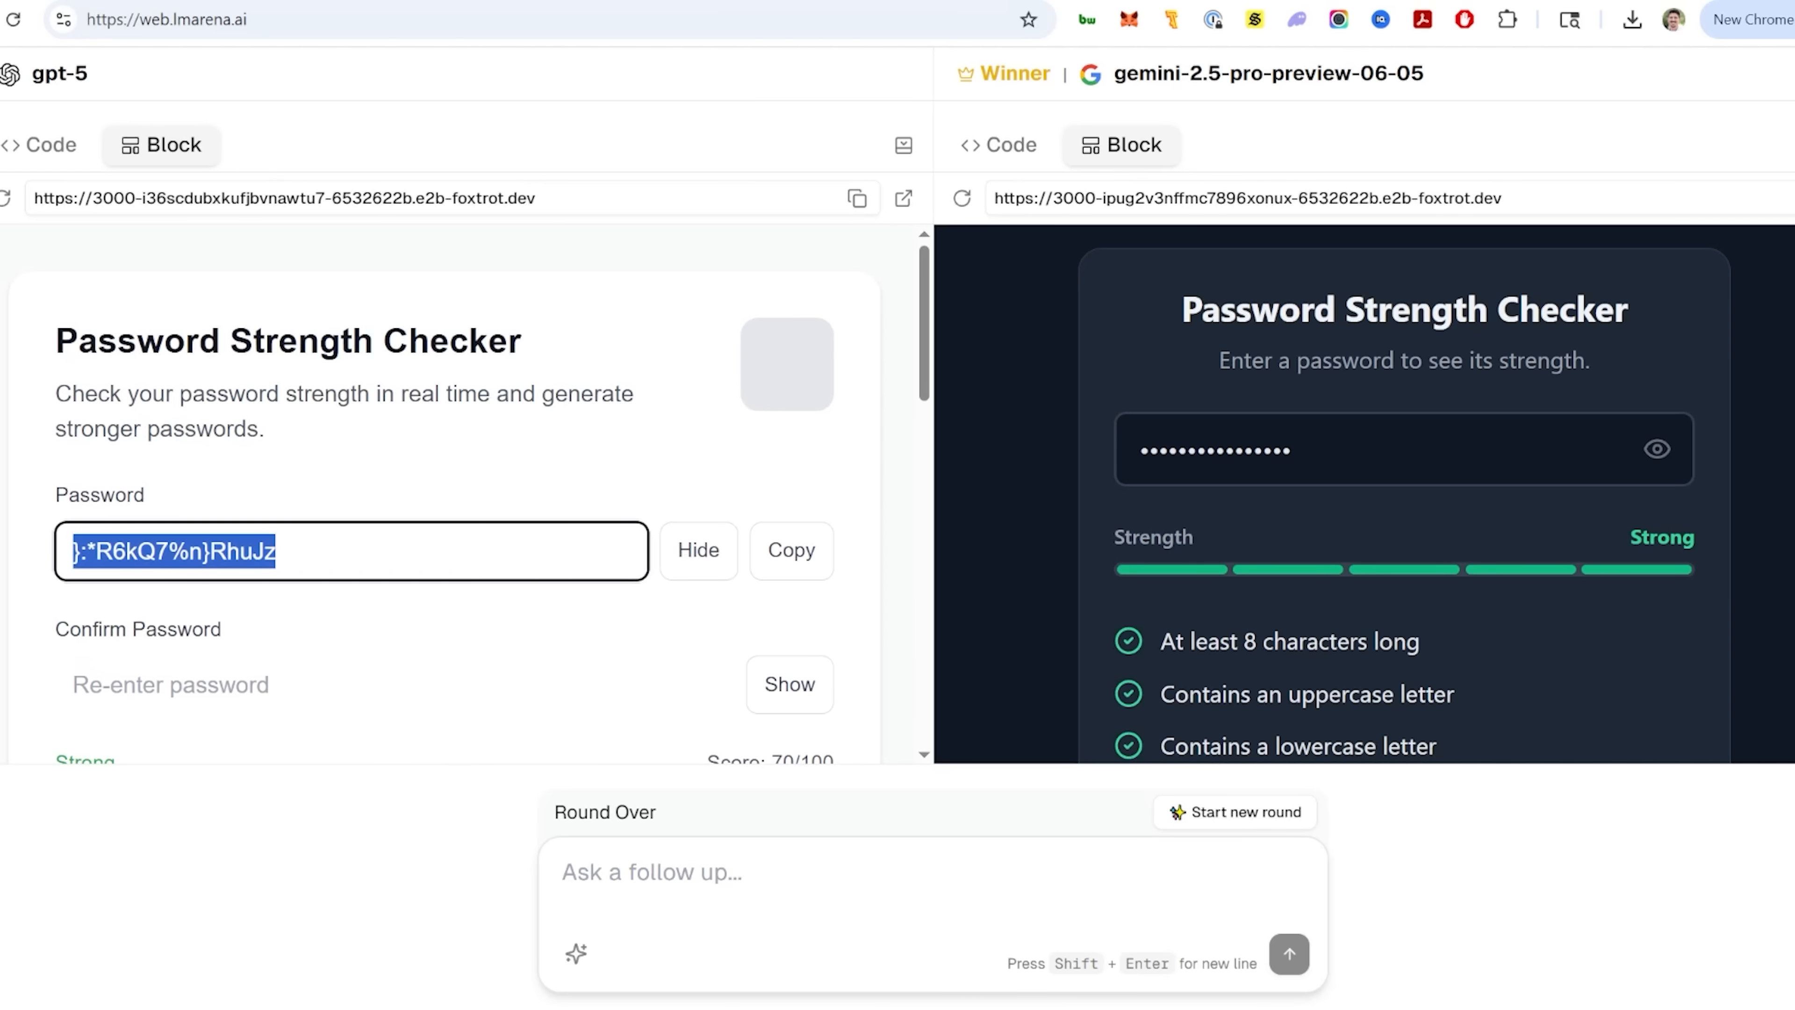
pyautogui.click(1374, 448)
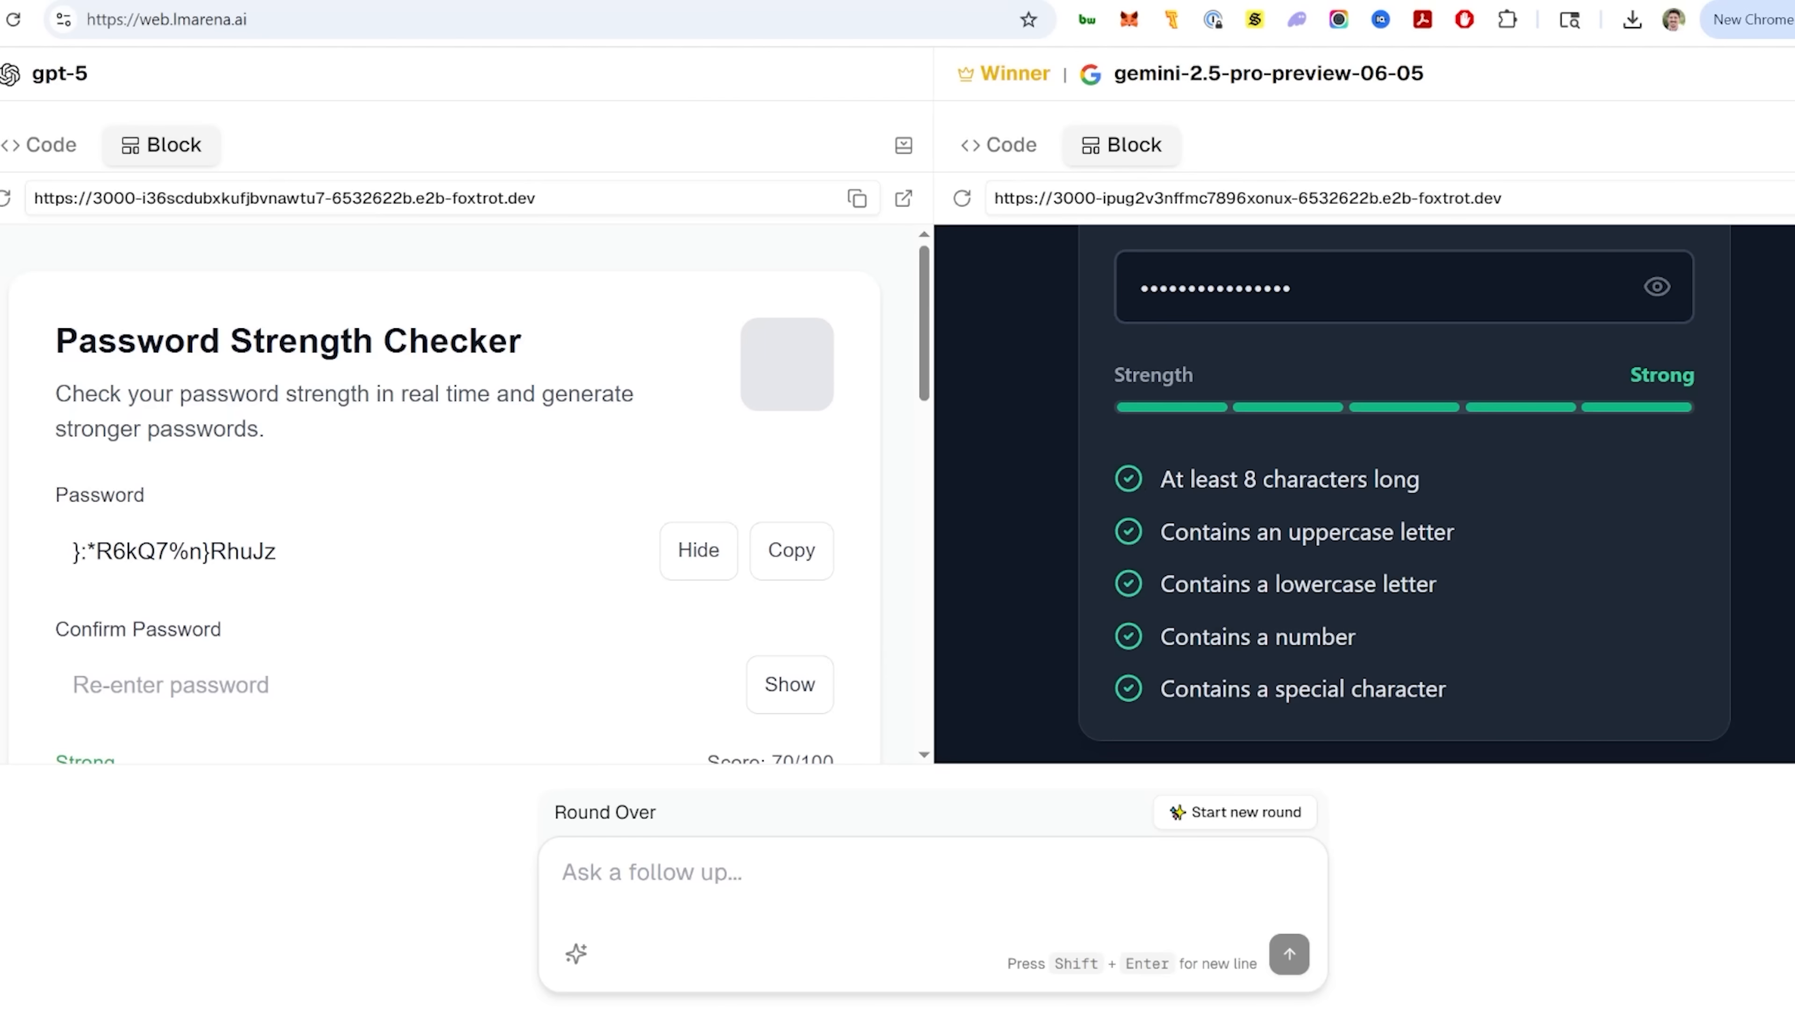
pyautogui.moveTo(1346, 667)
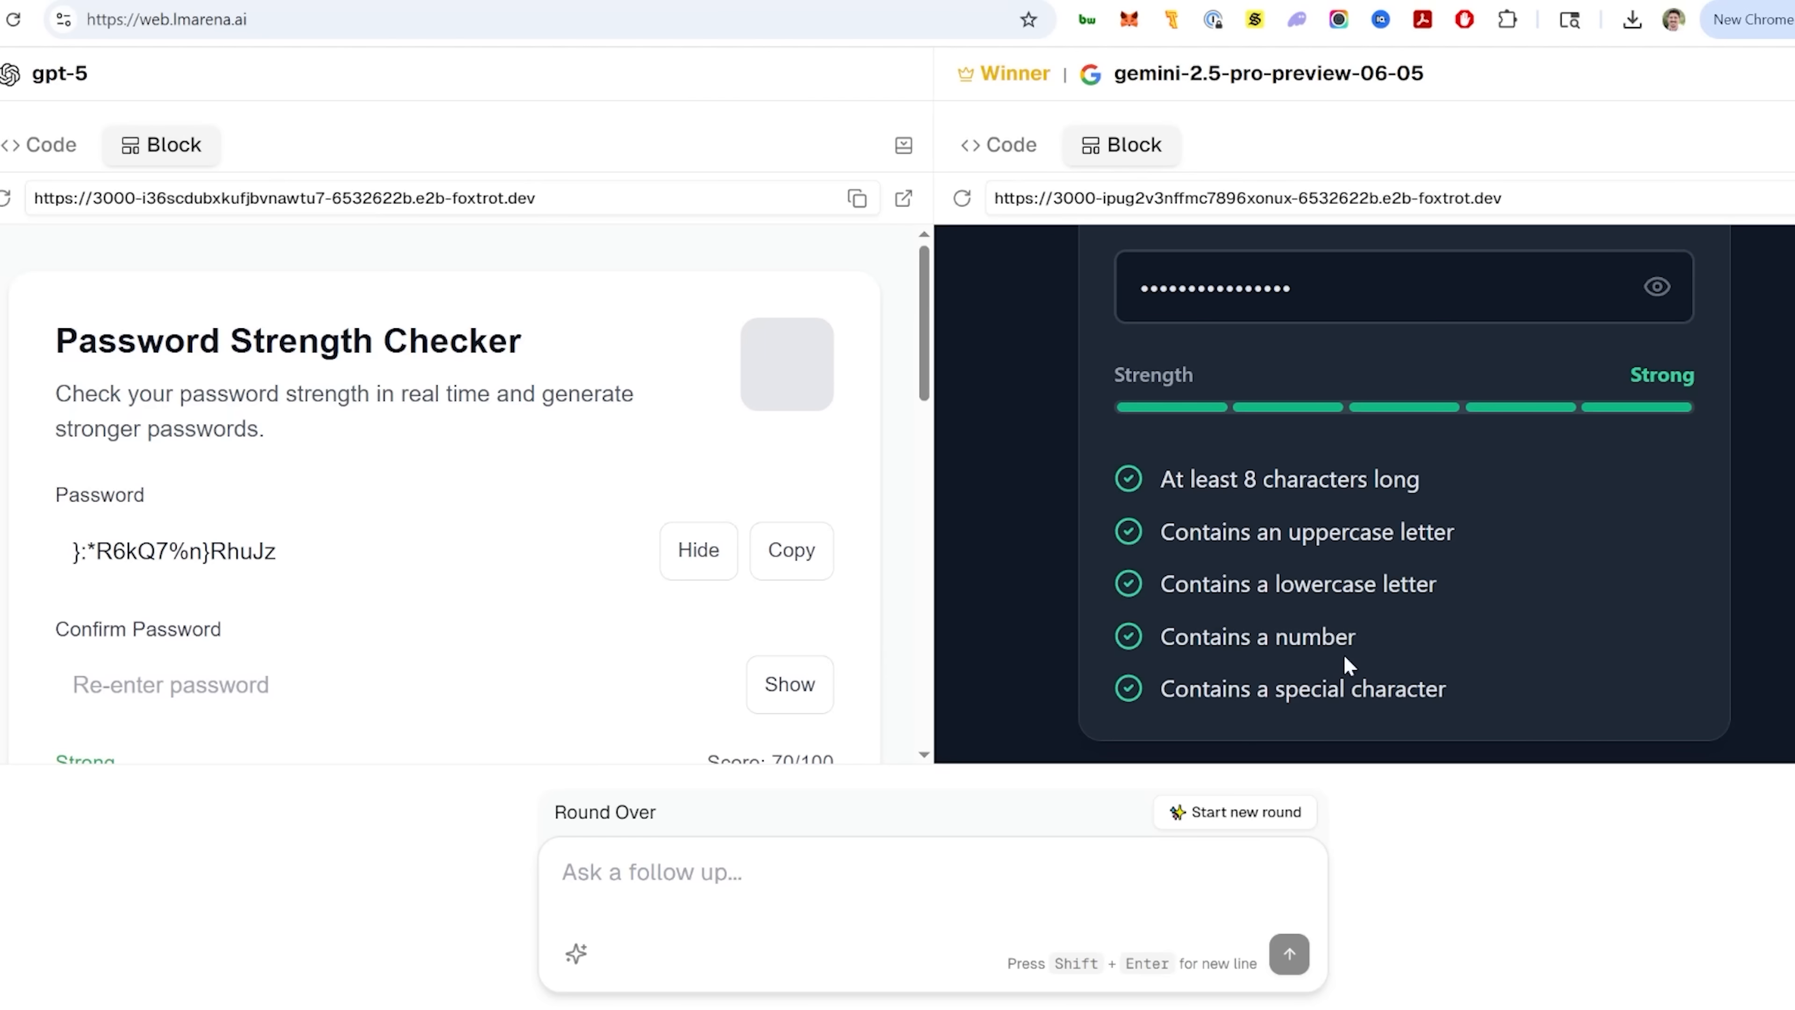
pyautogui.scroll(-3)
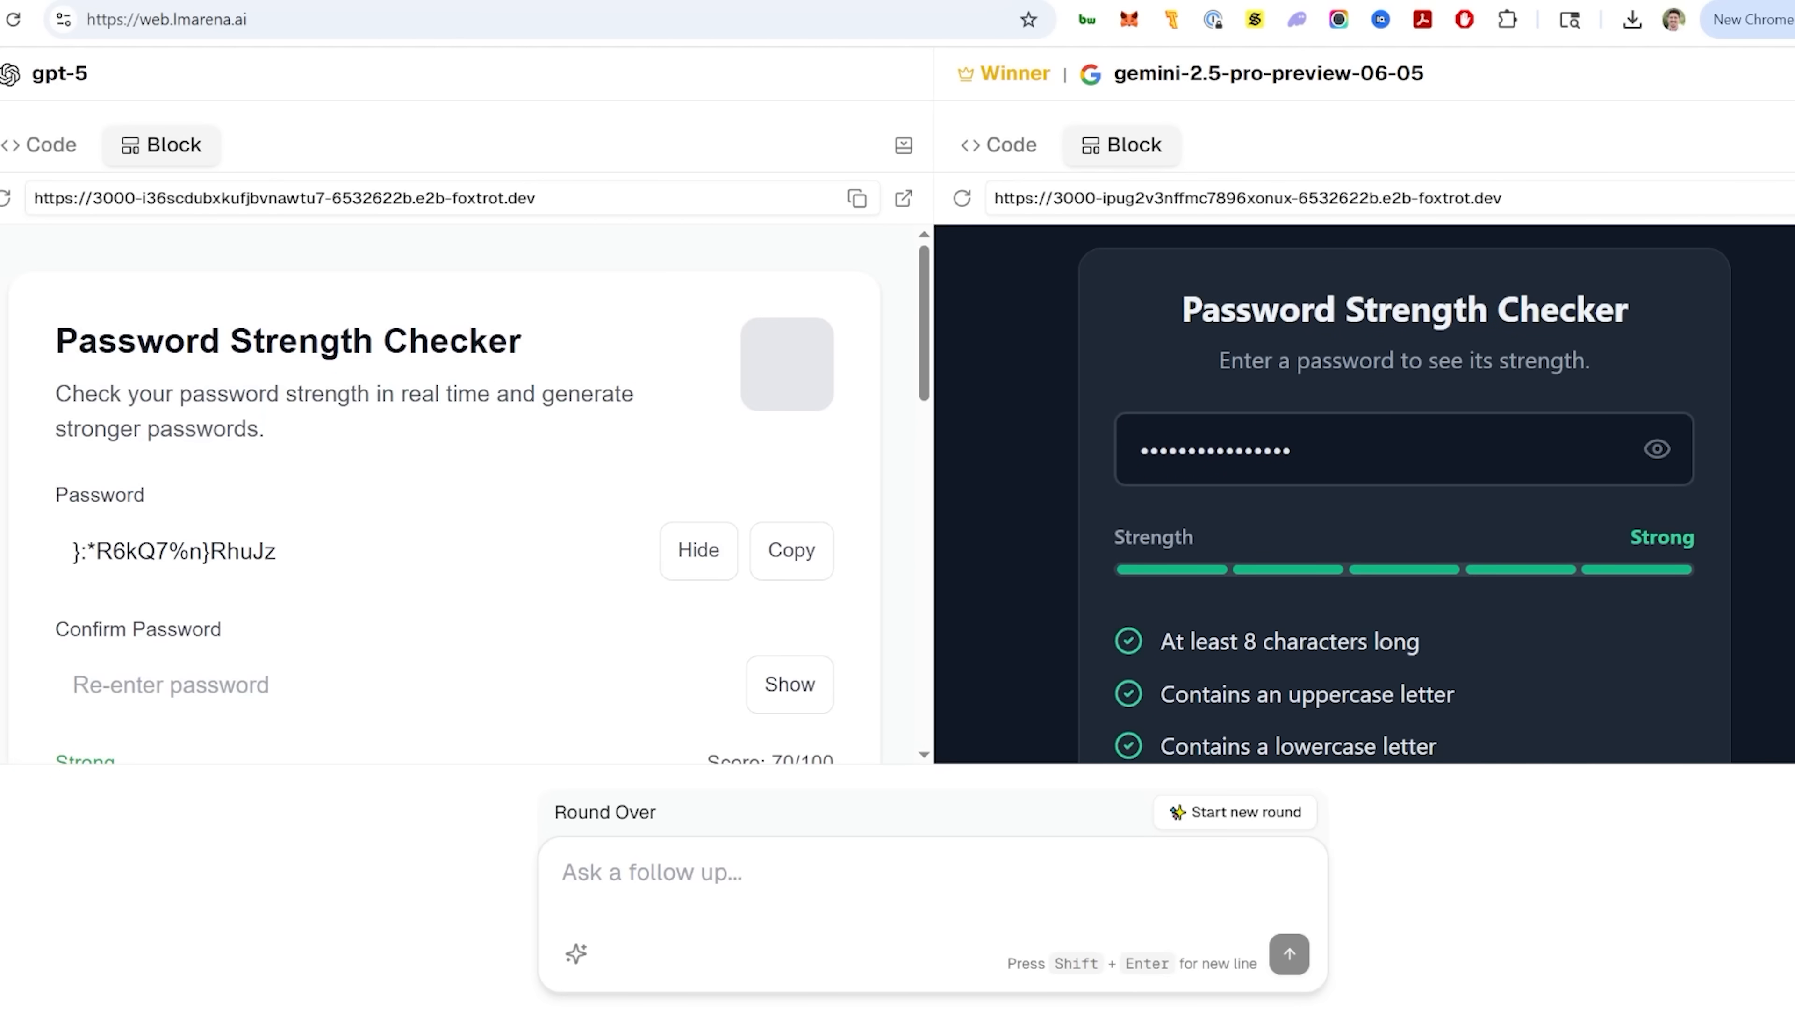
pyautogui.moveTo(1312, 397)
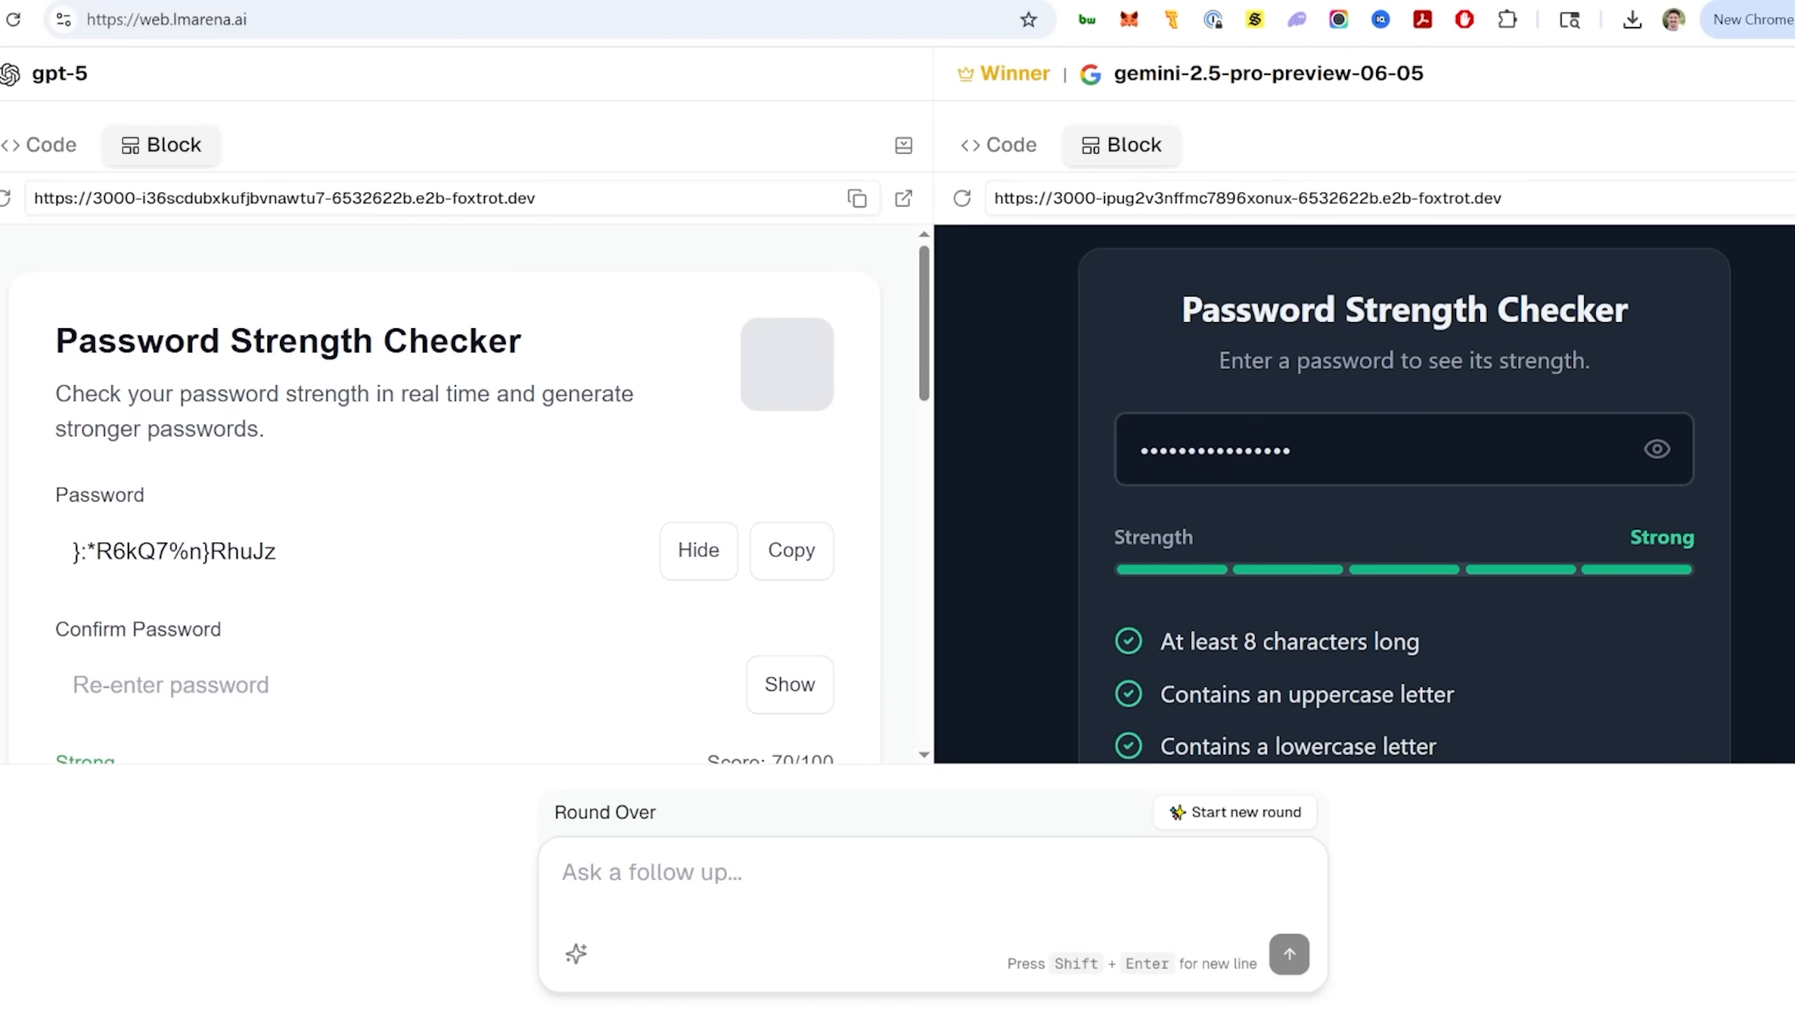
pyautogui.scroll(-3)
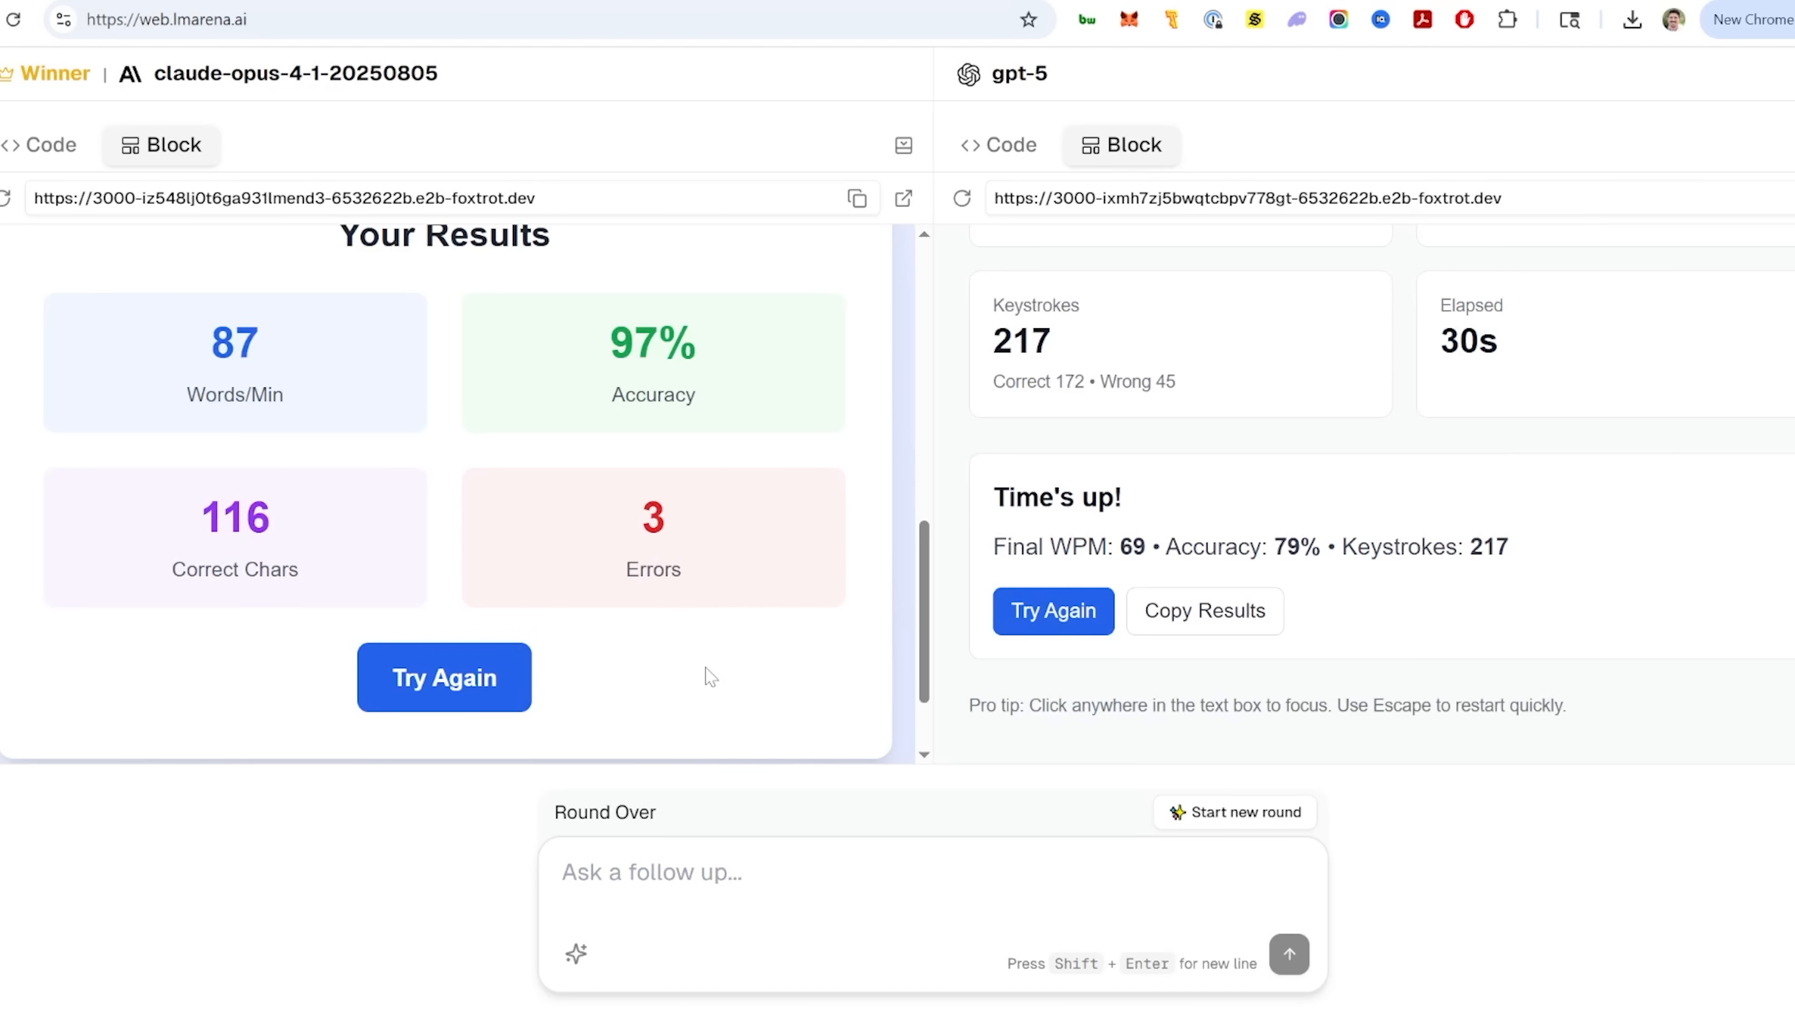
# View the Claude Opus 4.1 and GPT-5 typing test results, highlighting Claude's 97% accuracy
pyautogui.click(443, 677)
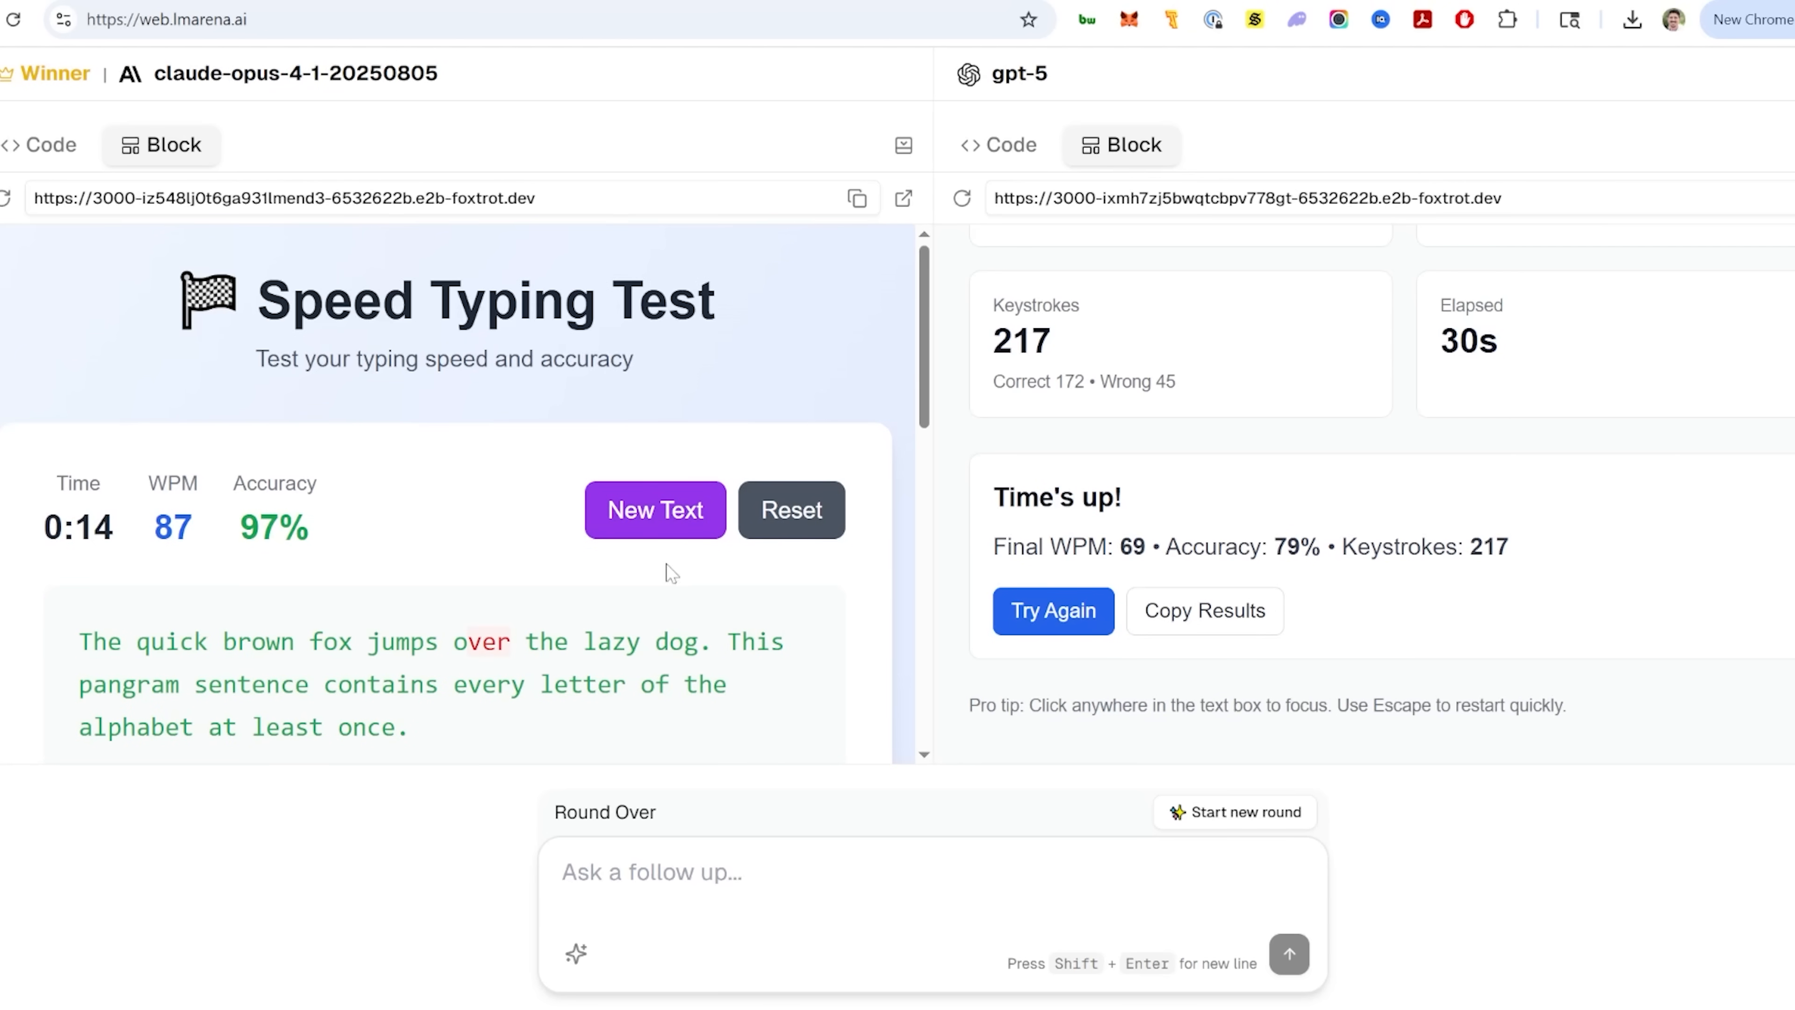
pyautogui.moveTo(1314, 493)
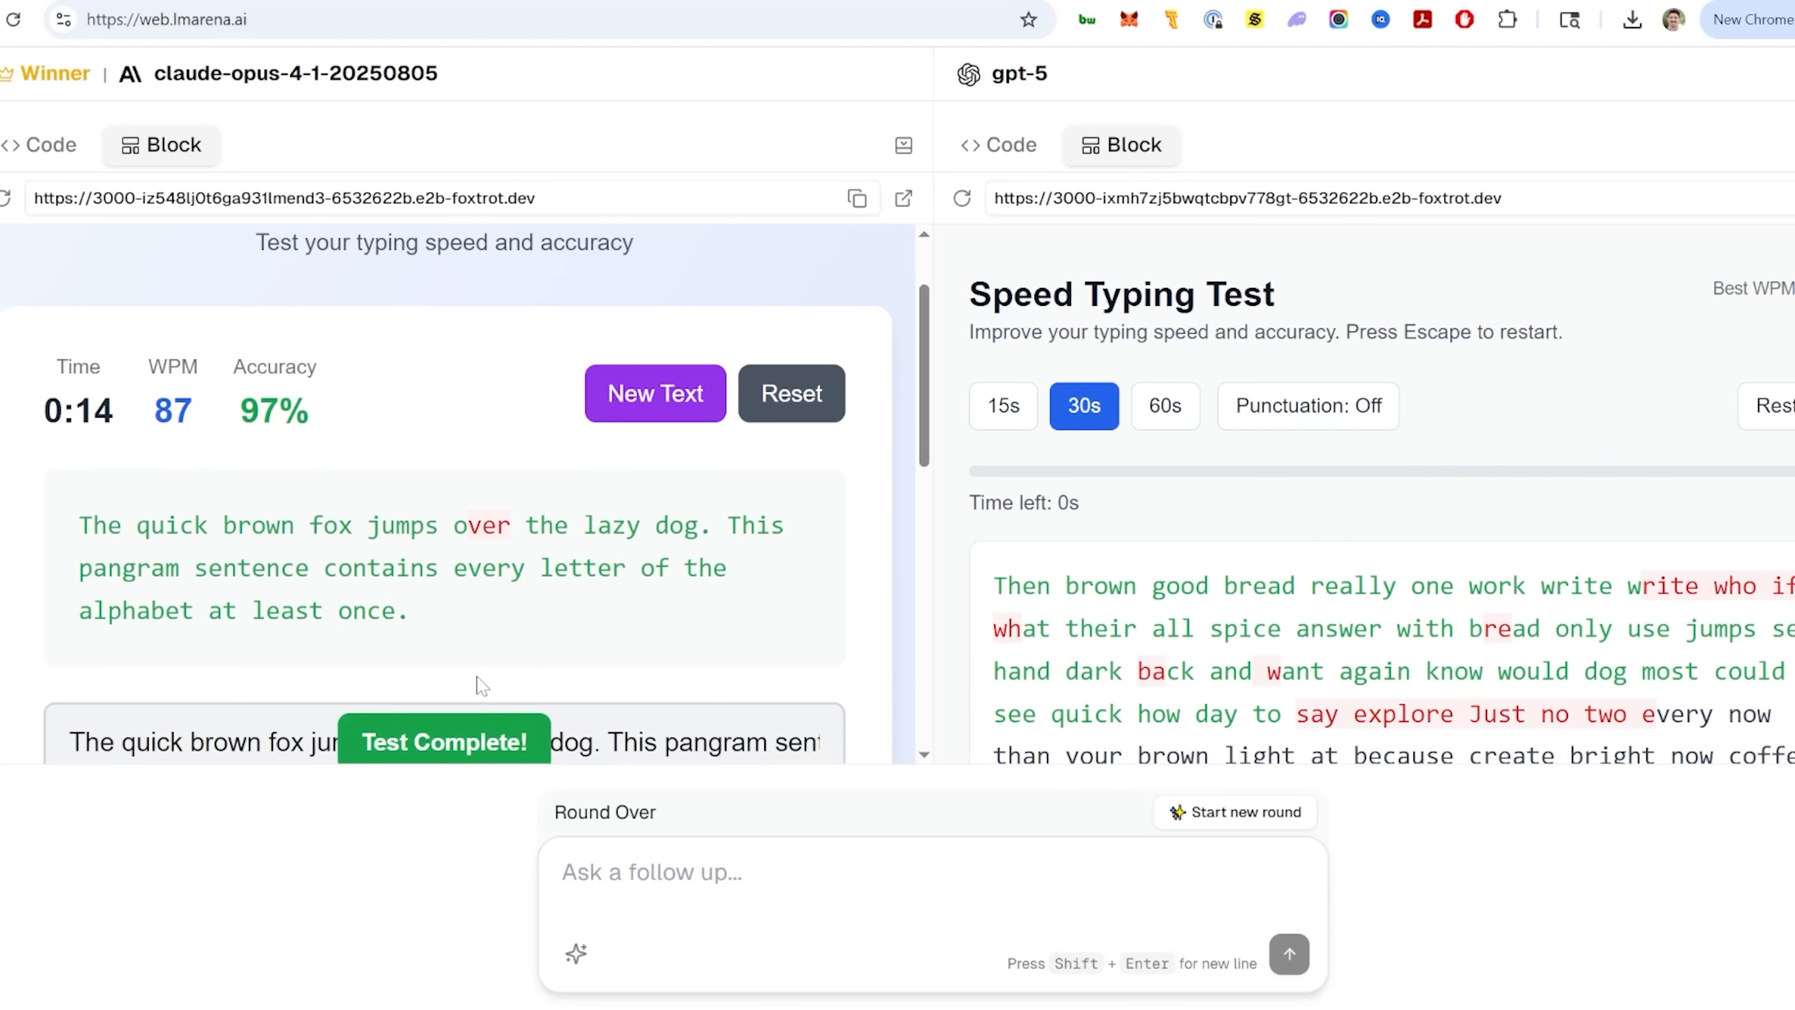
pyautogui.moveTo(530, 471)
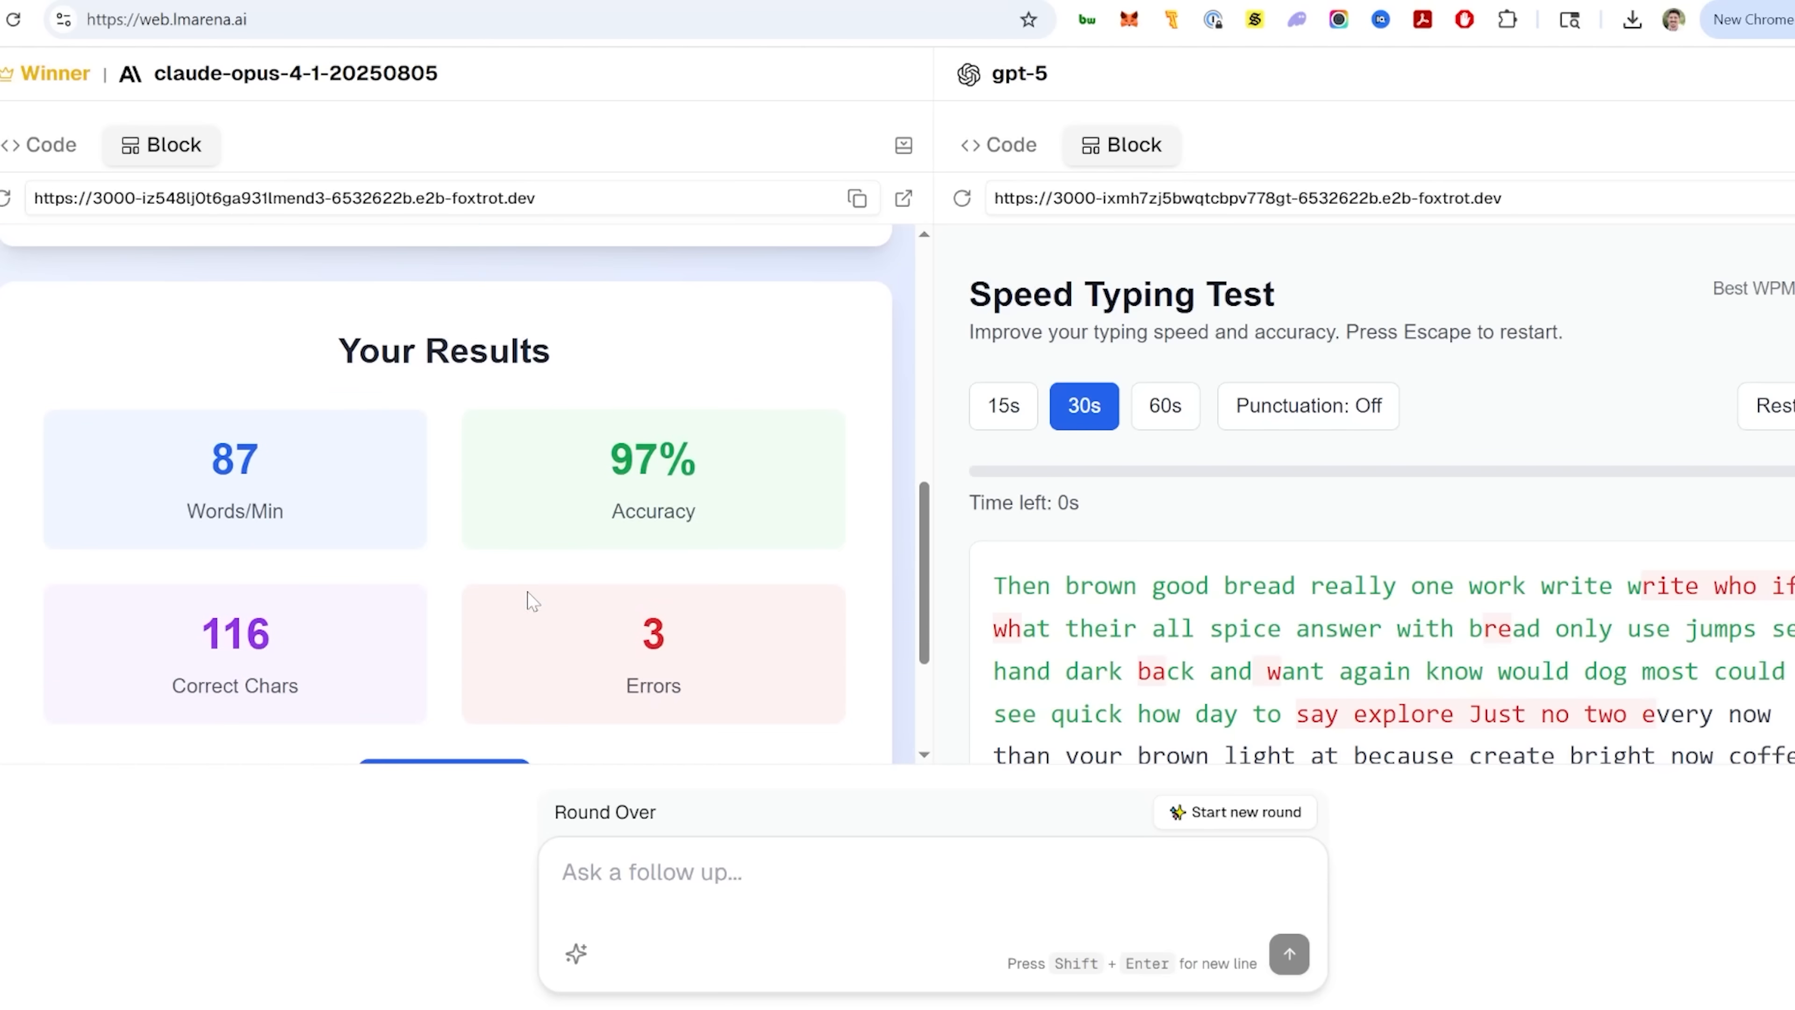
pyautogui.doubleClick(234, 458)
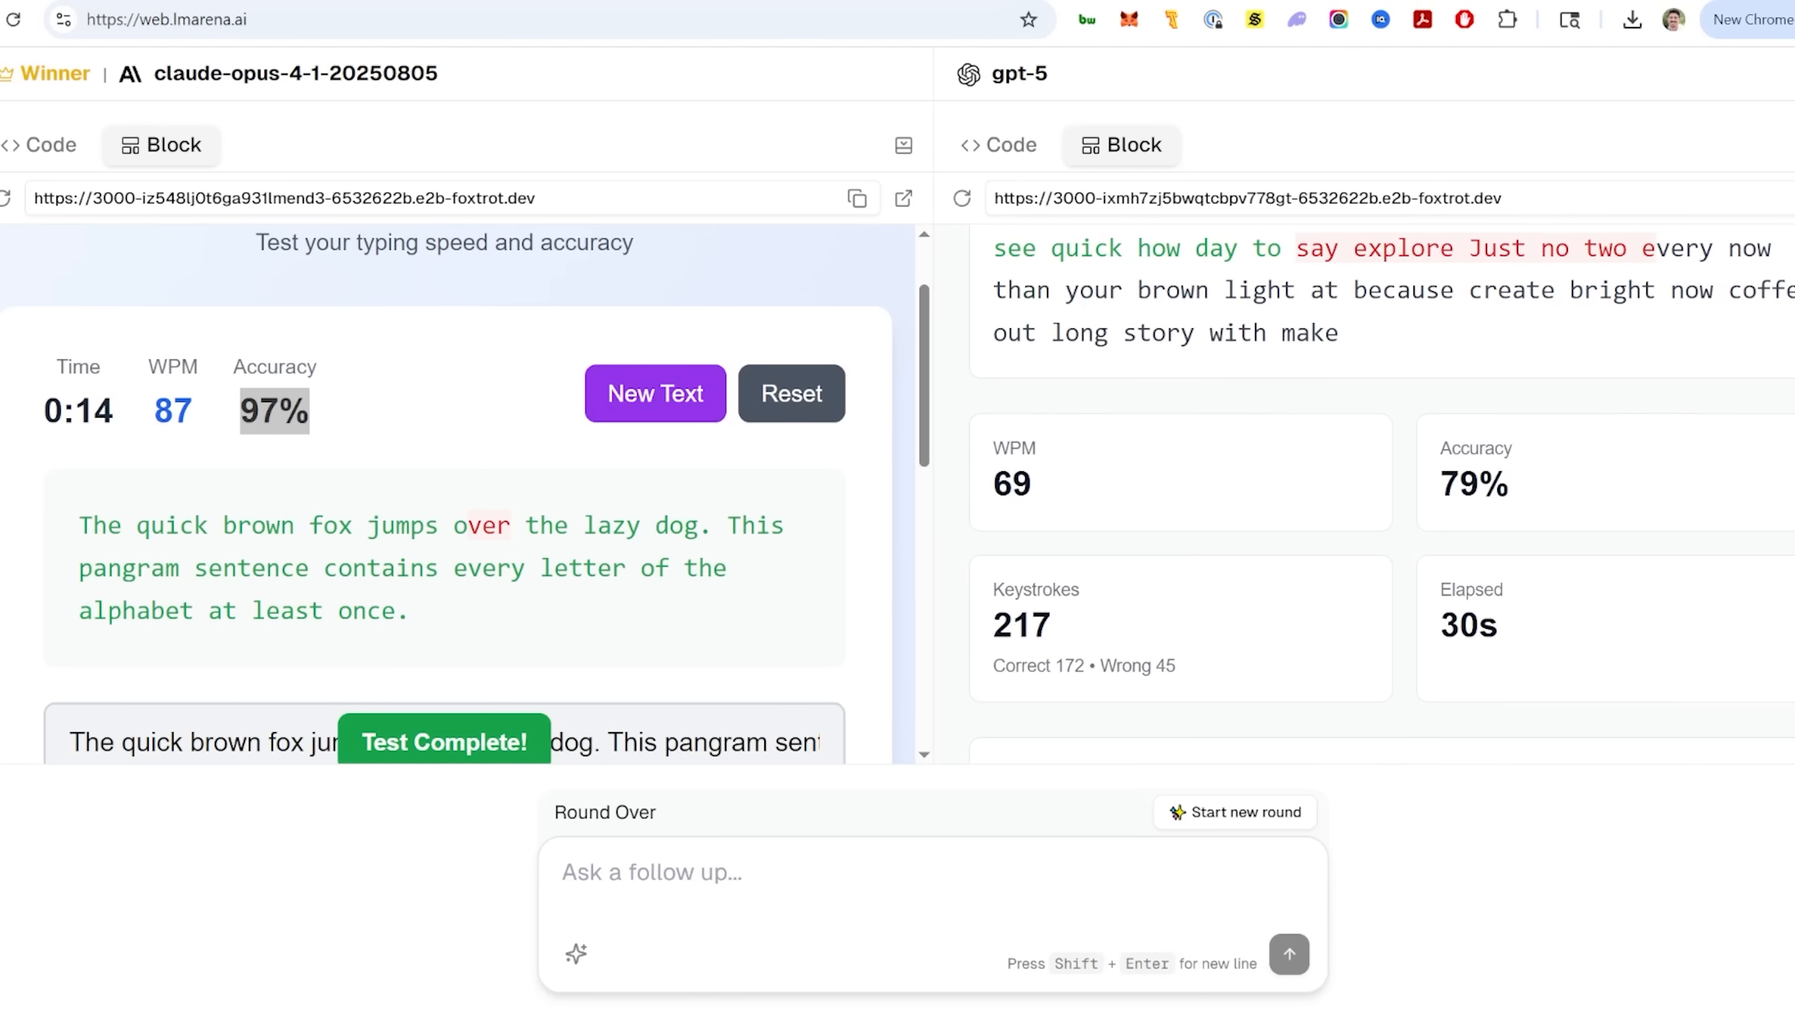
pyautogui.moveTo(251, 484)
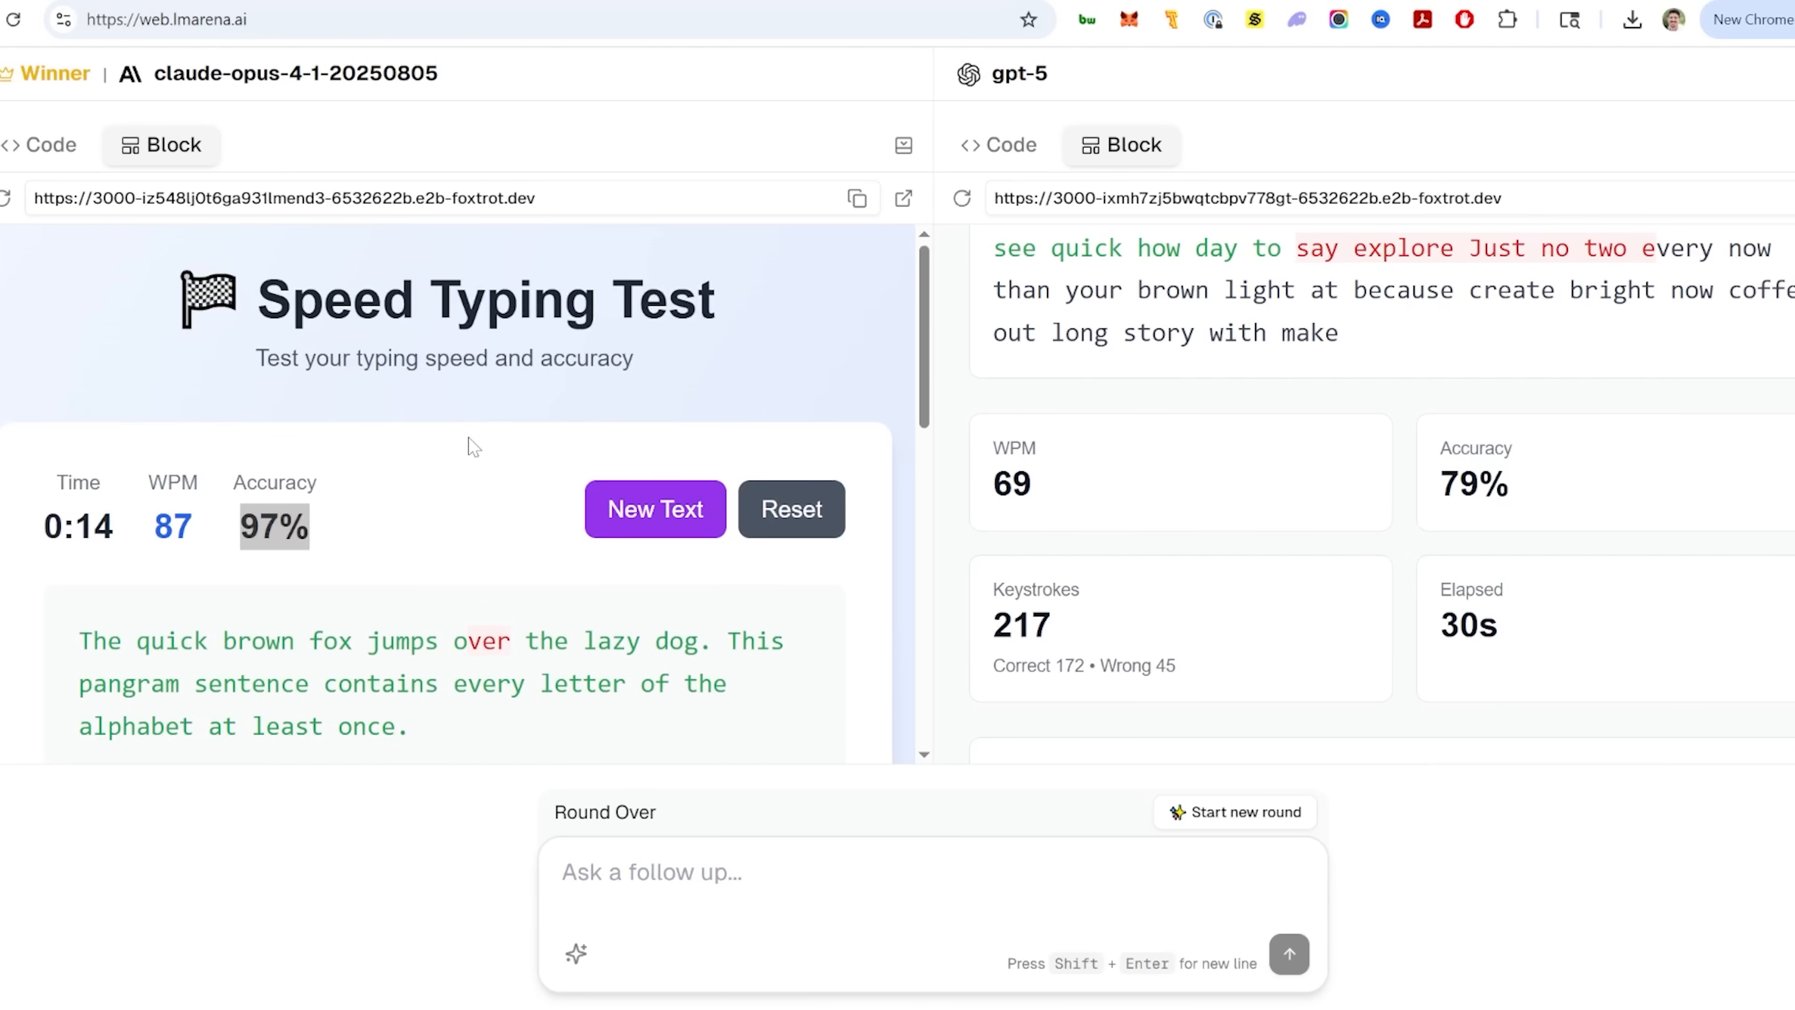
pyautogui.scroll(-3)
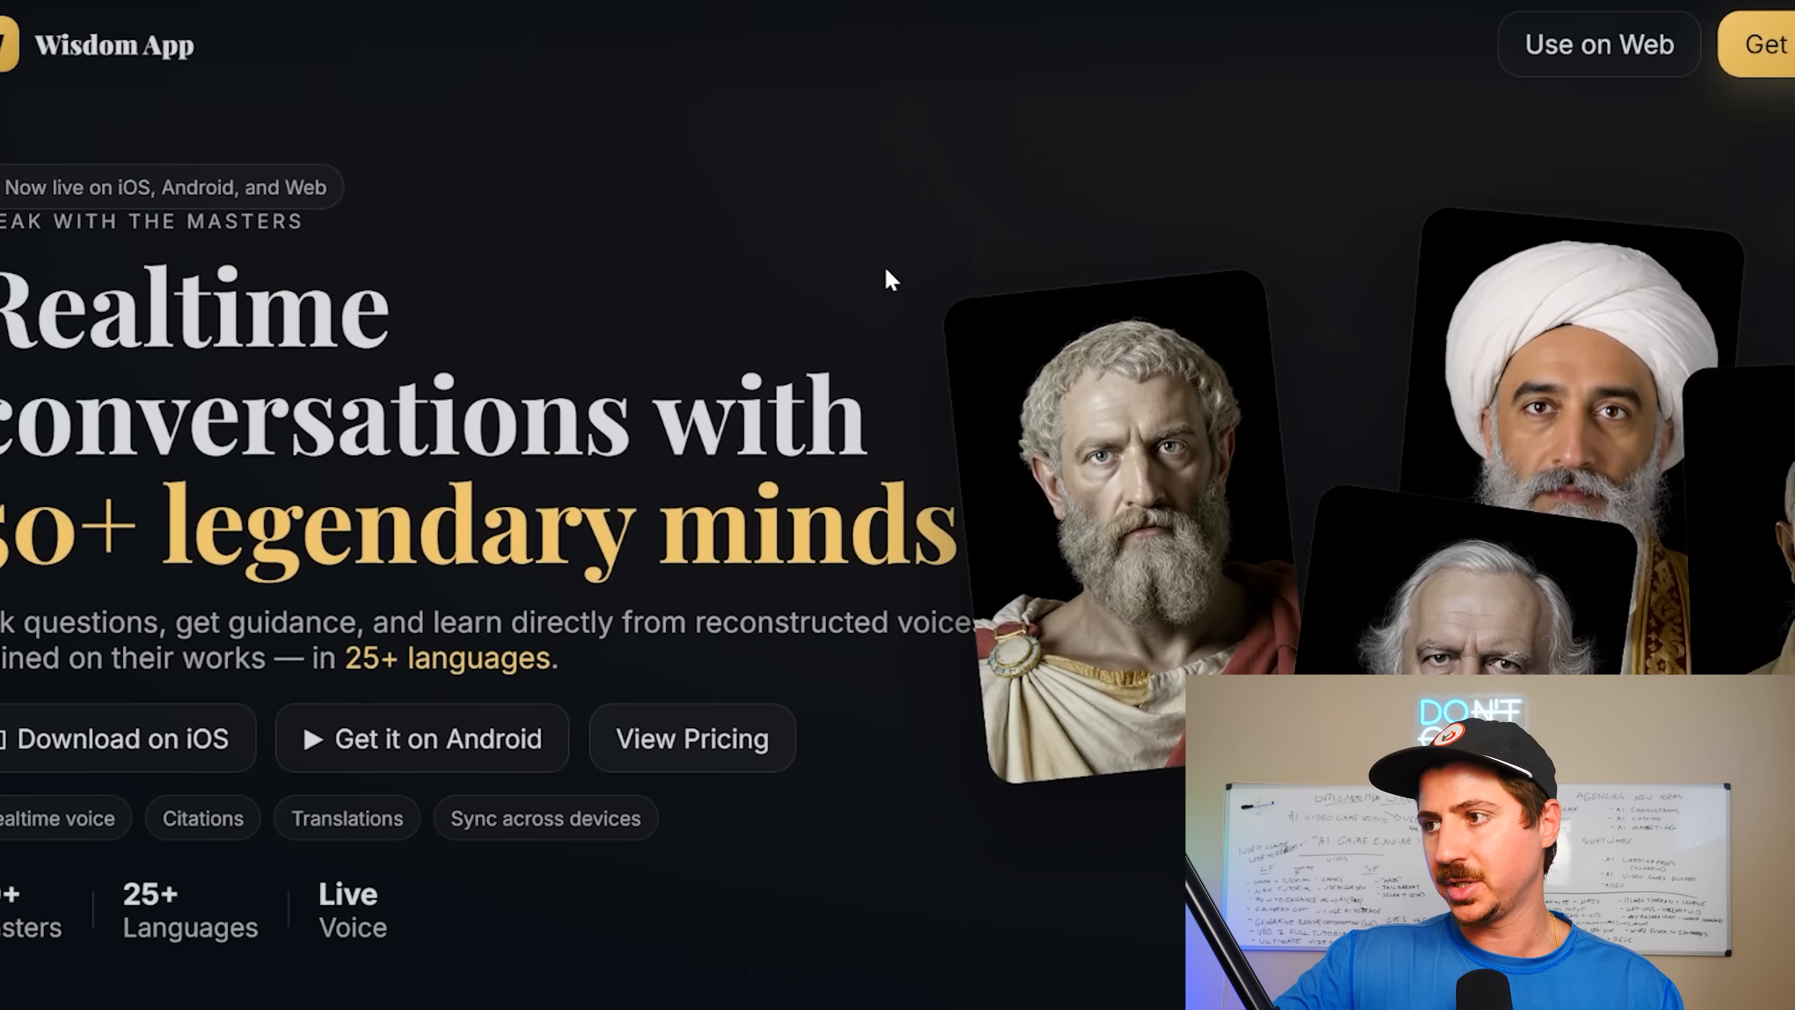
# Scroll the Wisdom App page from the hero past the masters grid and languages to pricing
pyautogui.scroll(-3)
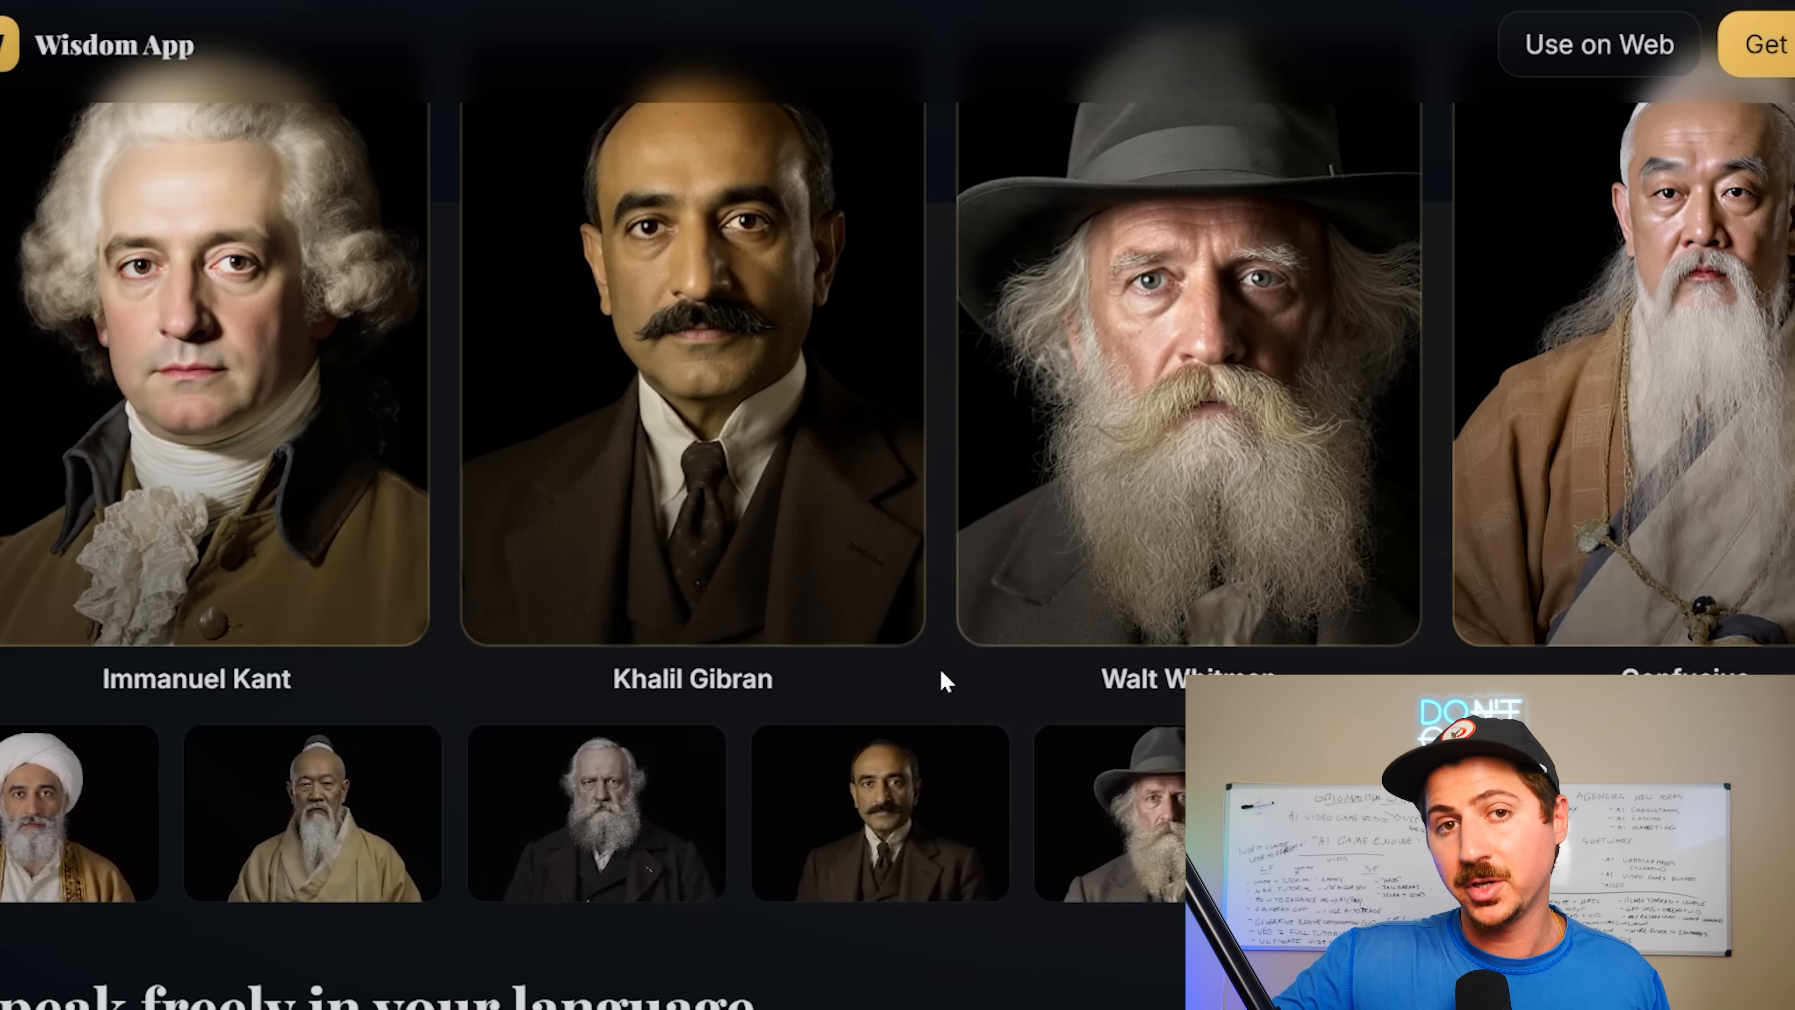
pyautogui.scroll(-3)
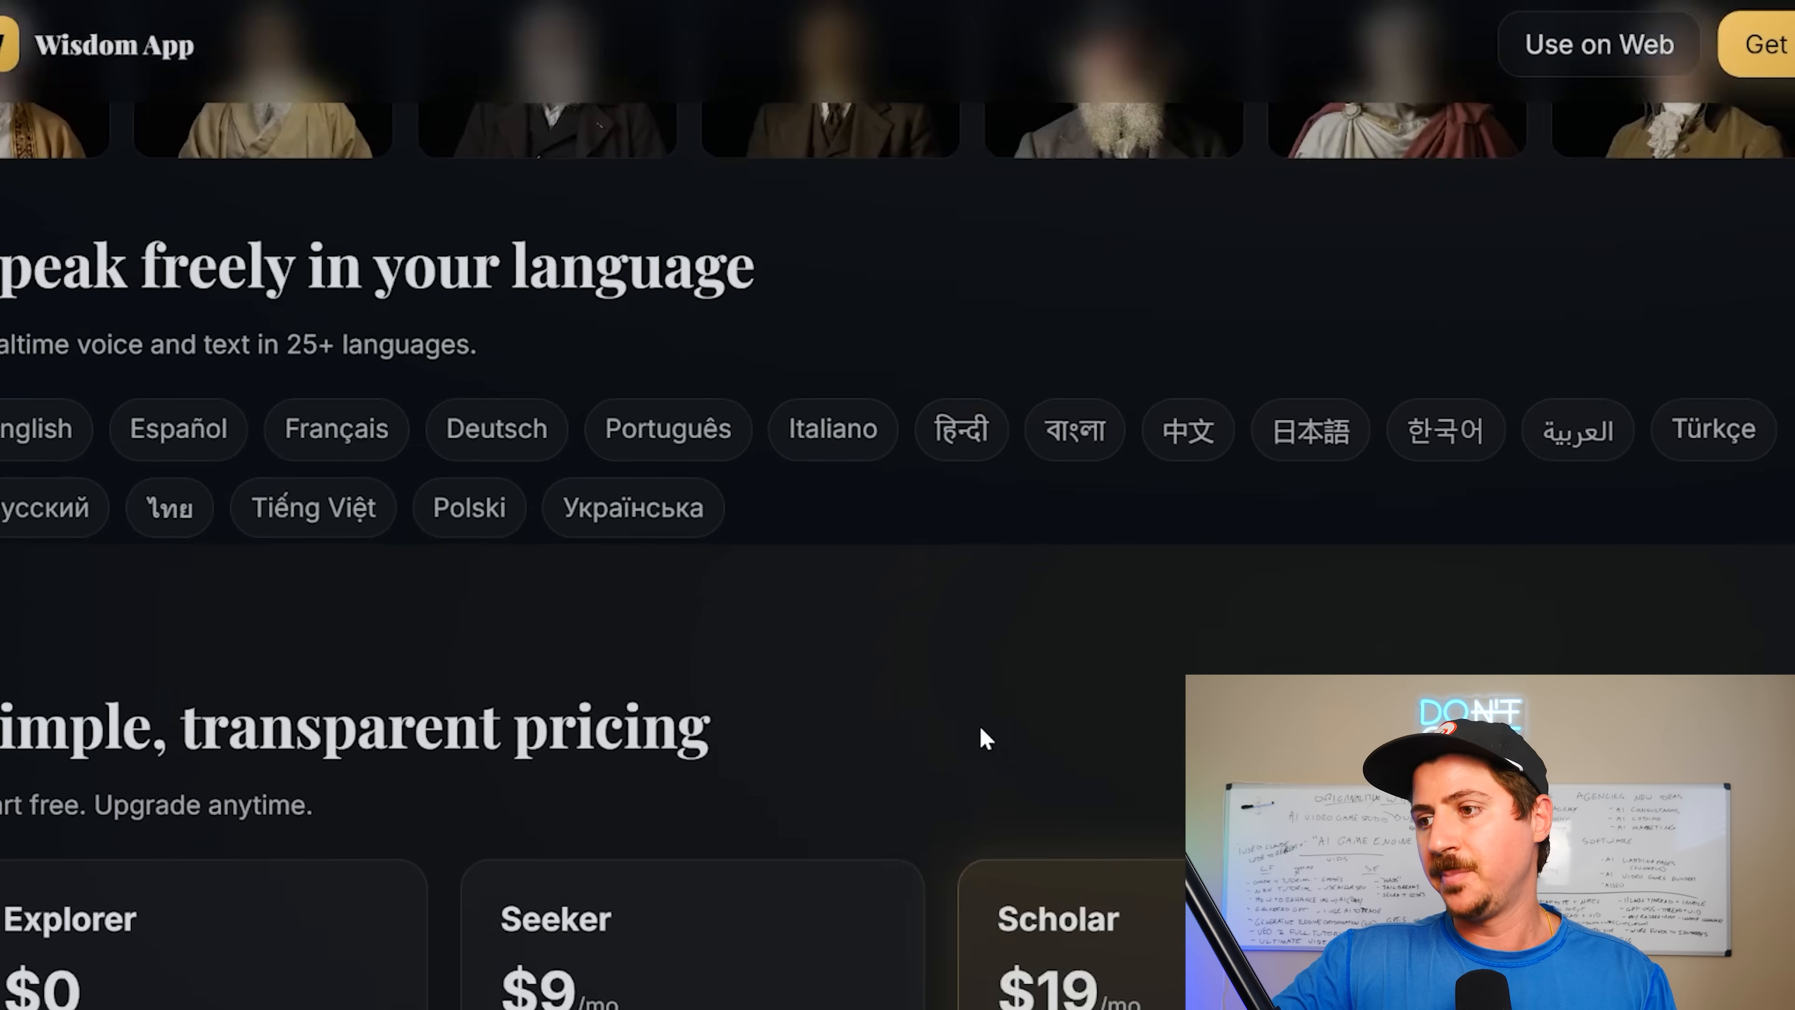
pyautogui.scroll(-3)
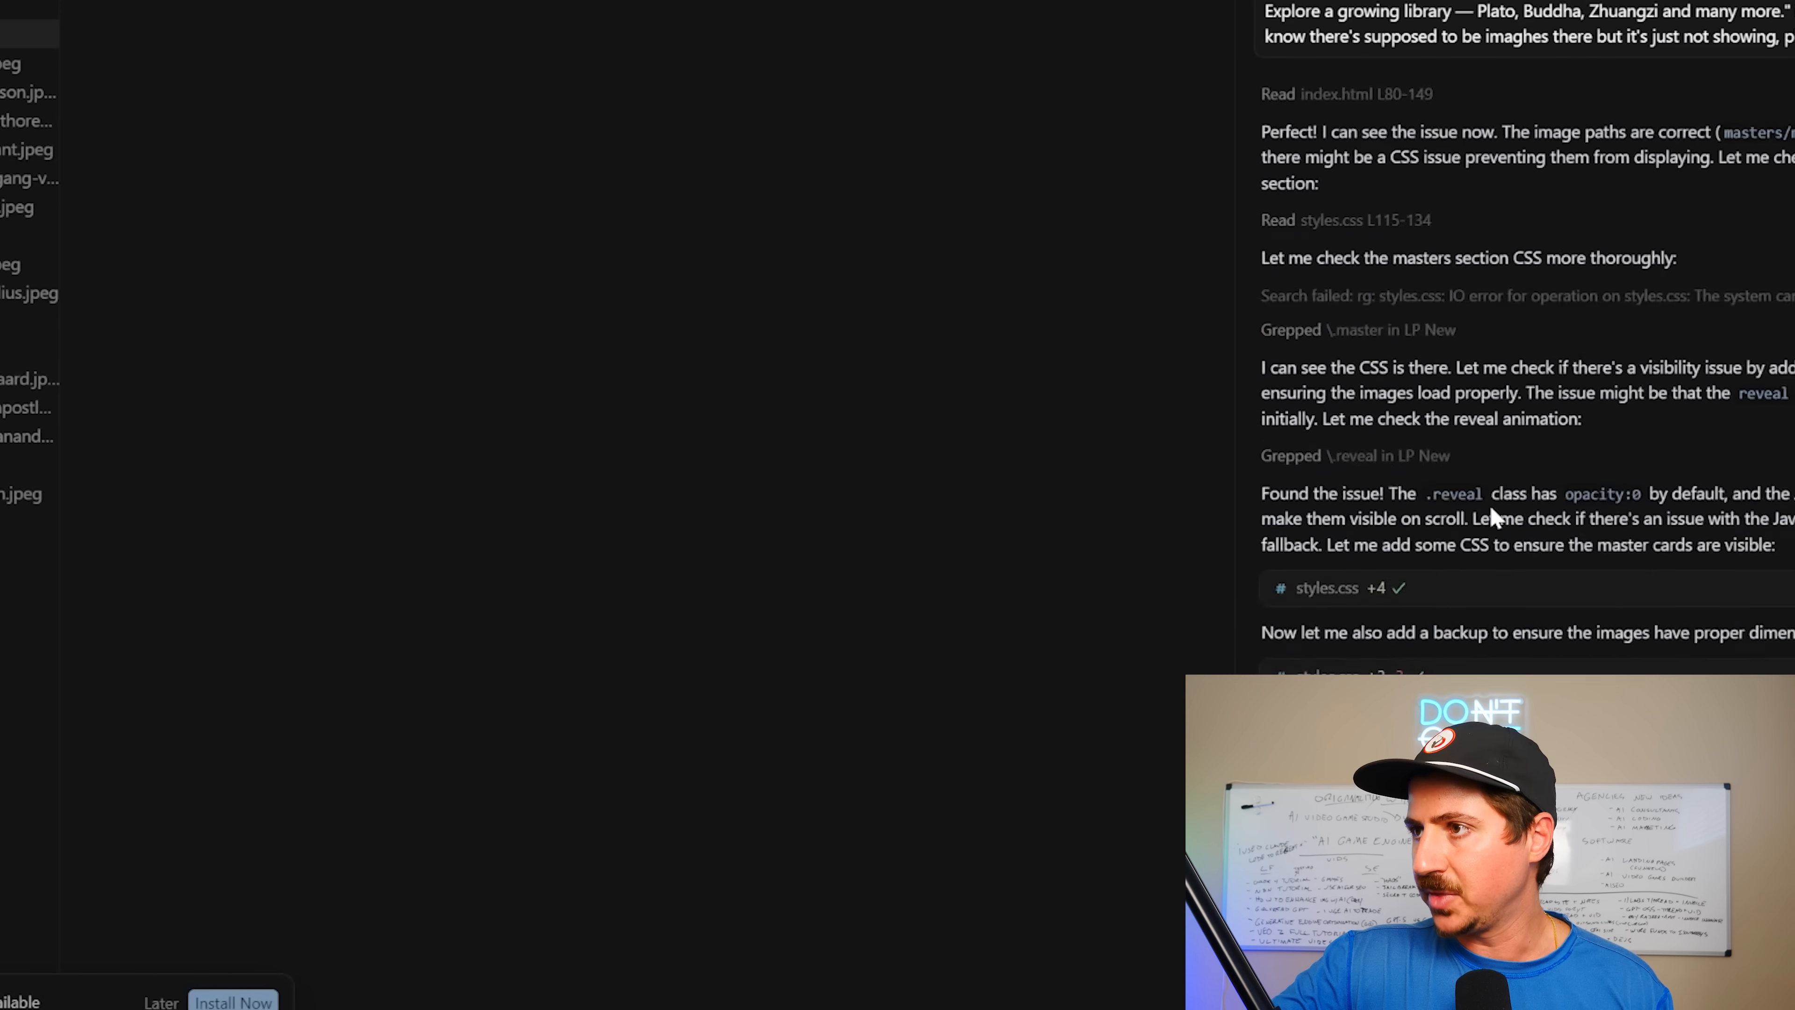
# Scroll the Cursor agent chat showing the image-path and .reveal opacity CSS fixes
pyautogui.scroll(-3)
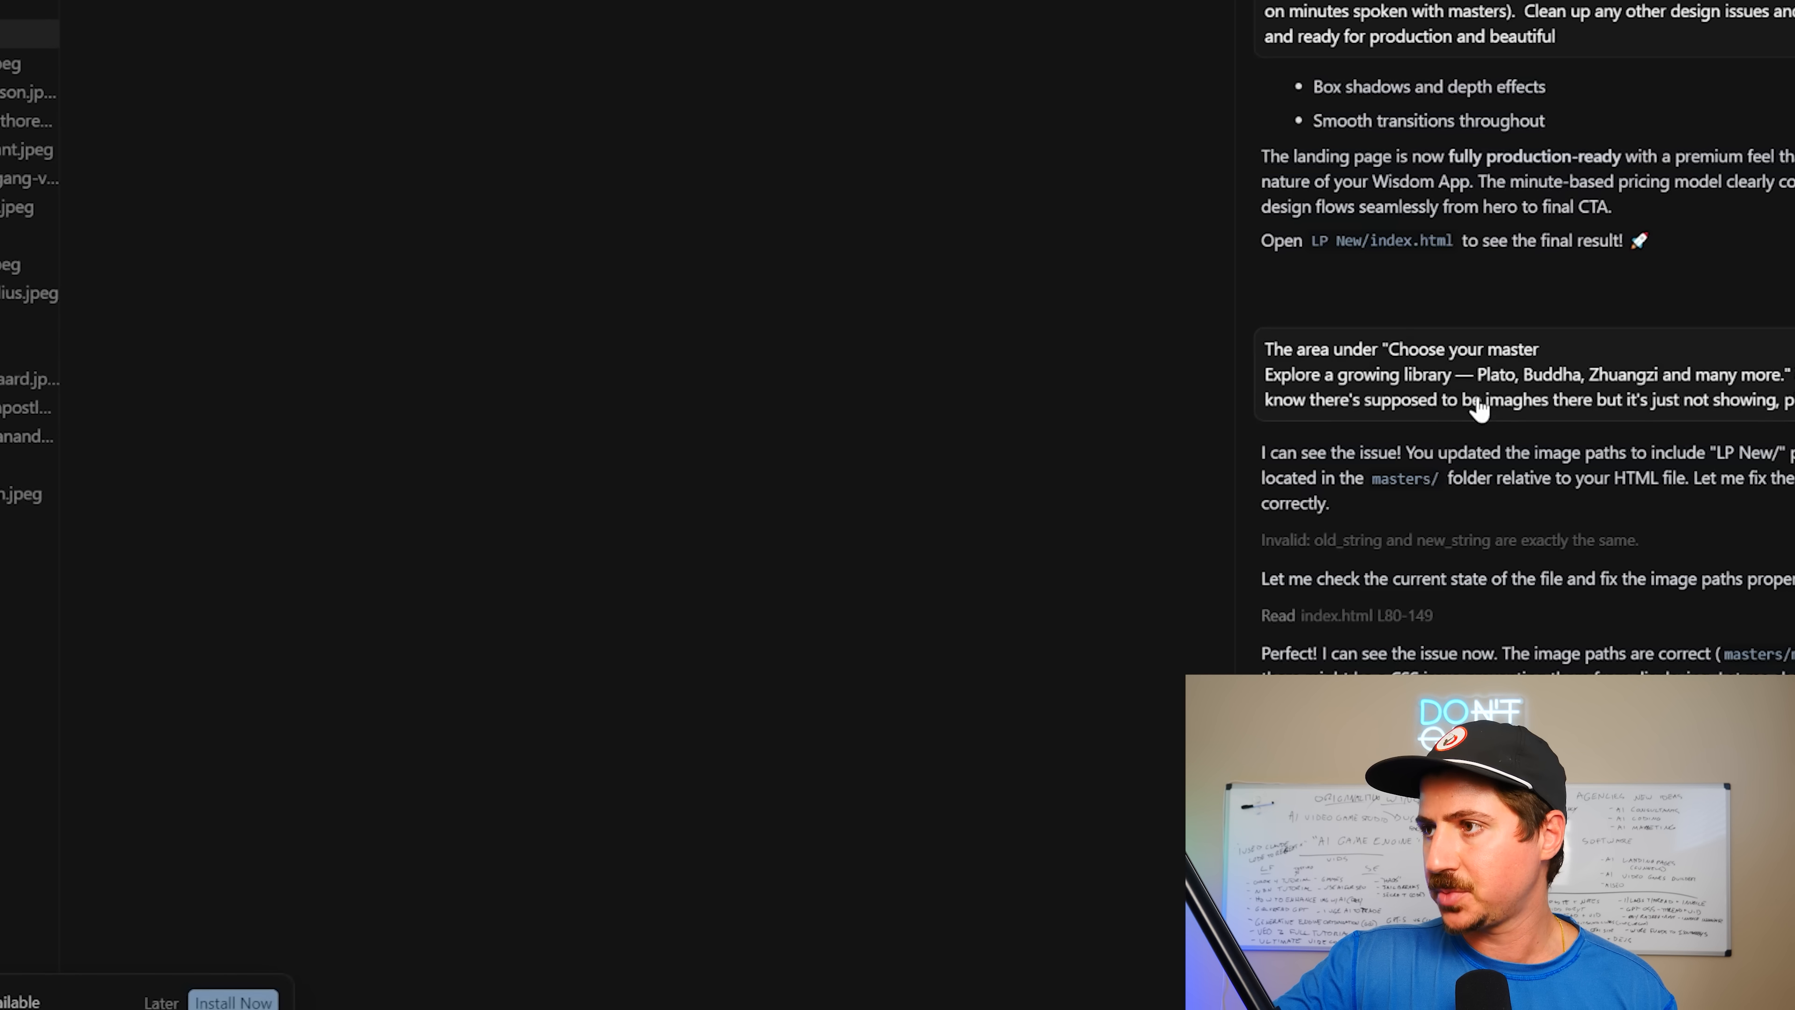
pyautogui.moveTo(1610, 429)
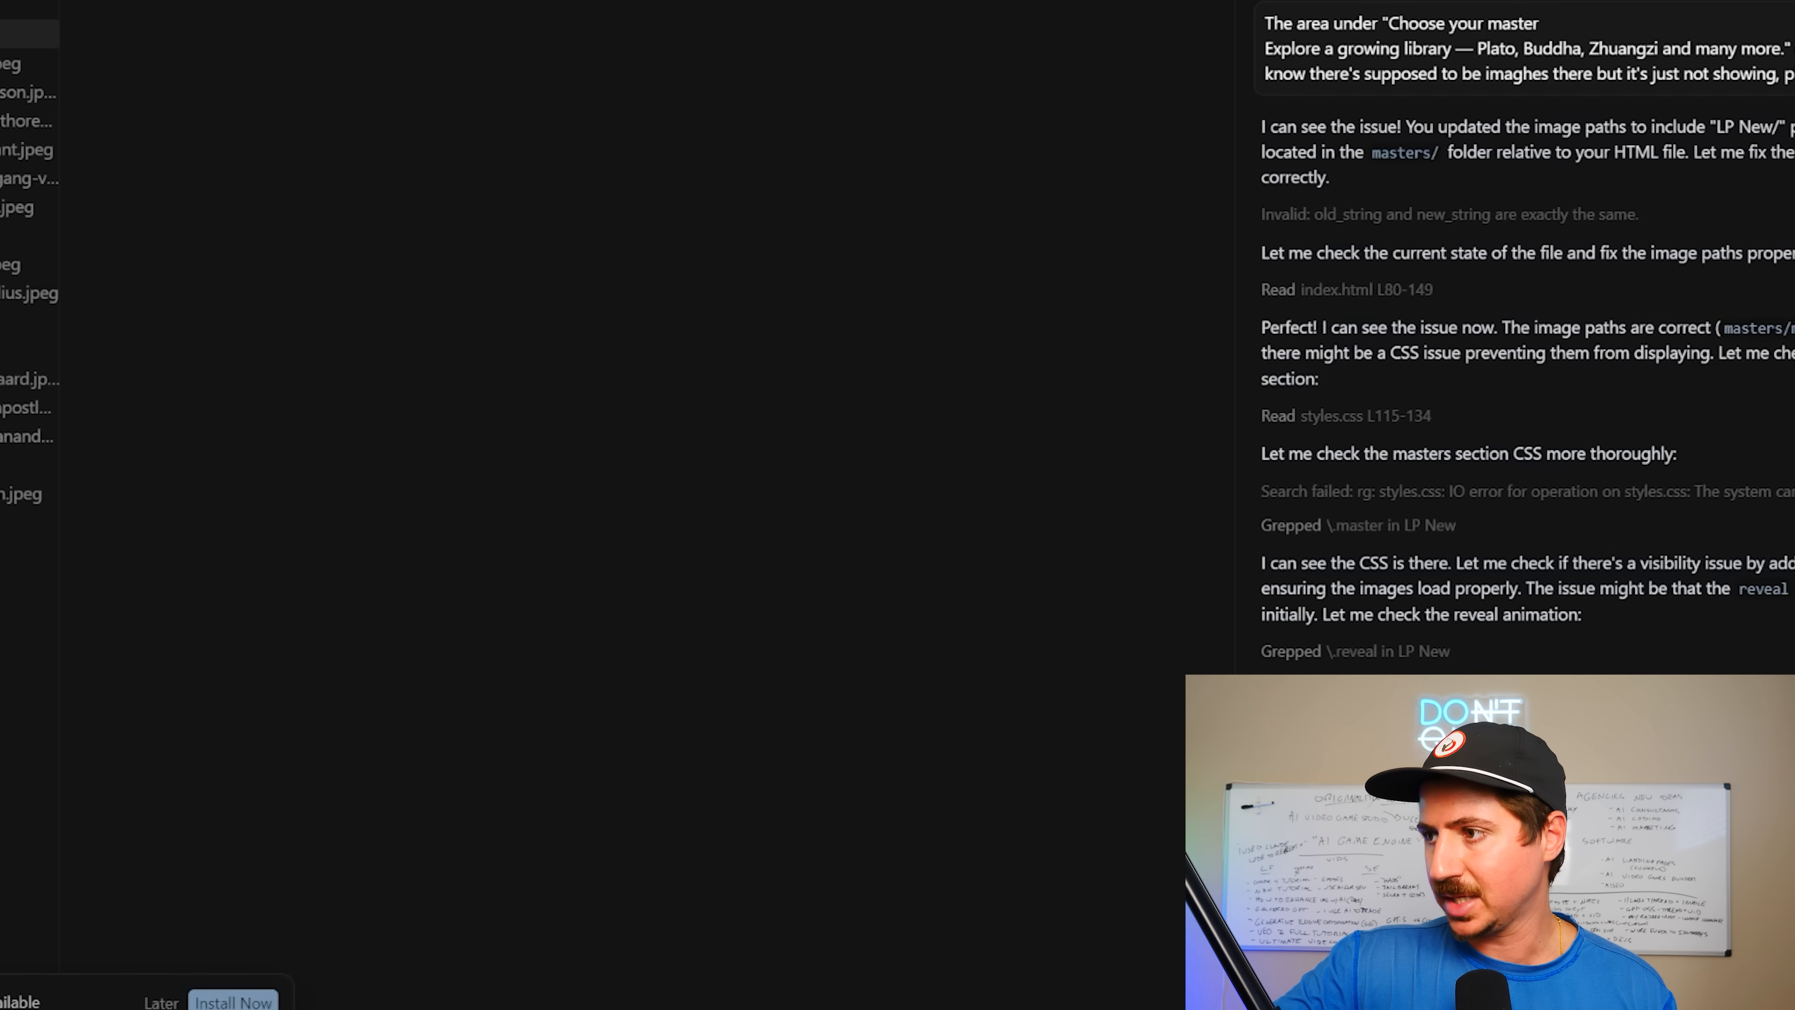
pyautogui.scroll(-3)
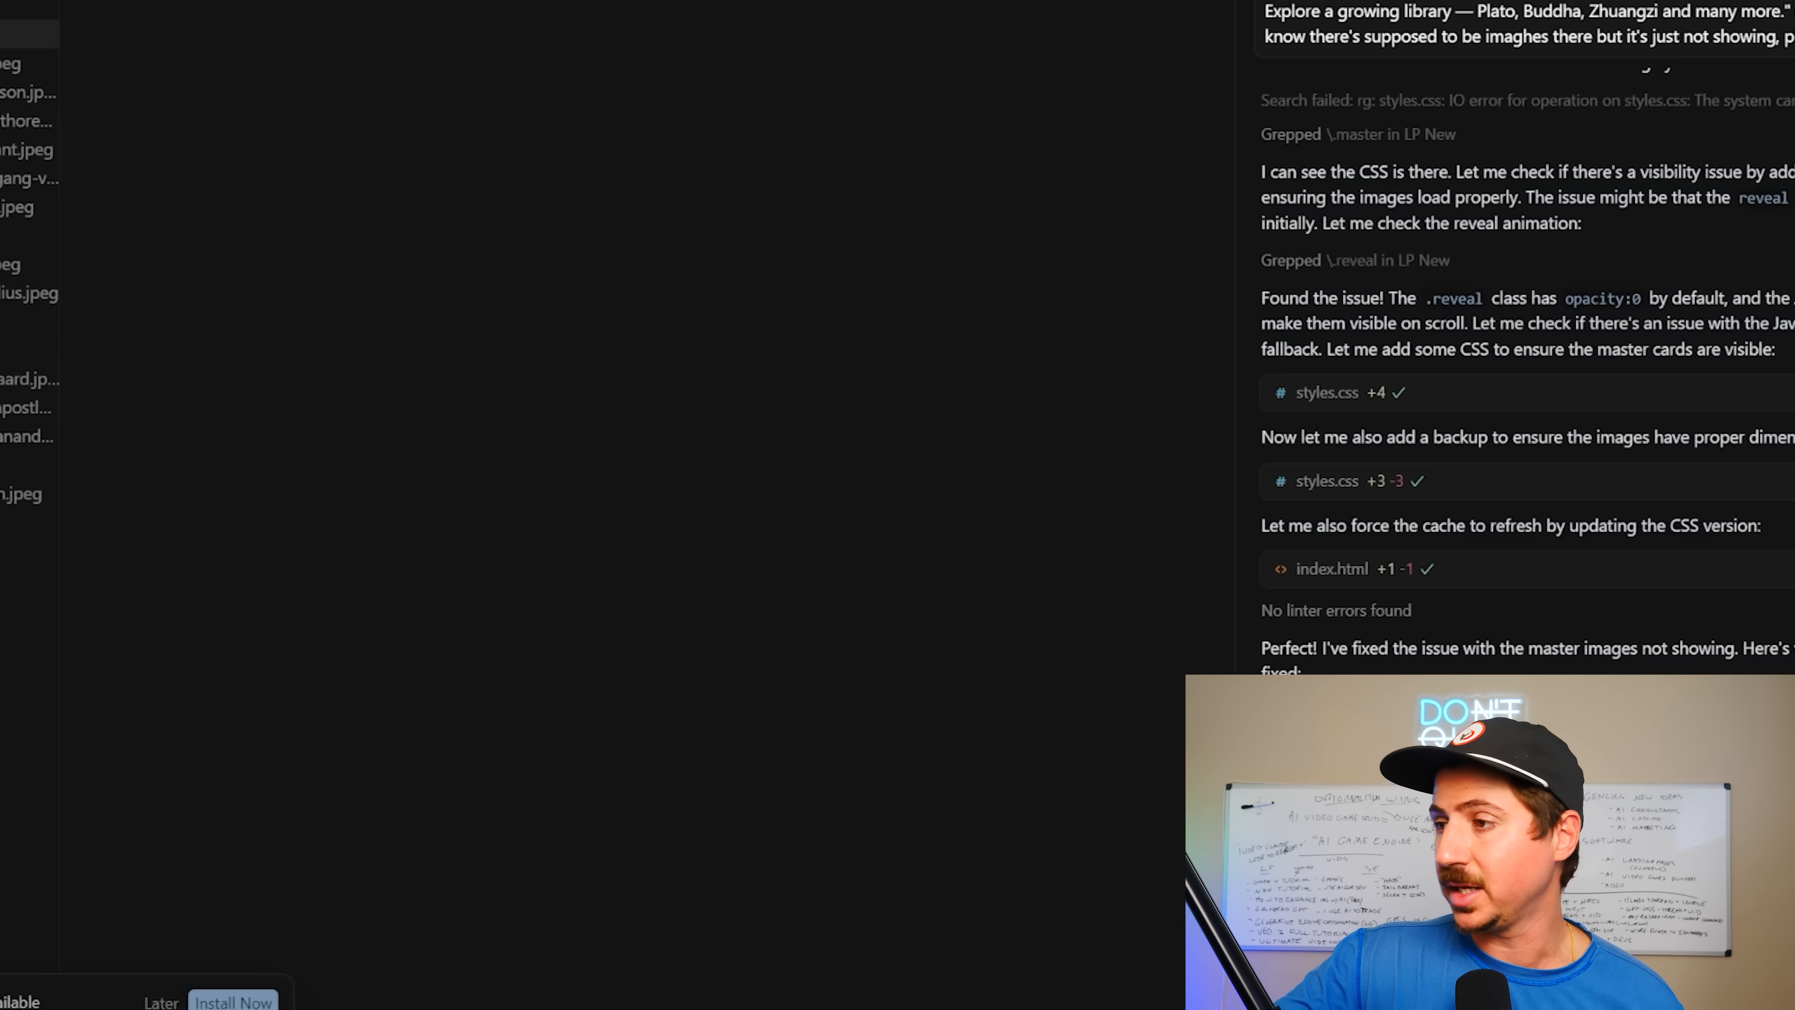
pyautogui.moveTo(1514, 571)
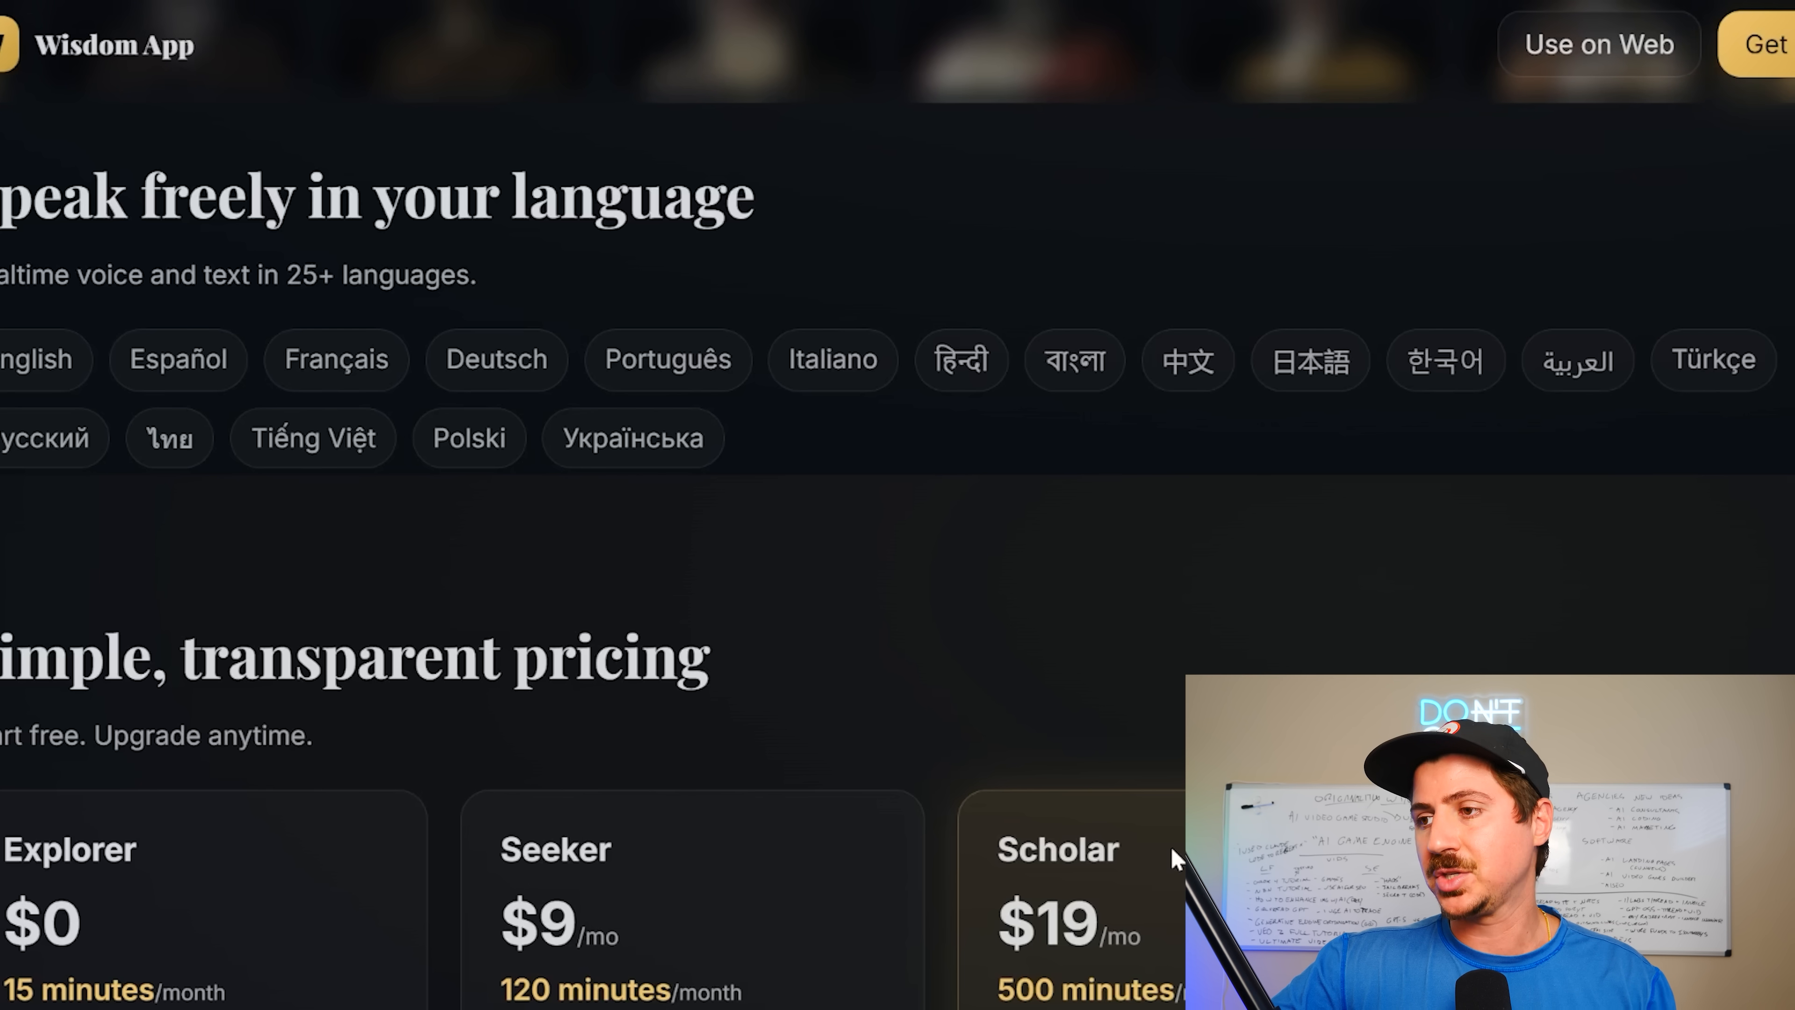
pyautogui.moveTo(1137, 647)
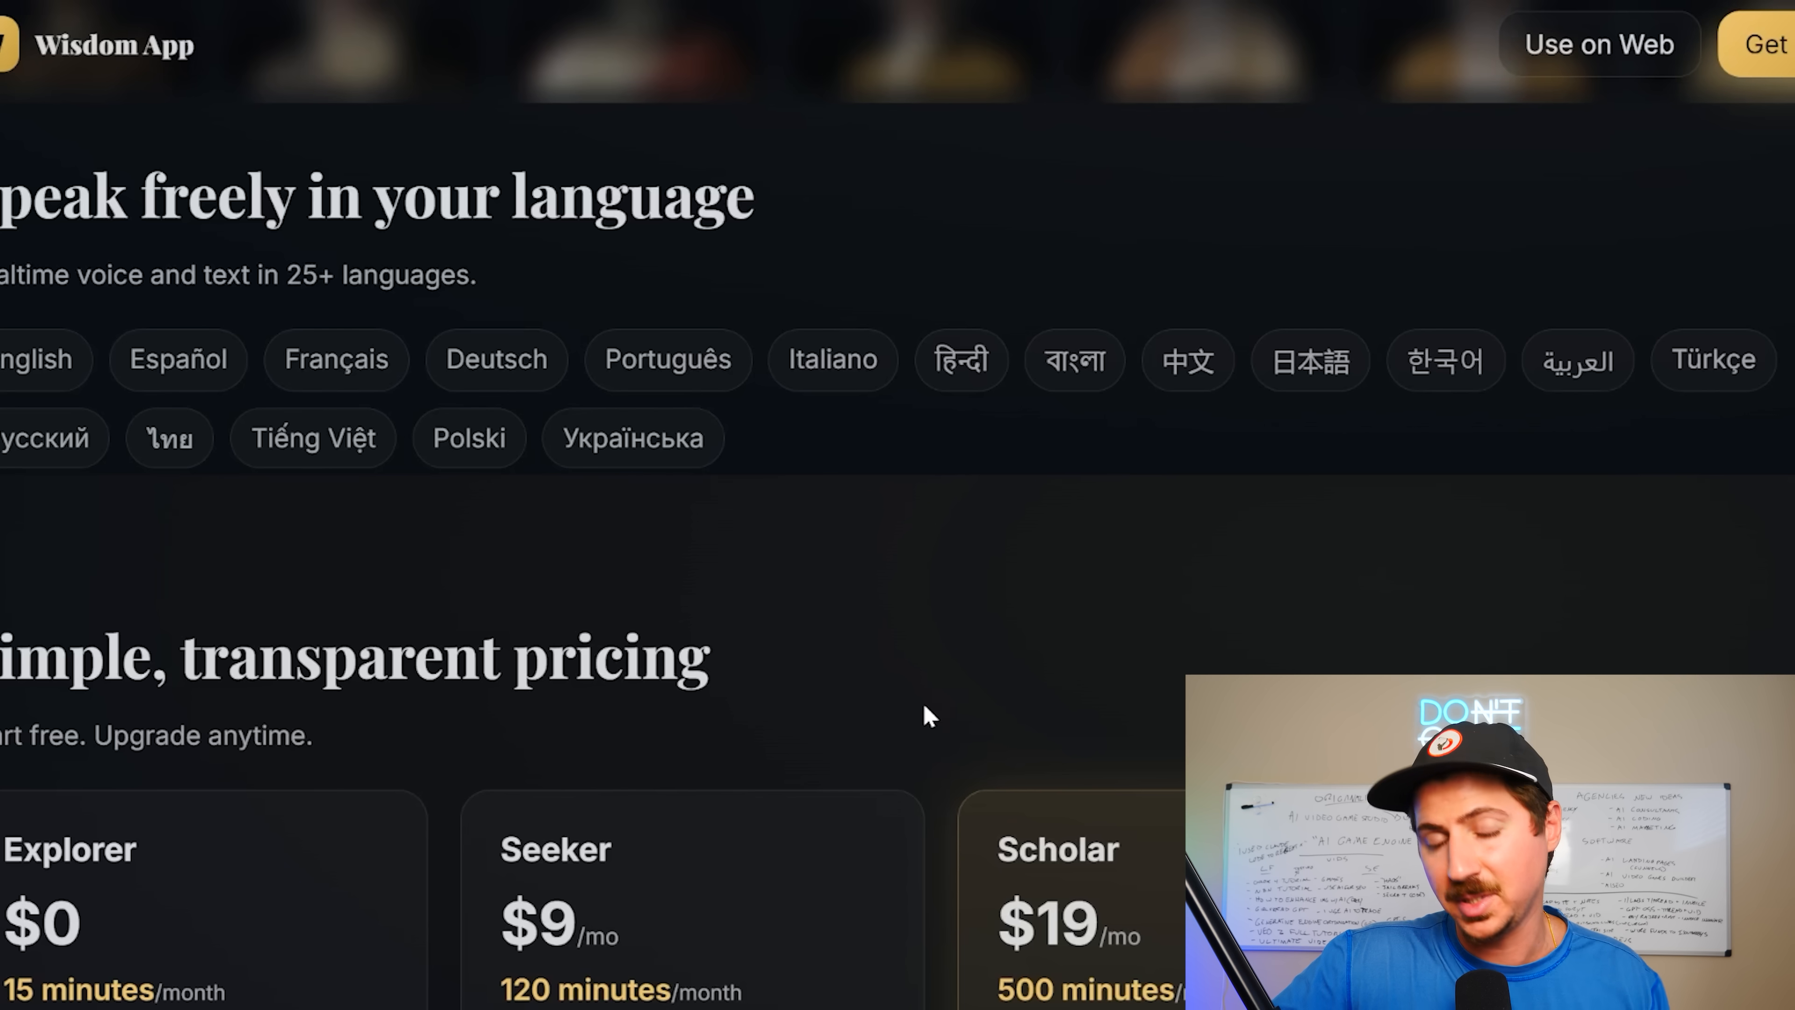
pyautogui.moveTo(947, 744)
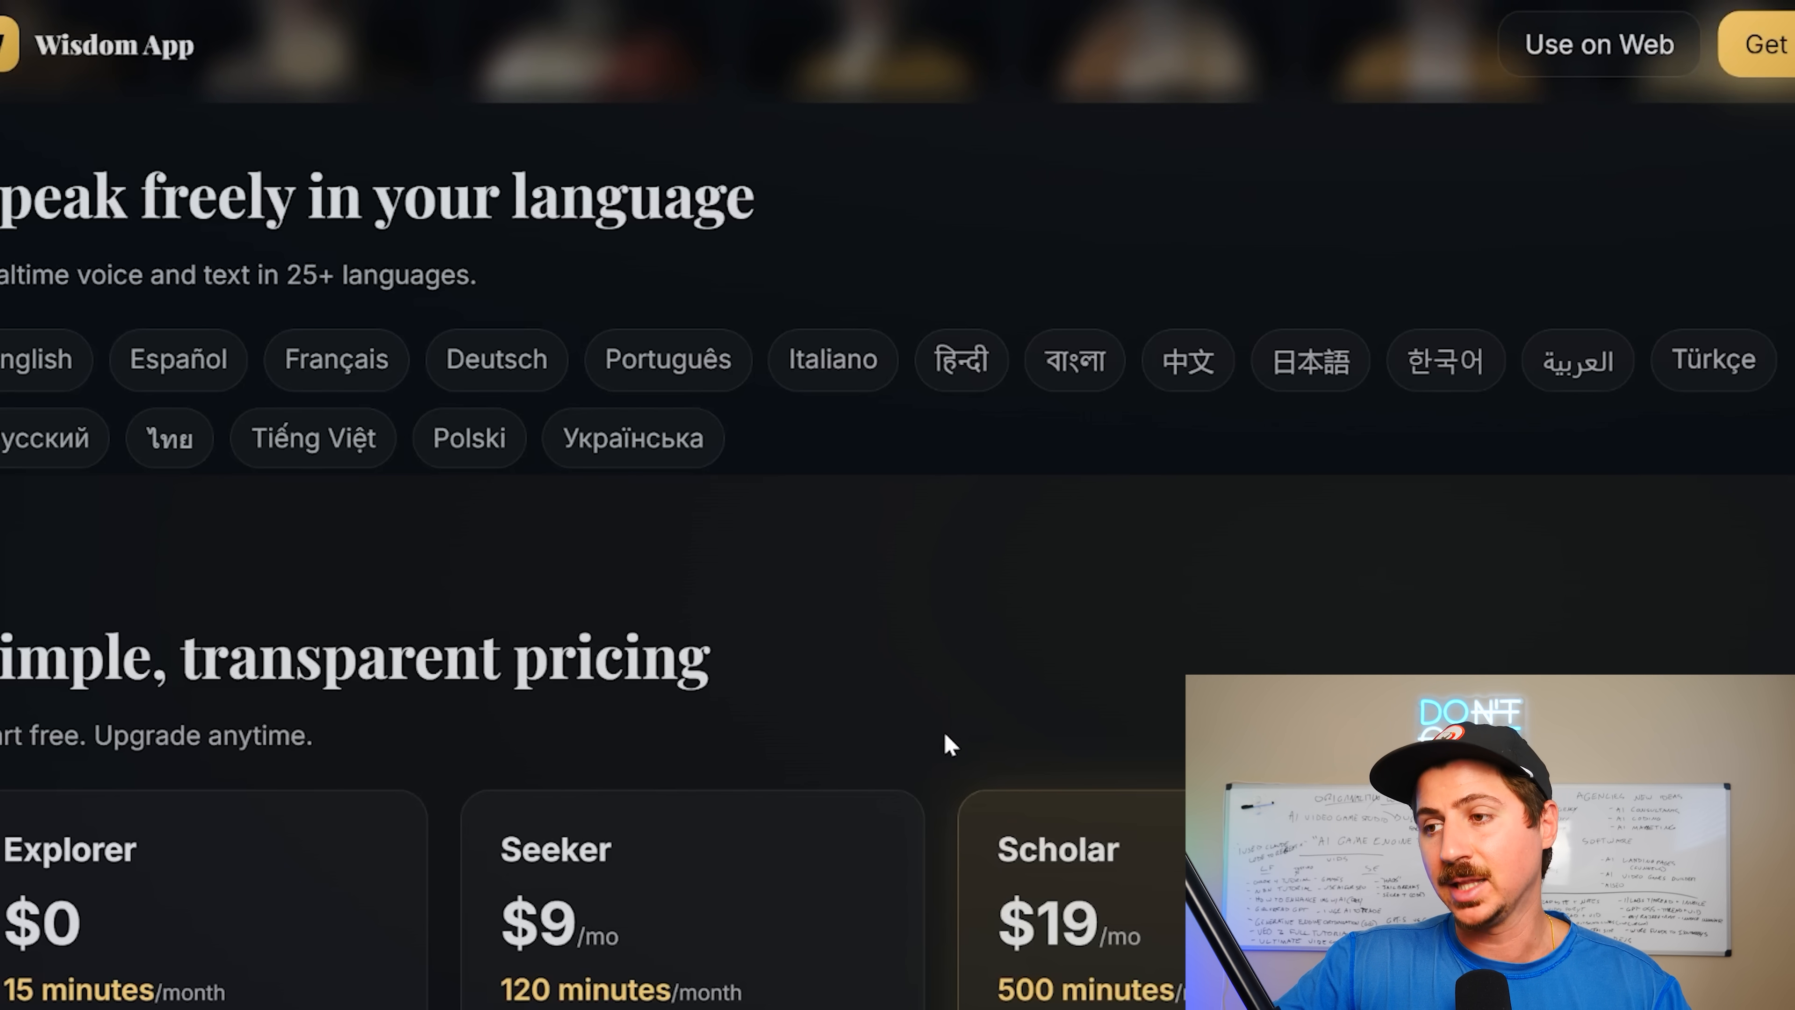